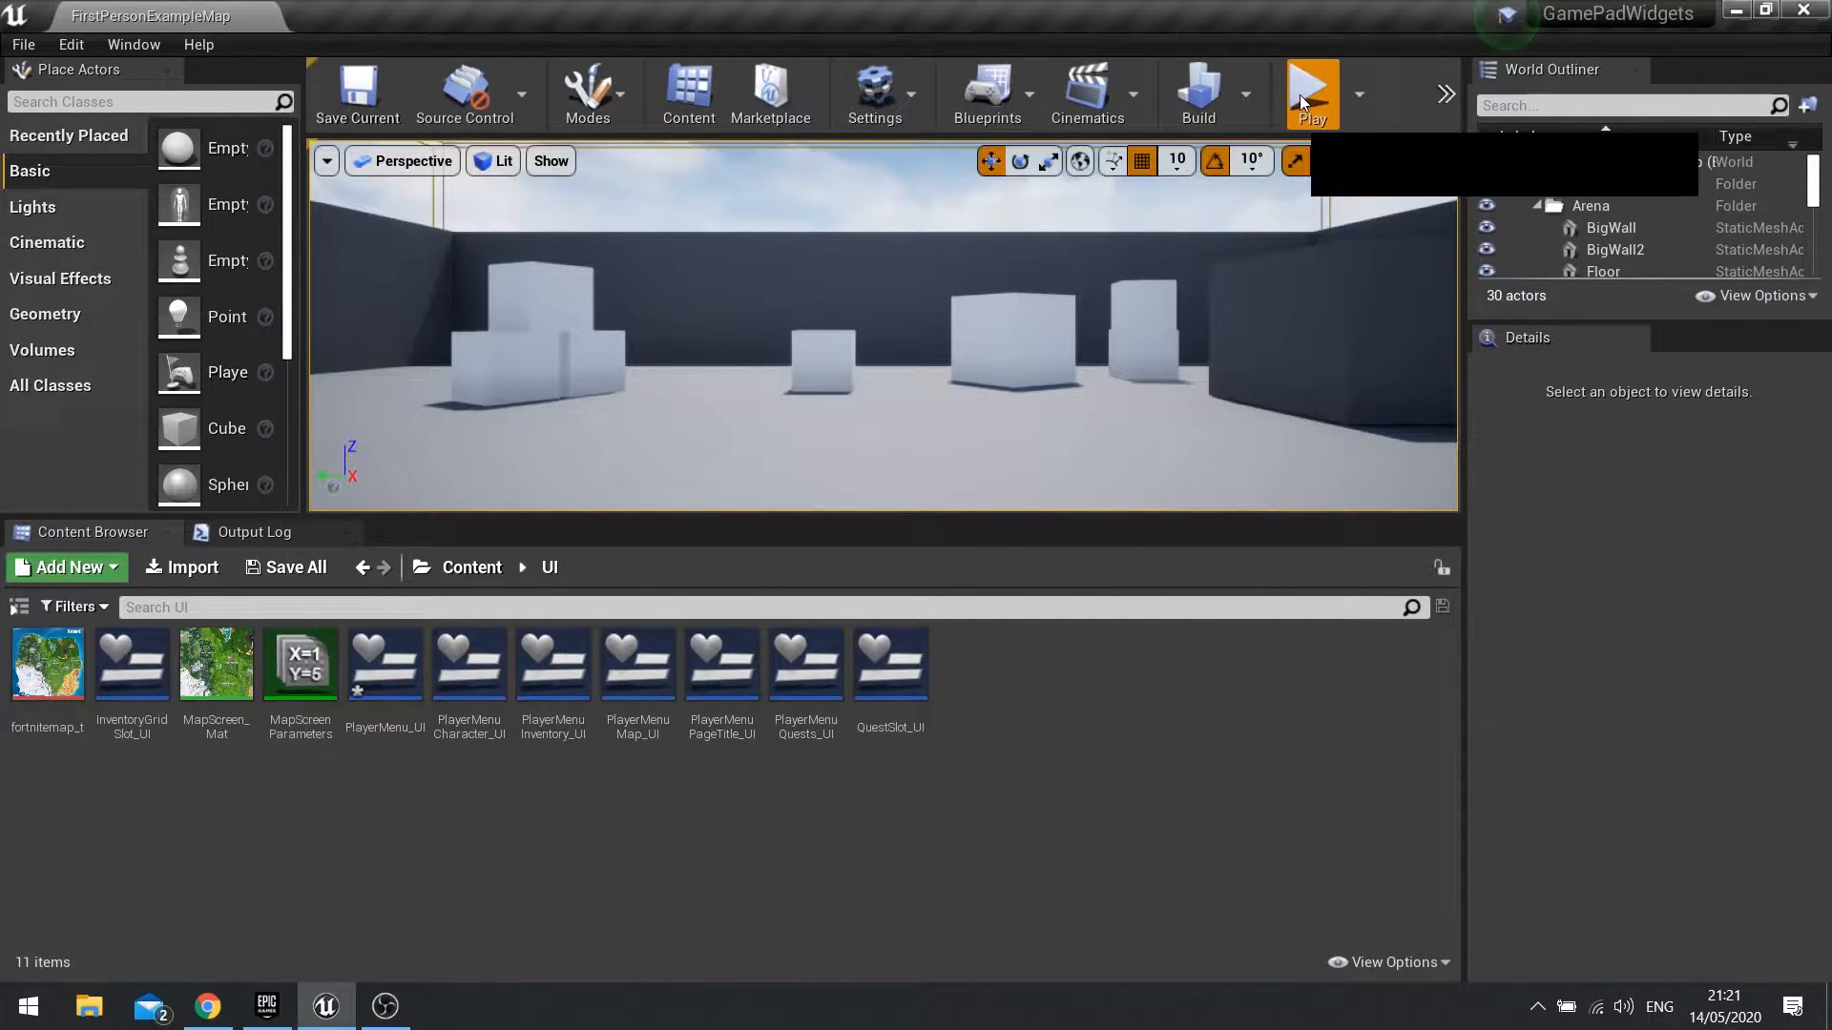
# Start the level to view the player menu with its text tabs
pyautogui.click(1310, 94)
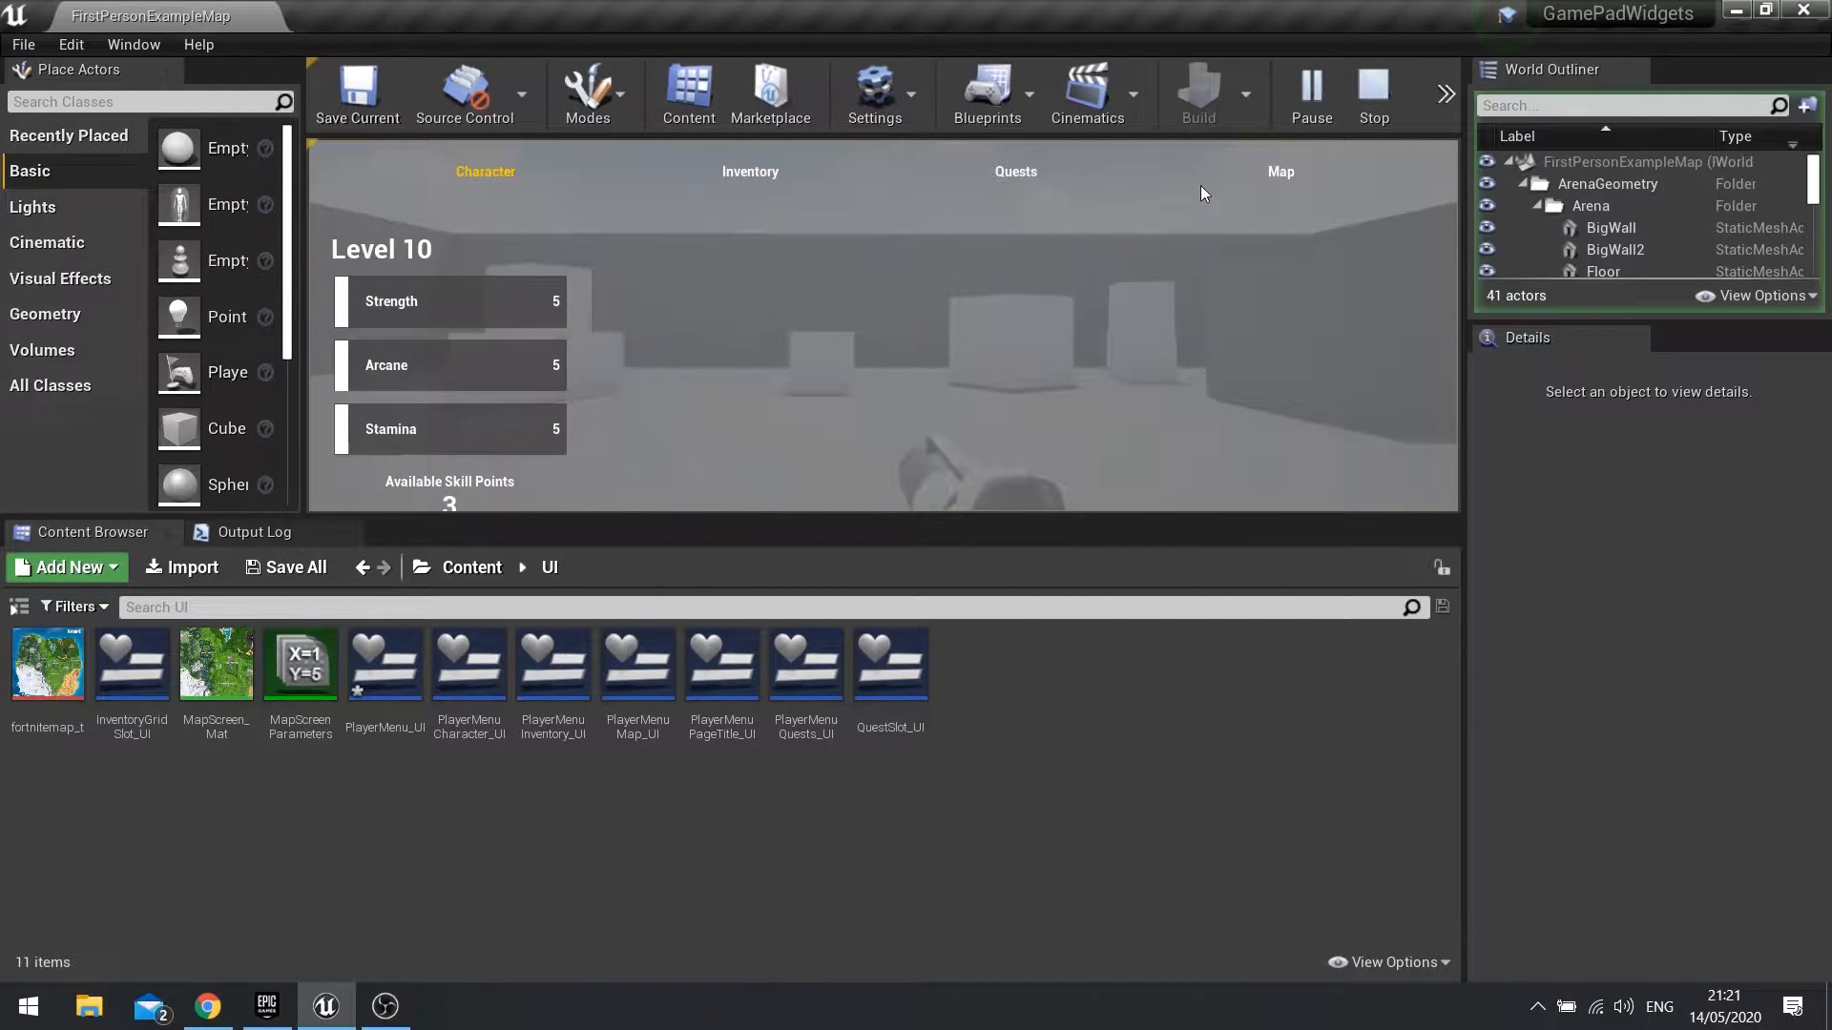
pyautogui.moveTo(692, 187)
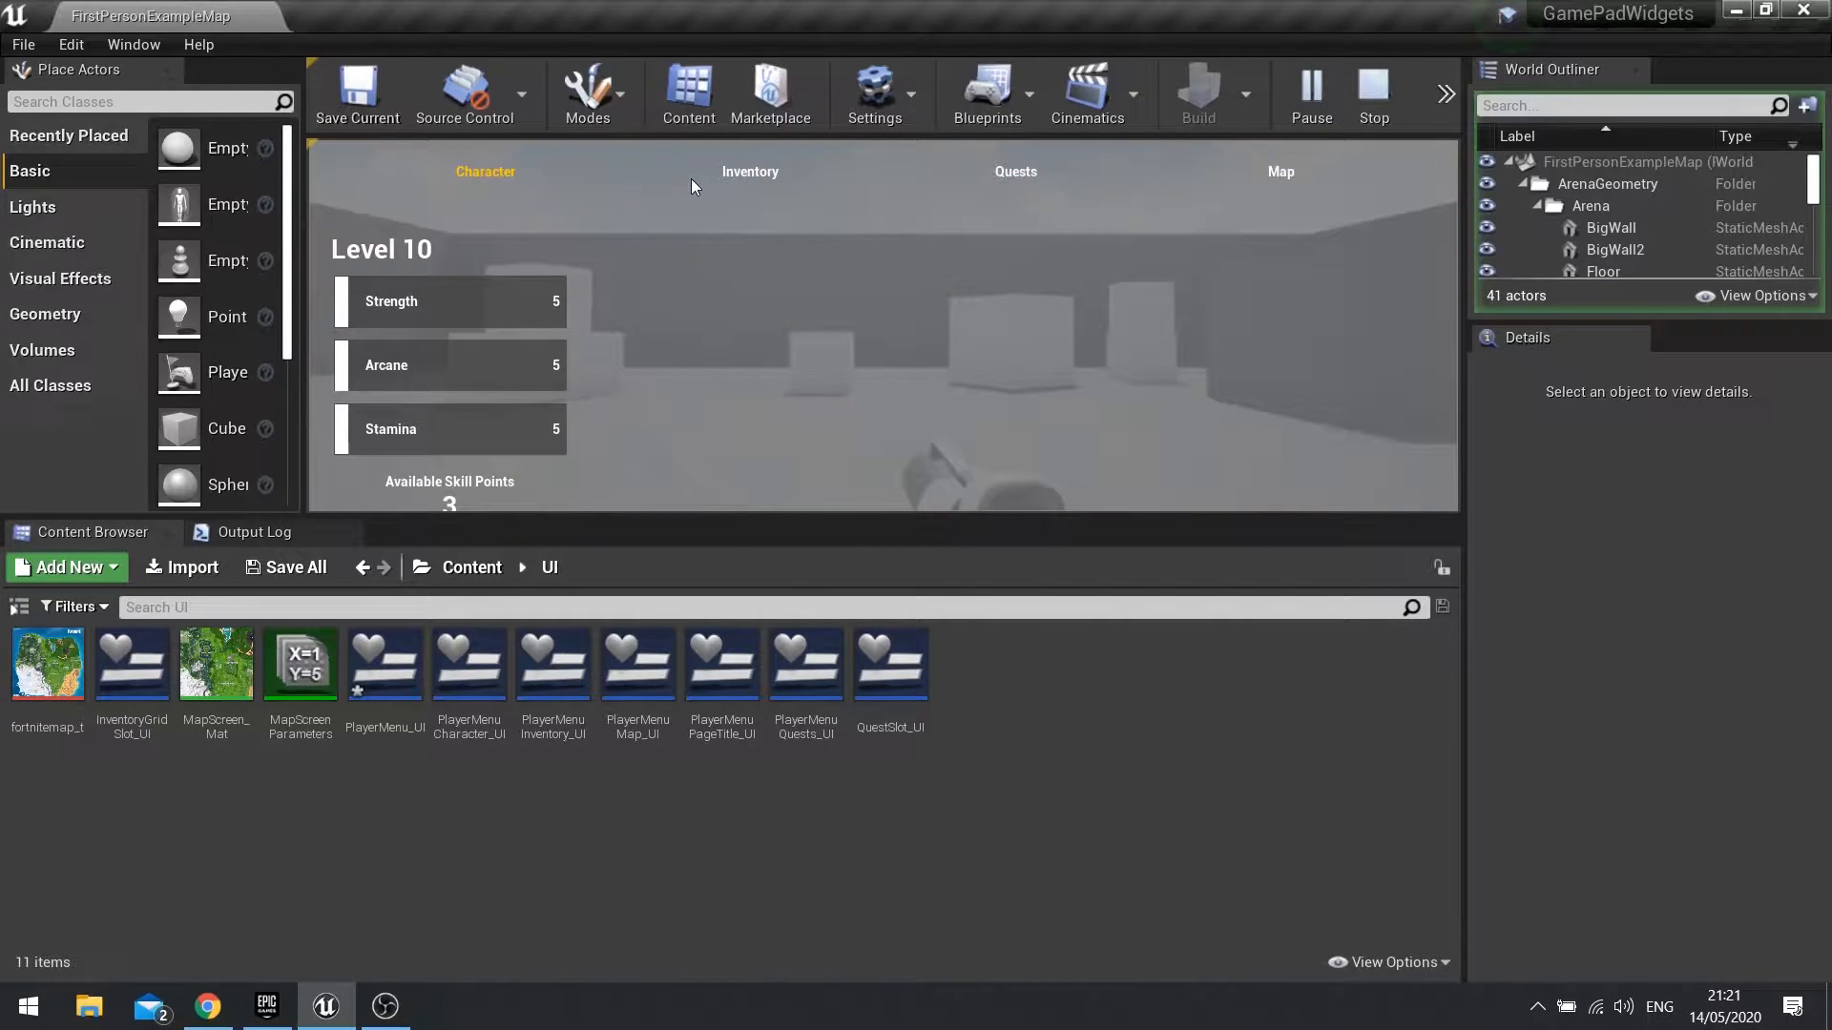
# Stop play, return to the Content folder and preview the tied-scroll icon texture
pyautogui.click(1372, 94)
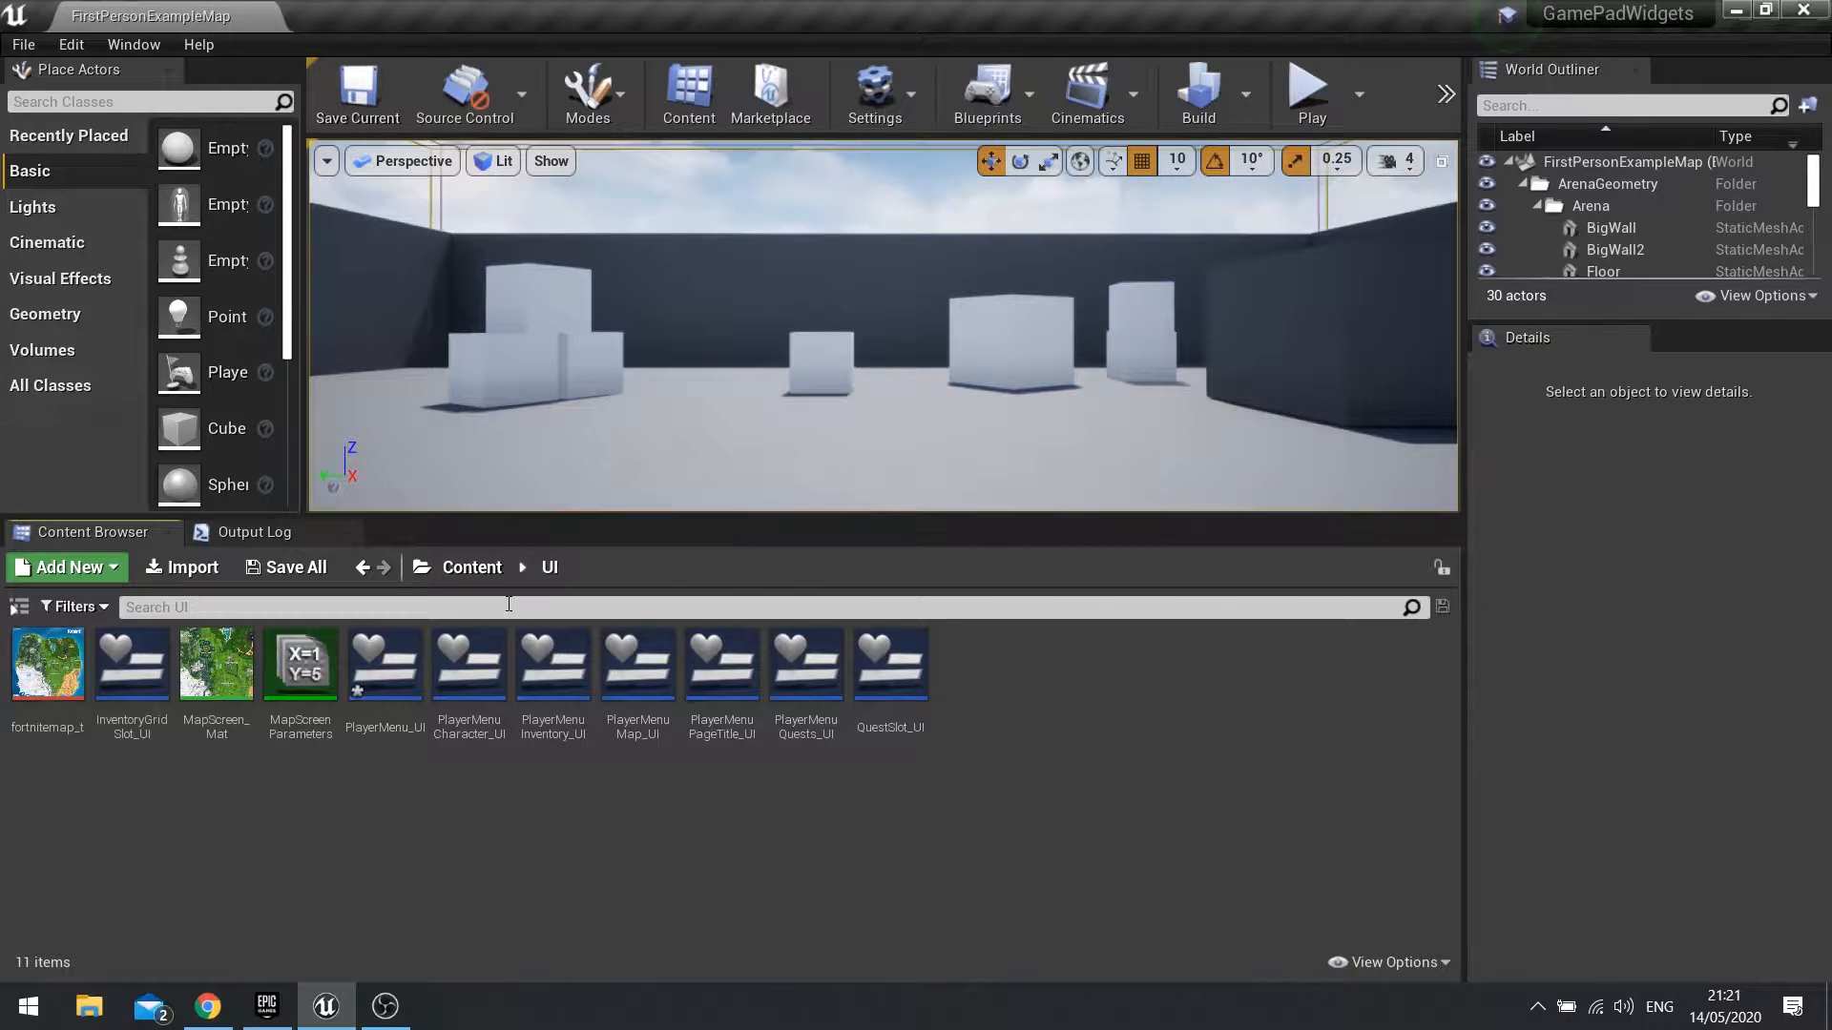
pyautogui.click(472, 566)
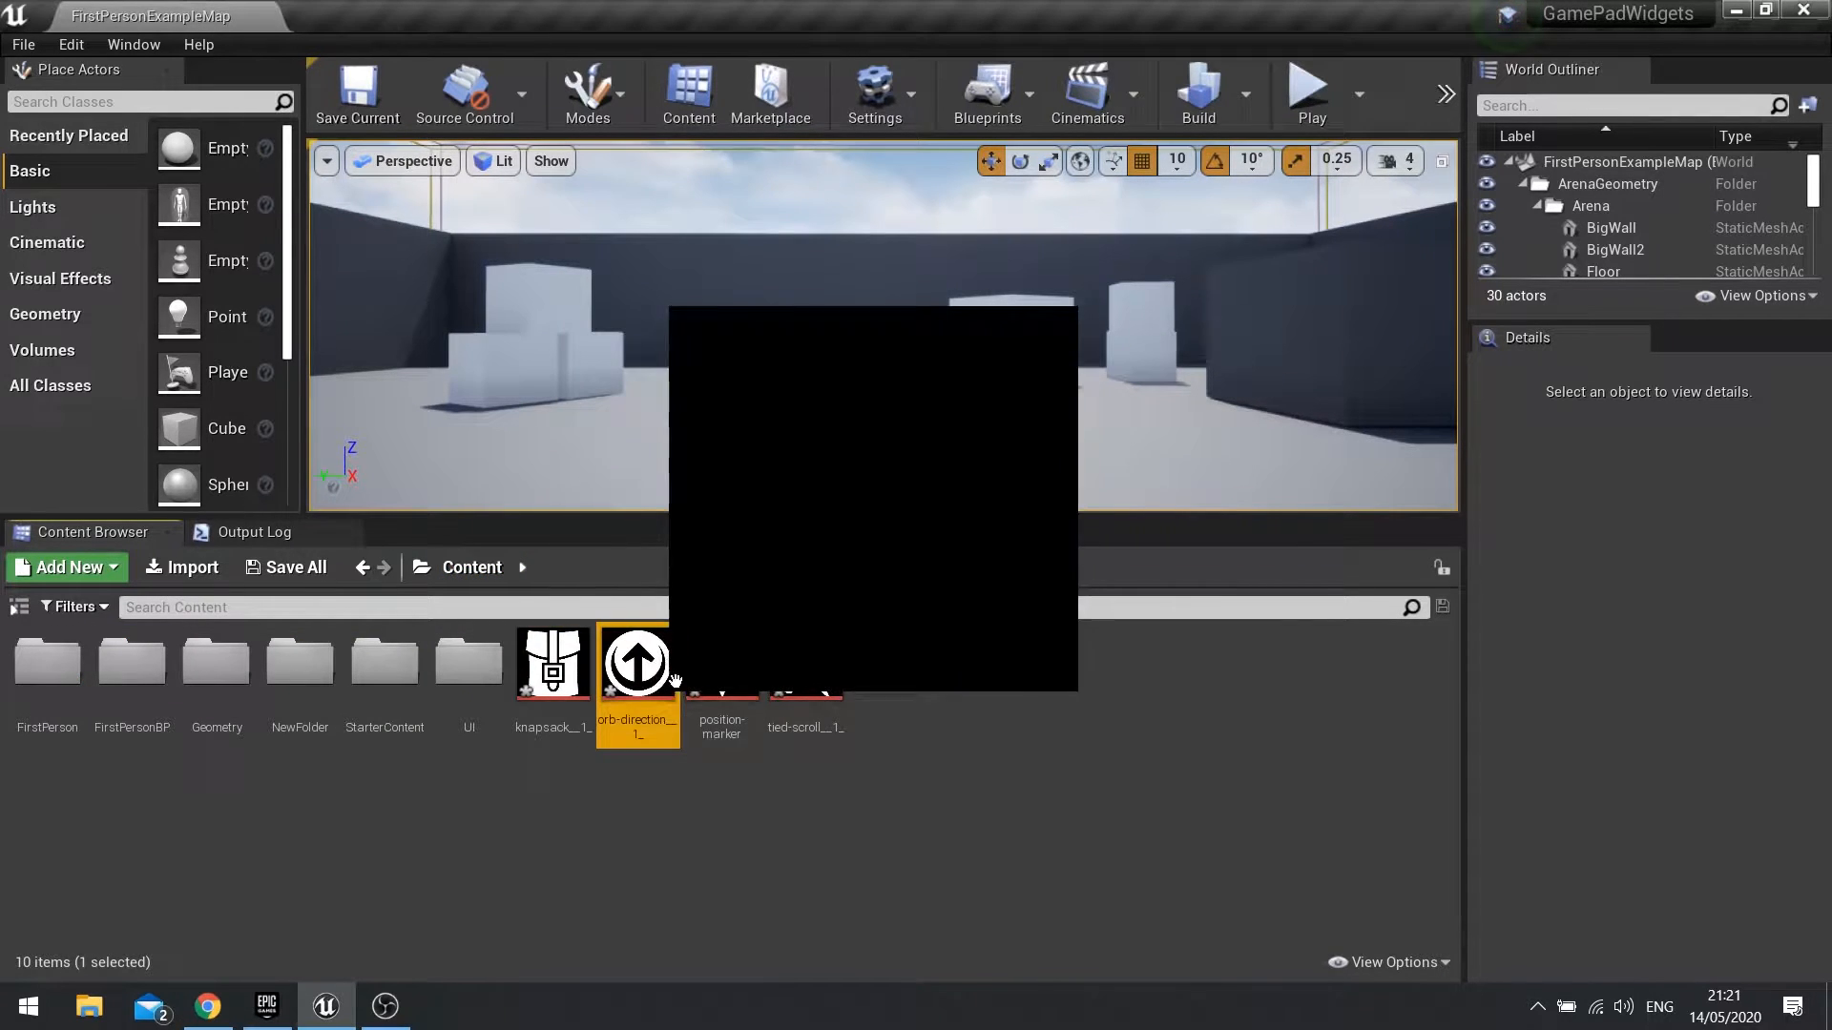
pyautogui.click(806, 660)
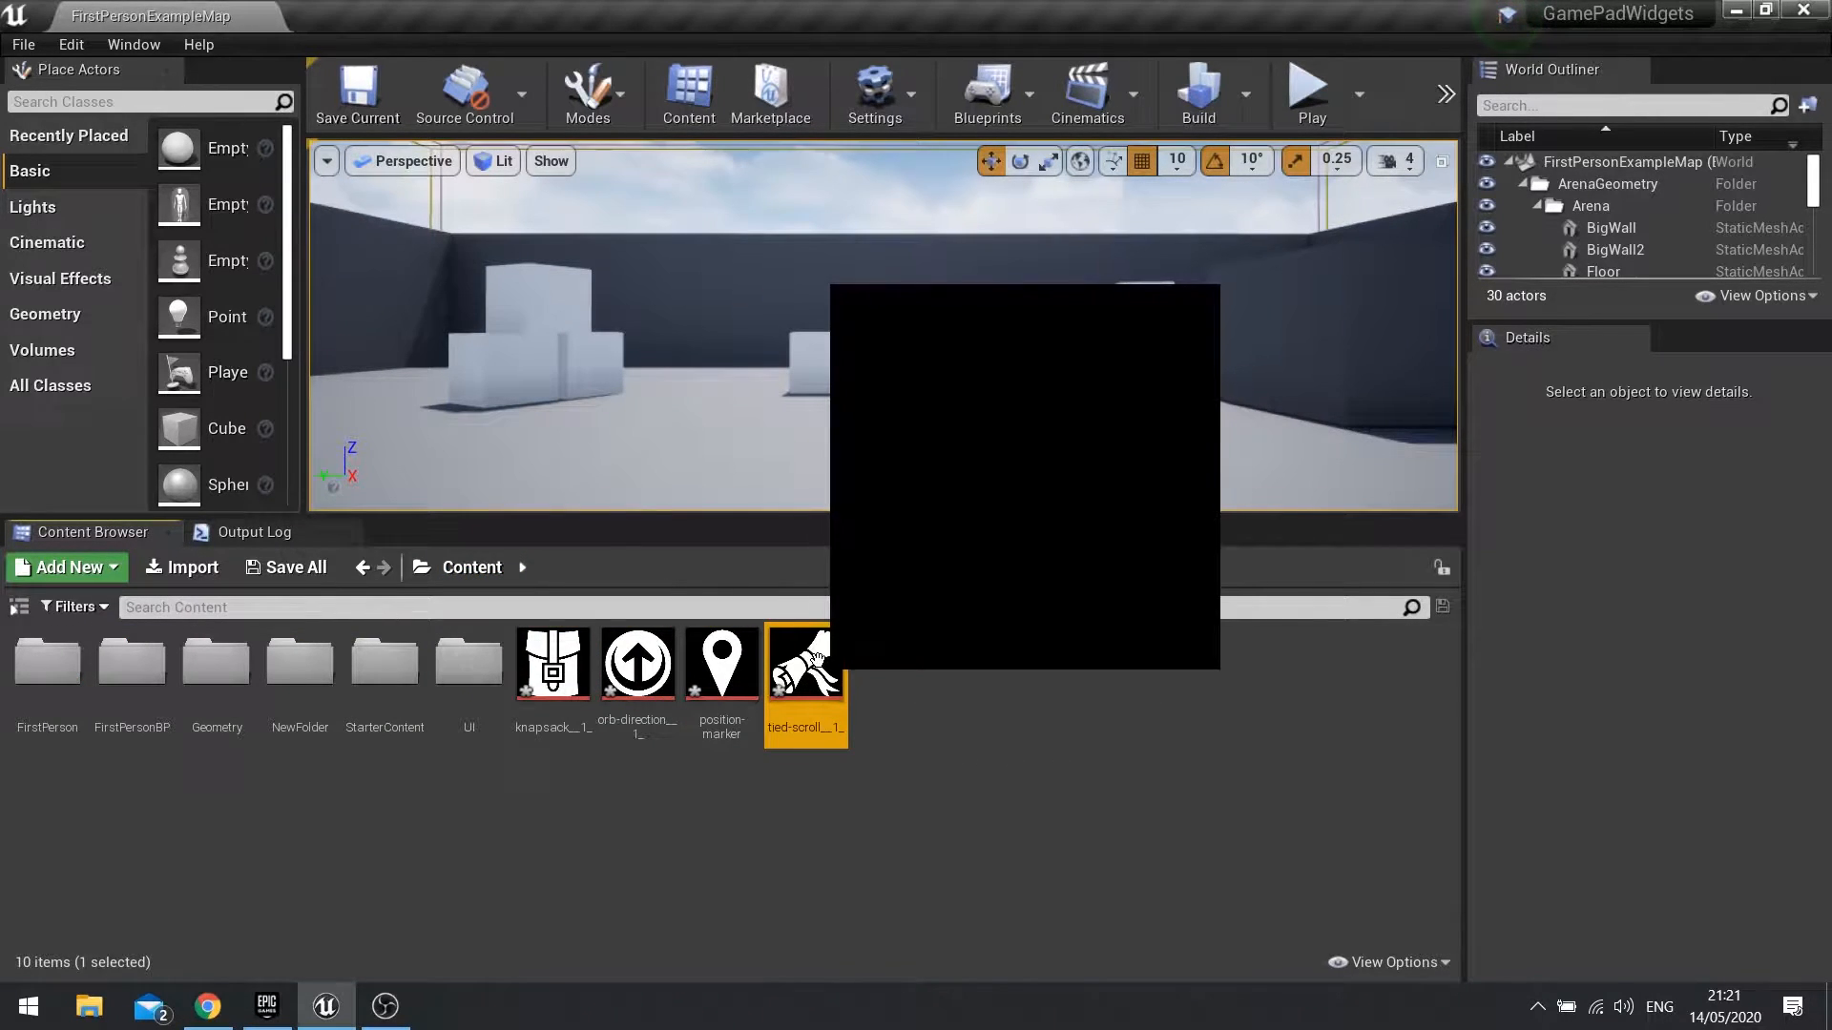
pyautogui.doubleClick(805, 662)
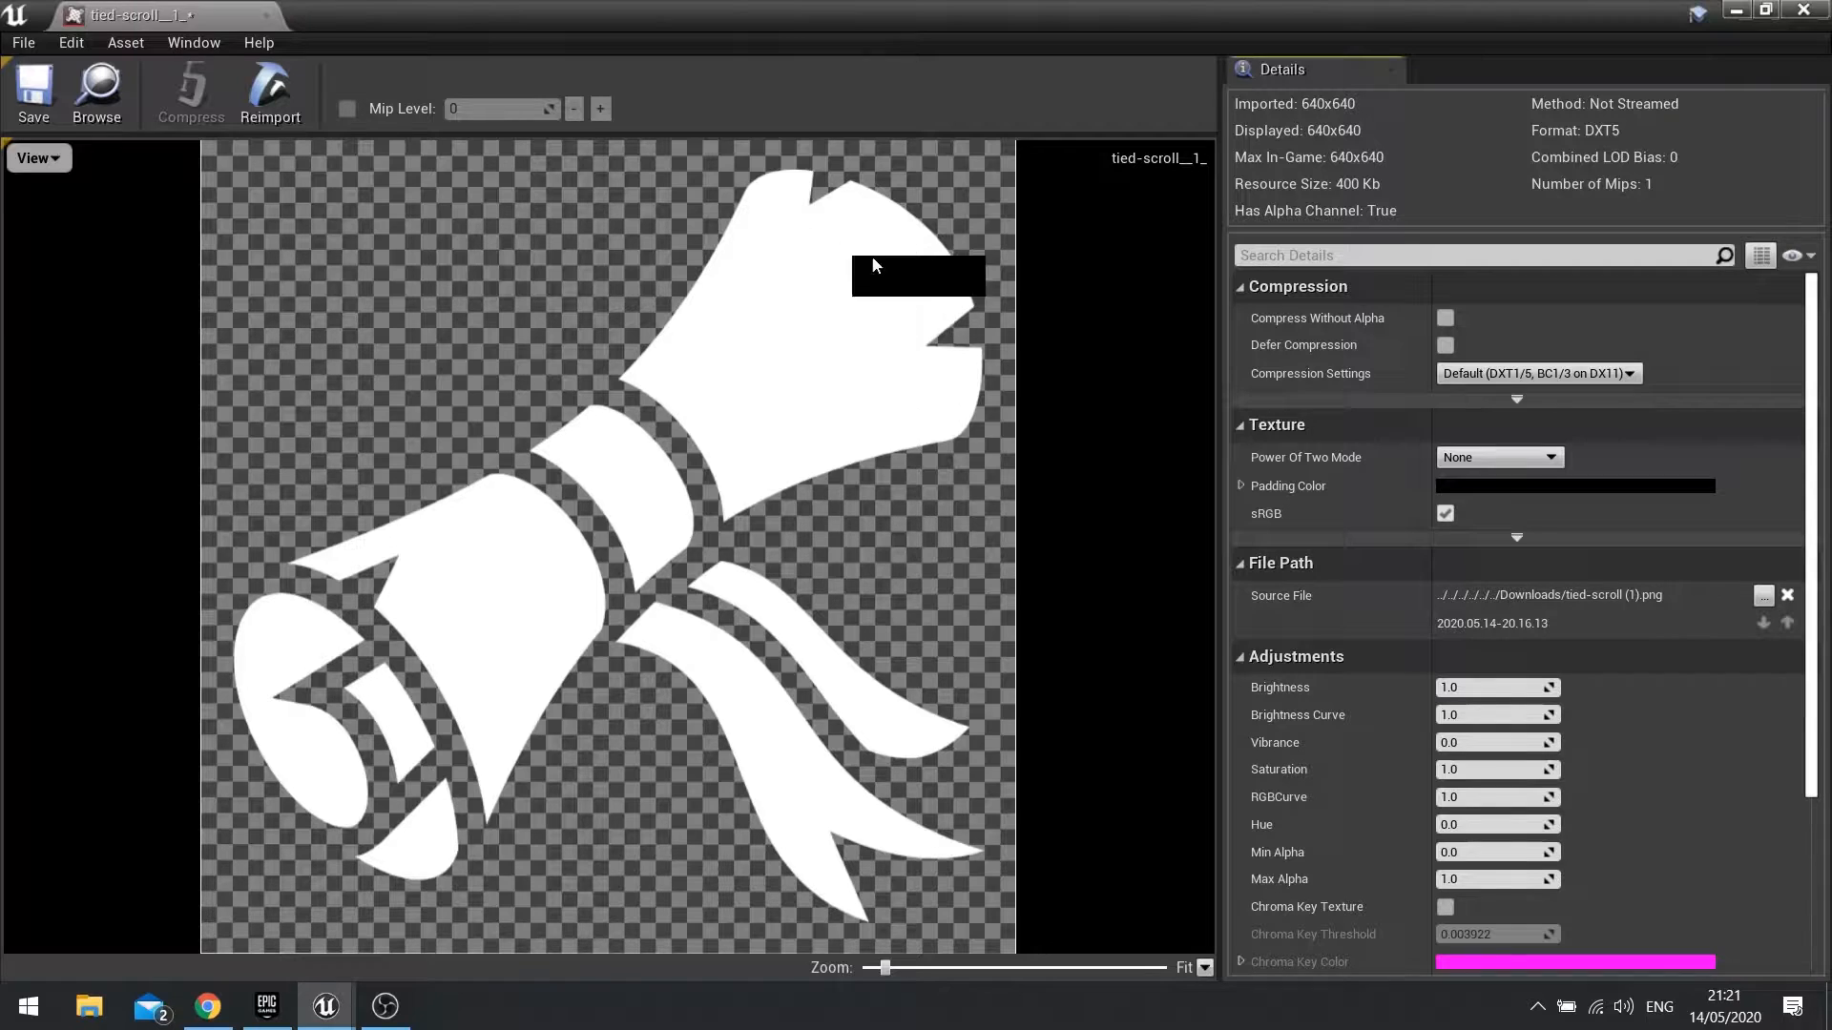
pyautogui.moveTo(376, 561)
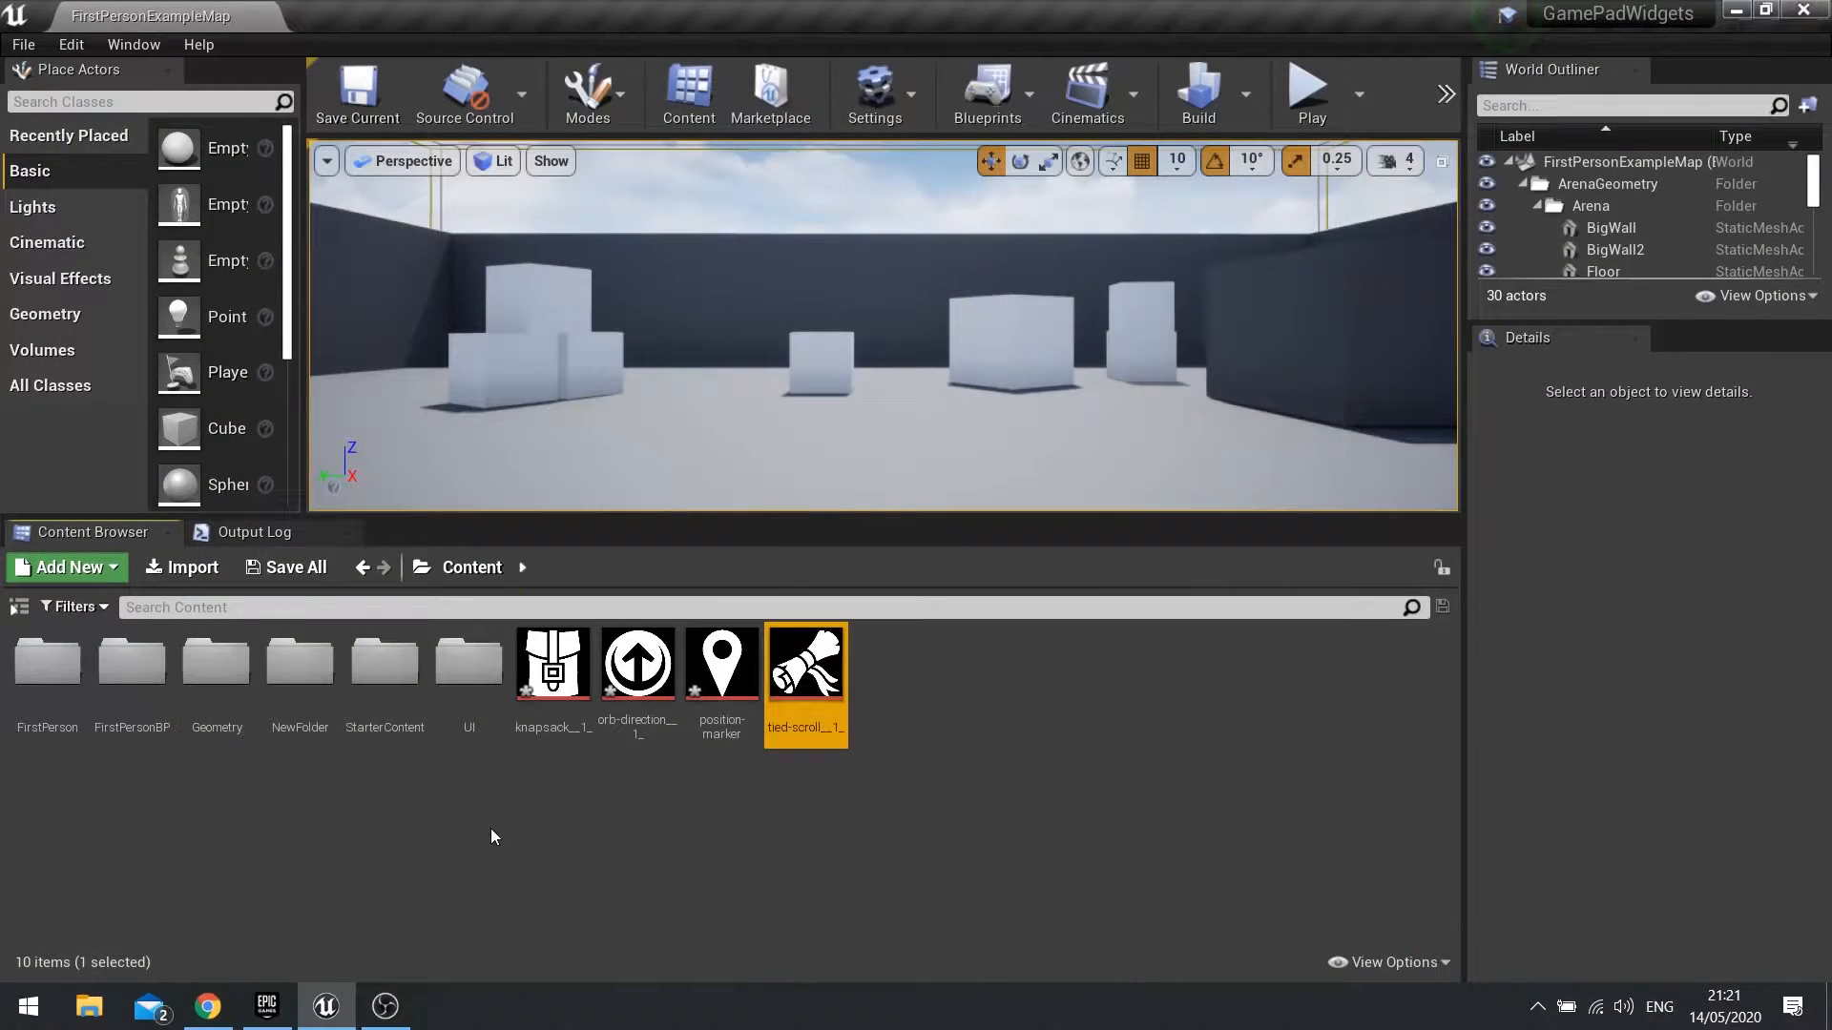
# Open PlayerMenuPageTitle_UI from the UI folder in the widget designer
pyautogui.click(552, 663)
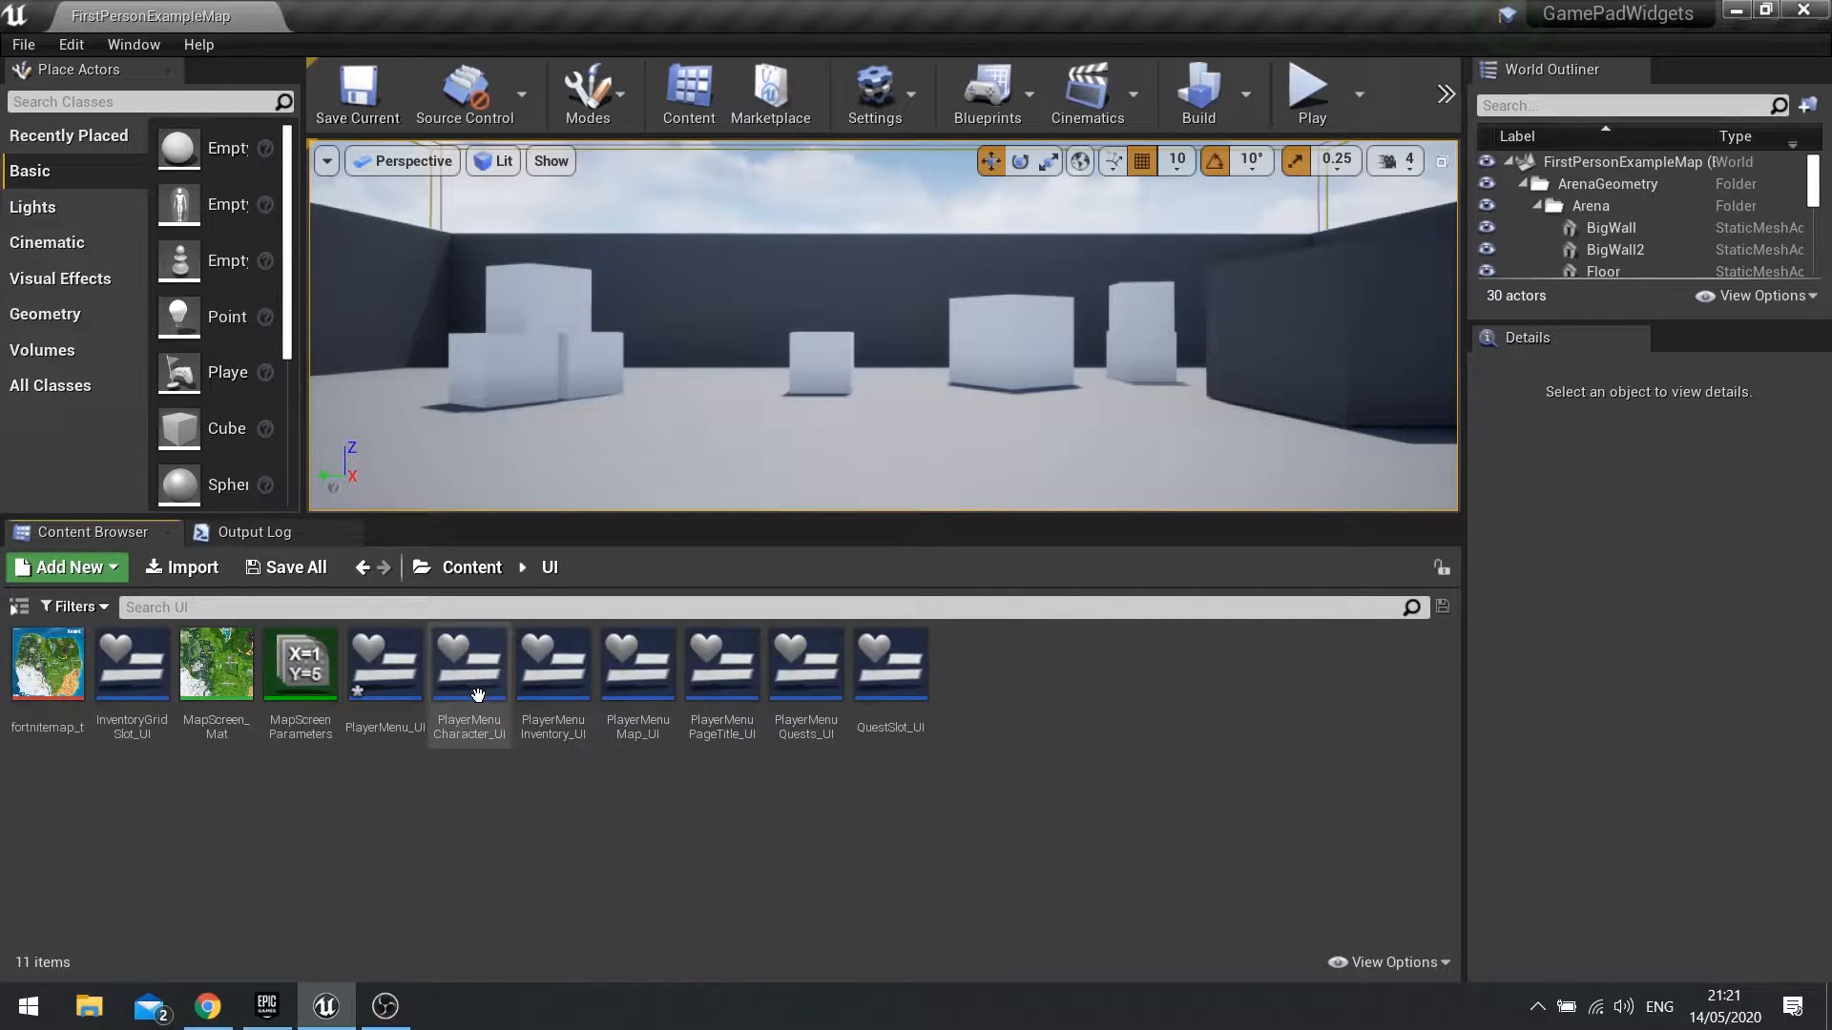
pyautogui.moveTo(725, 759)
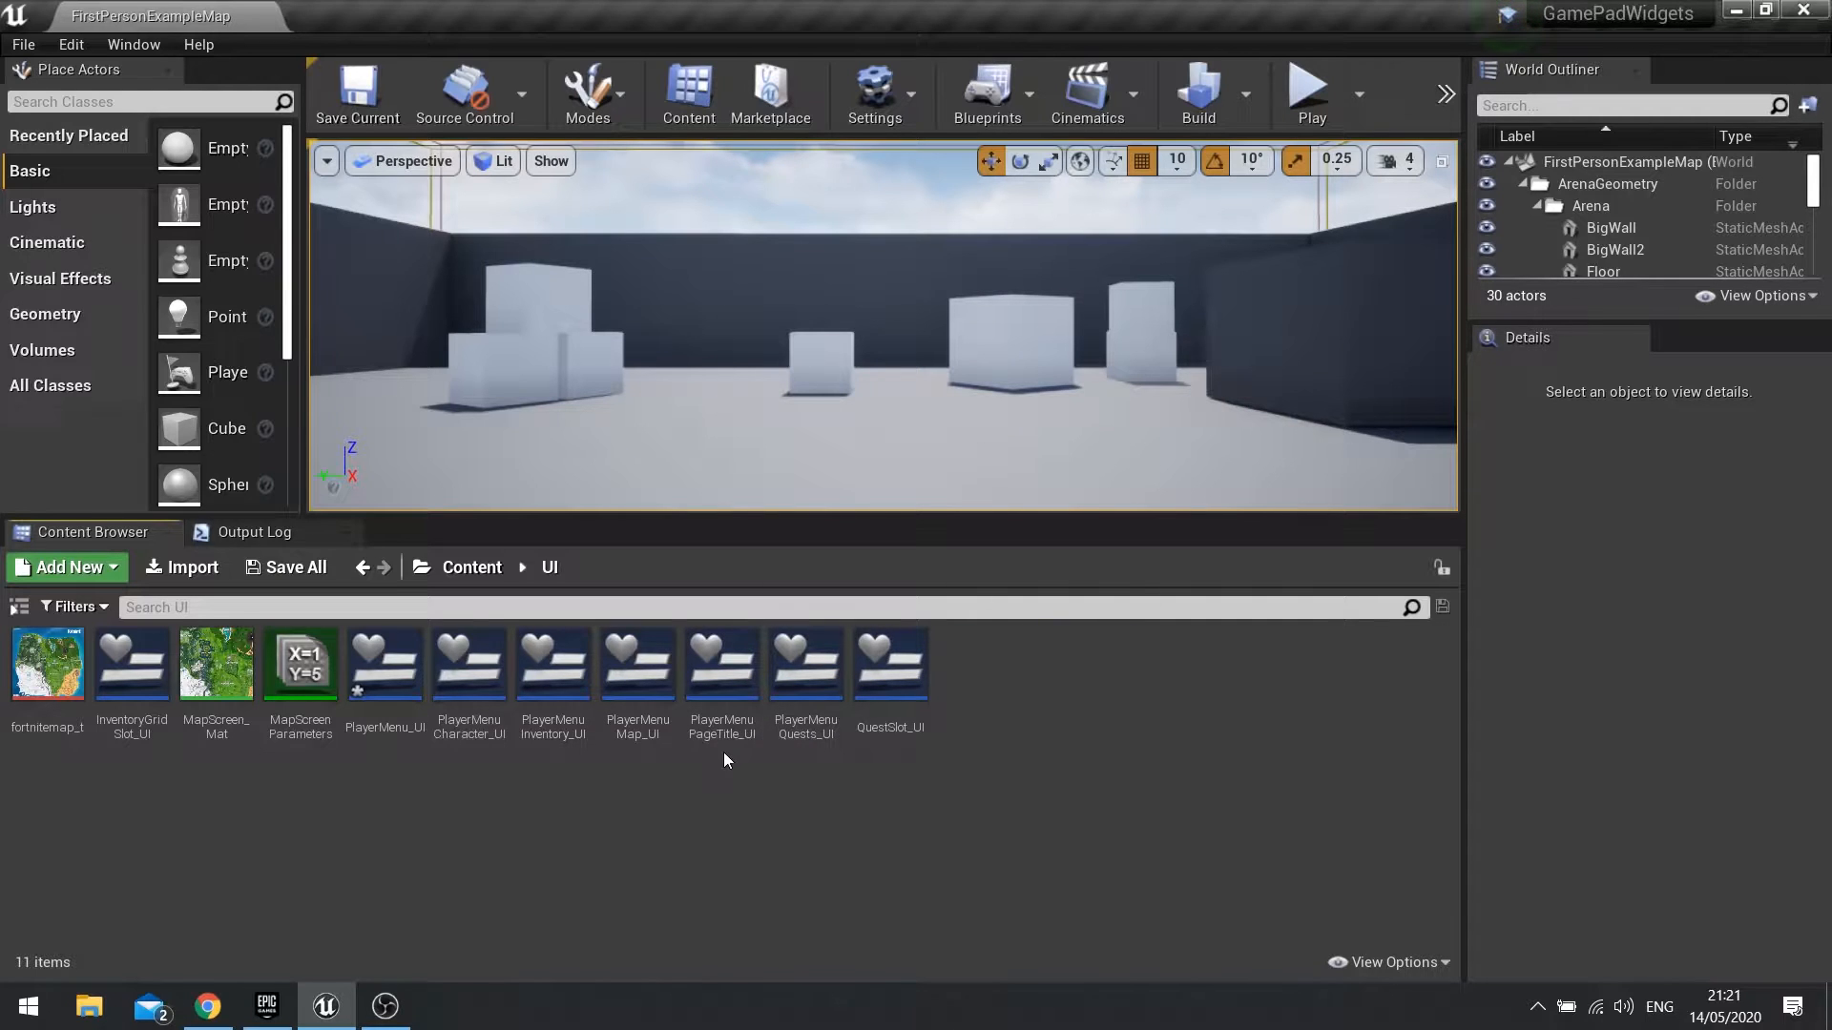
pyautogui.click(721, 666)
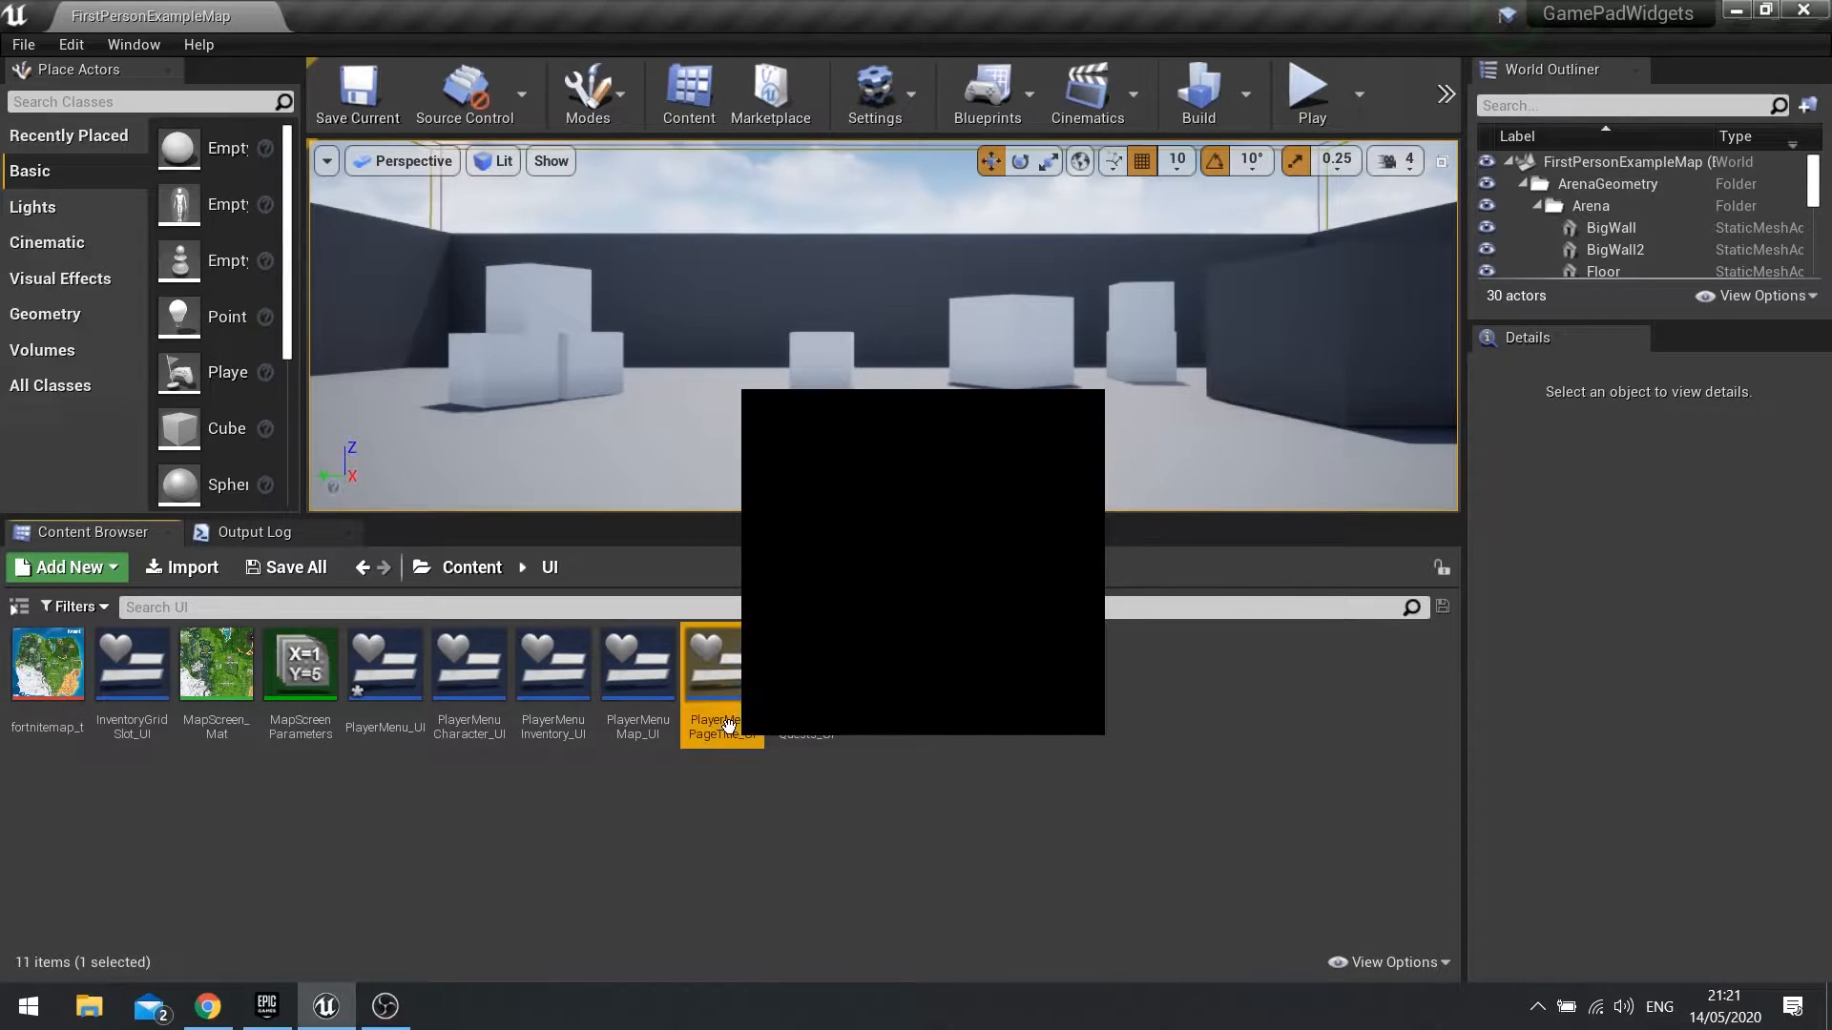
pyautogui.doubleClick(721, 662)
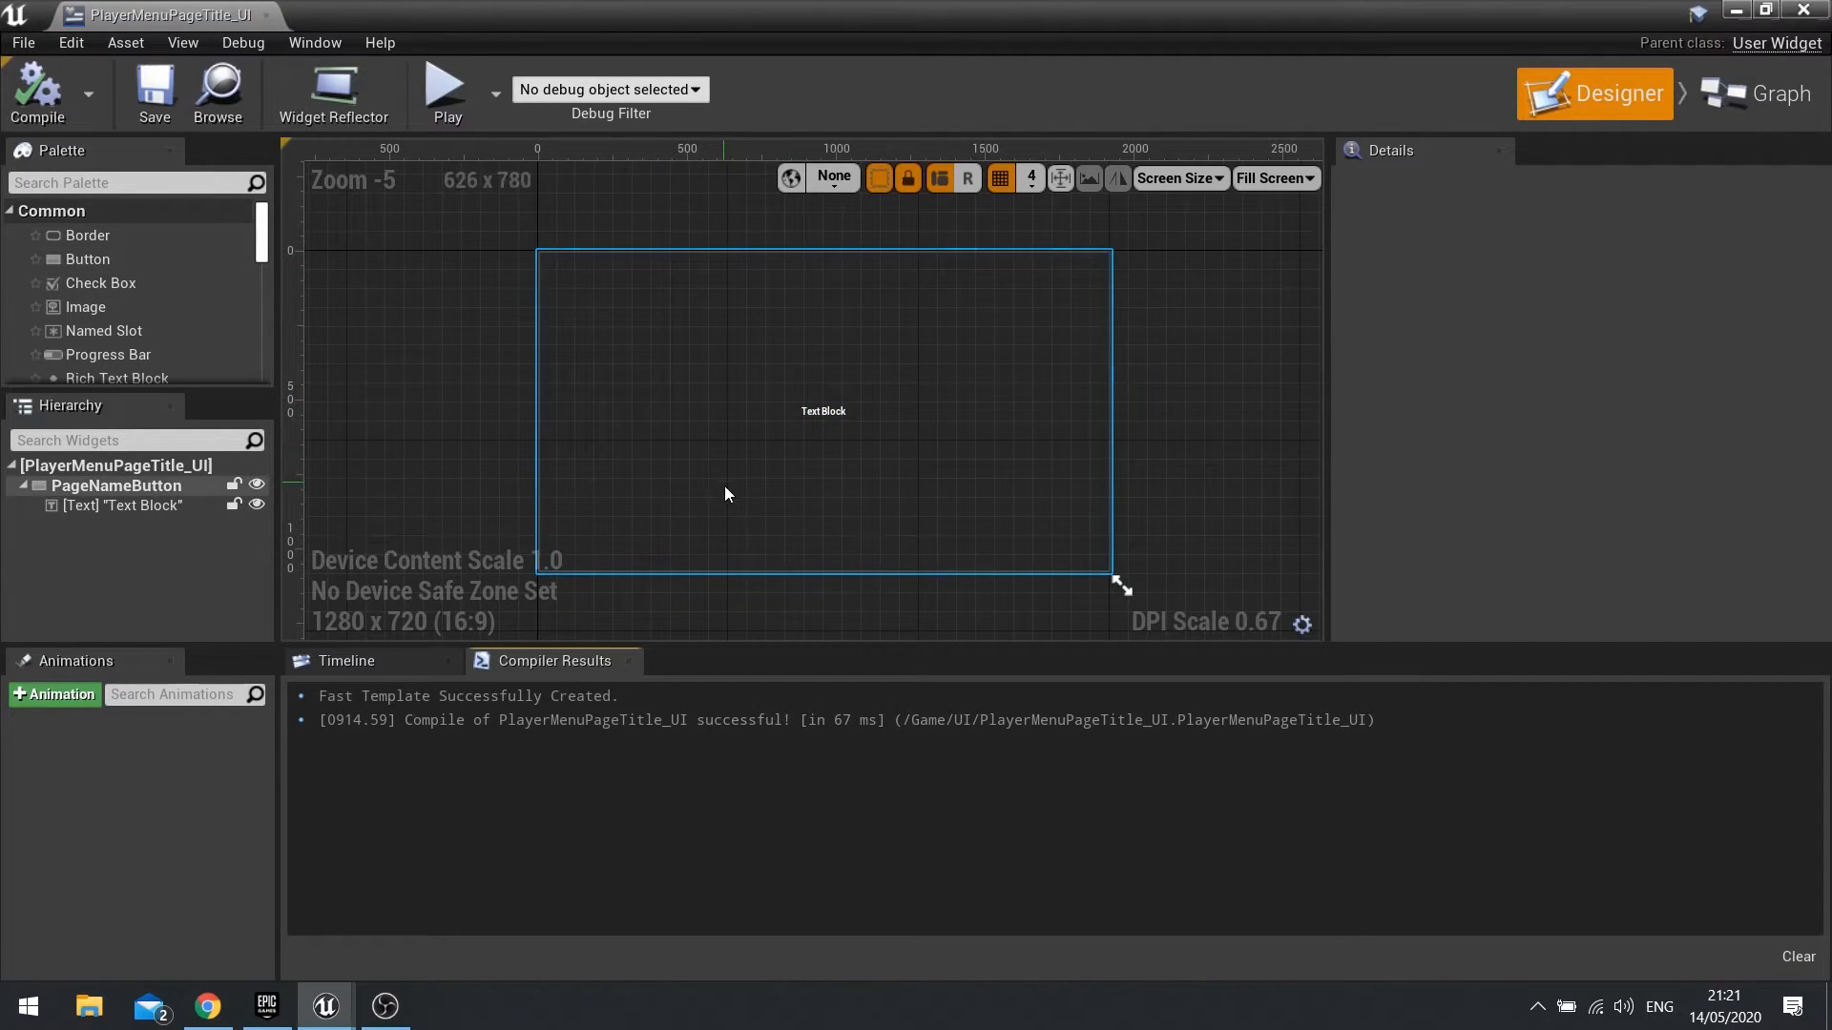
# Replace the button's Text Block with a 128×128 position-marker image and compile the widget
pyautogui.click(131, 503)
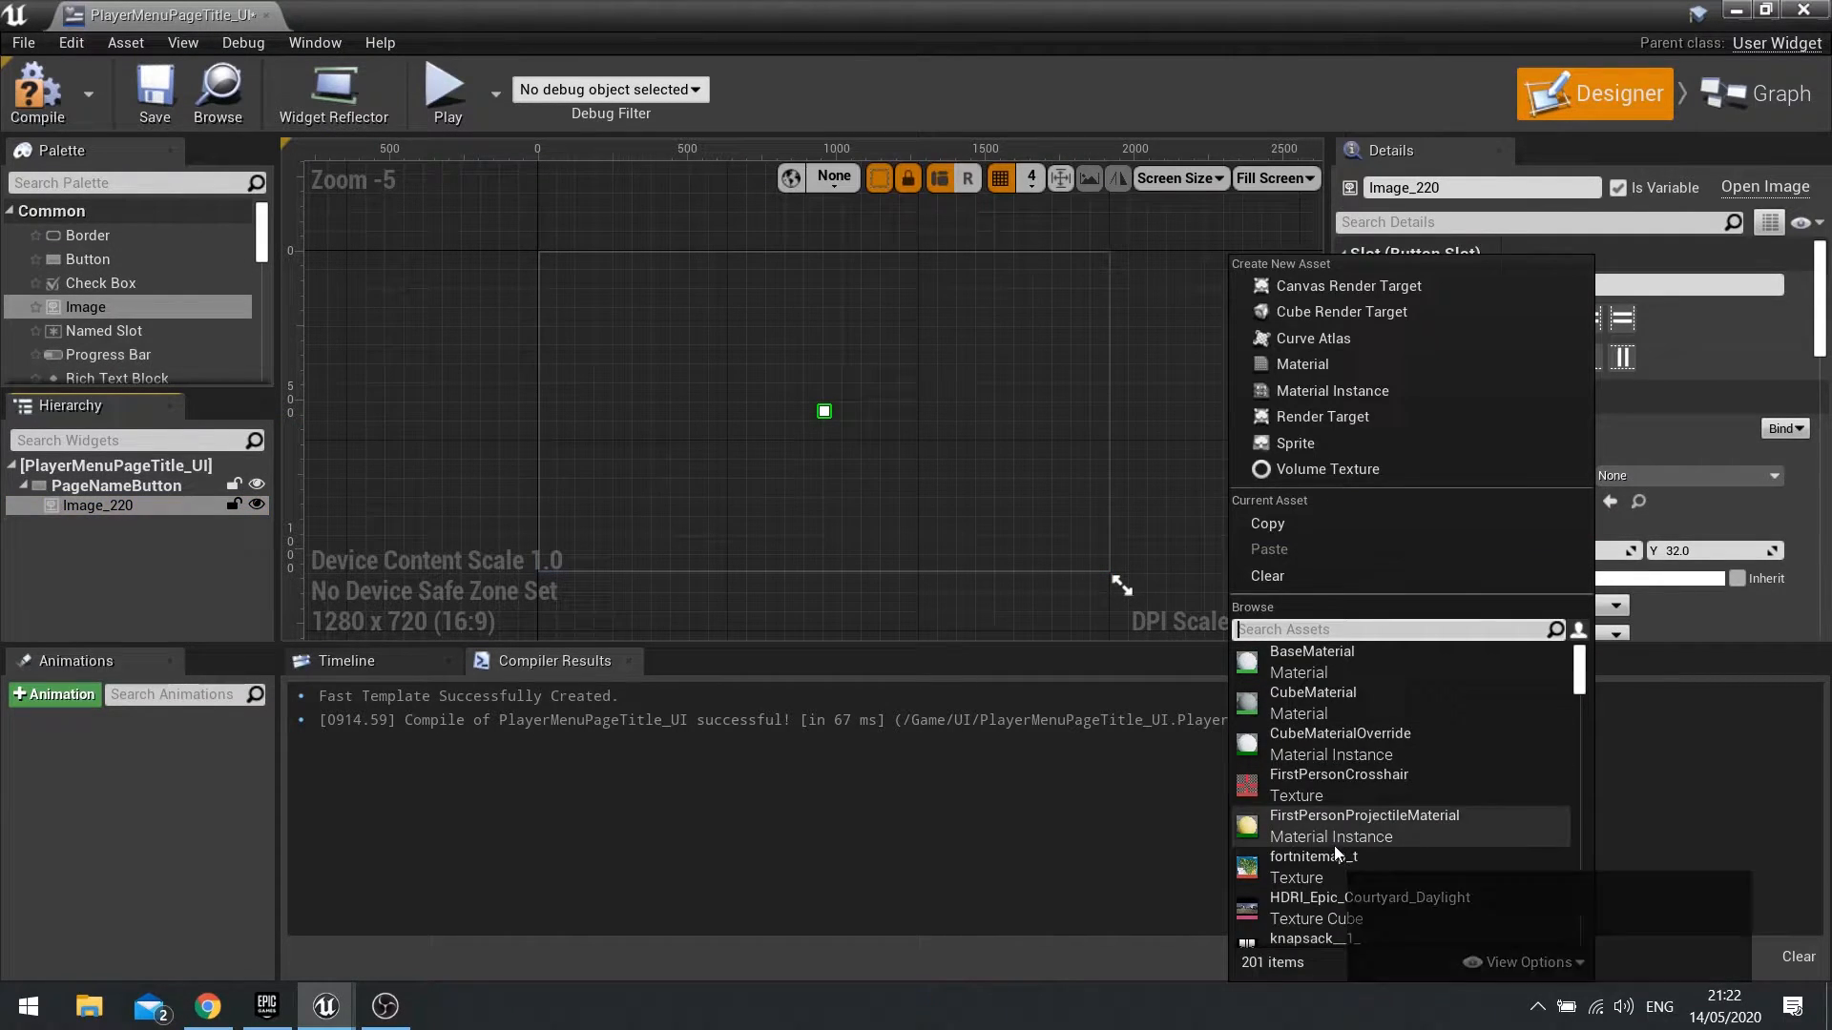
pyautogui.moveTo(1403, 674)
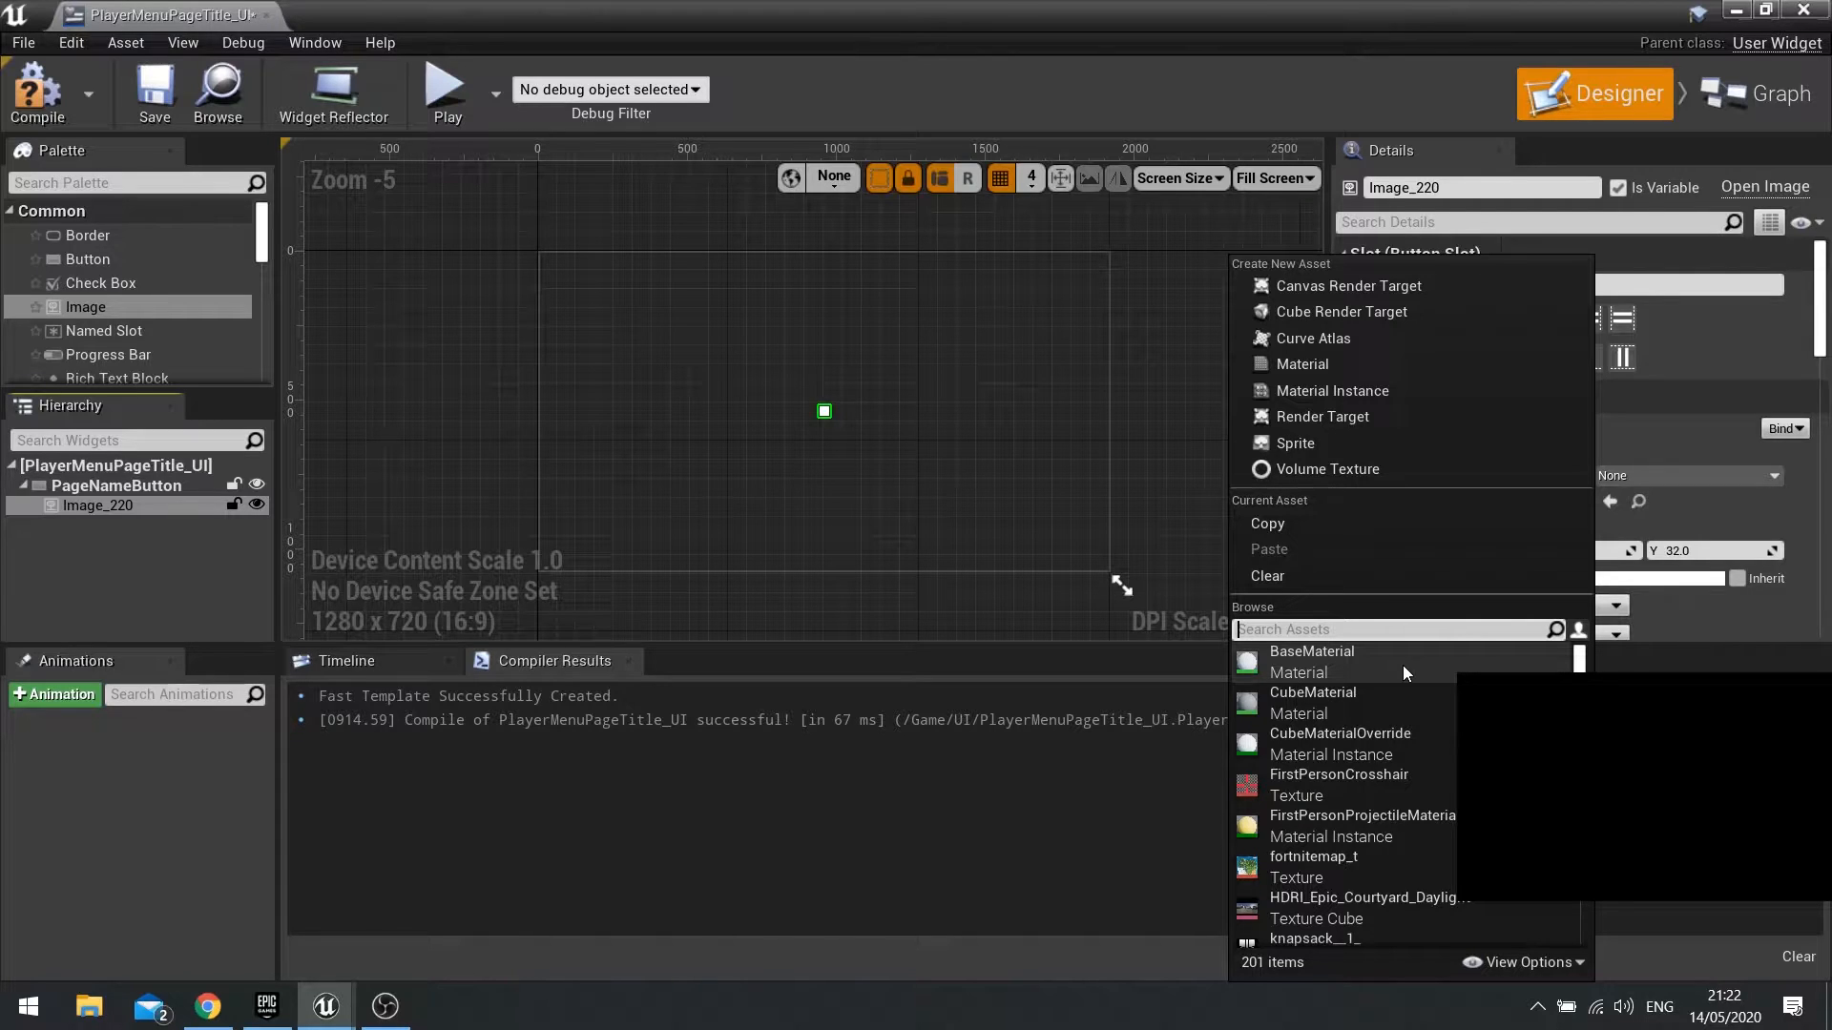
pyautogui.write('pos')
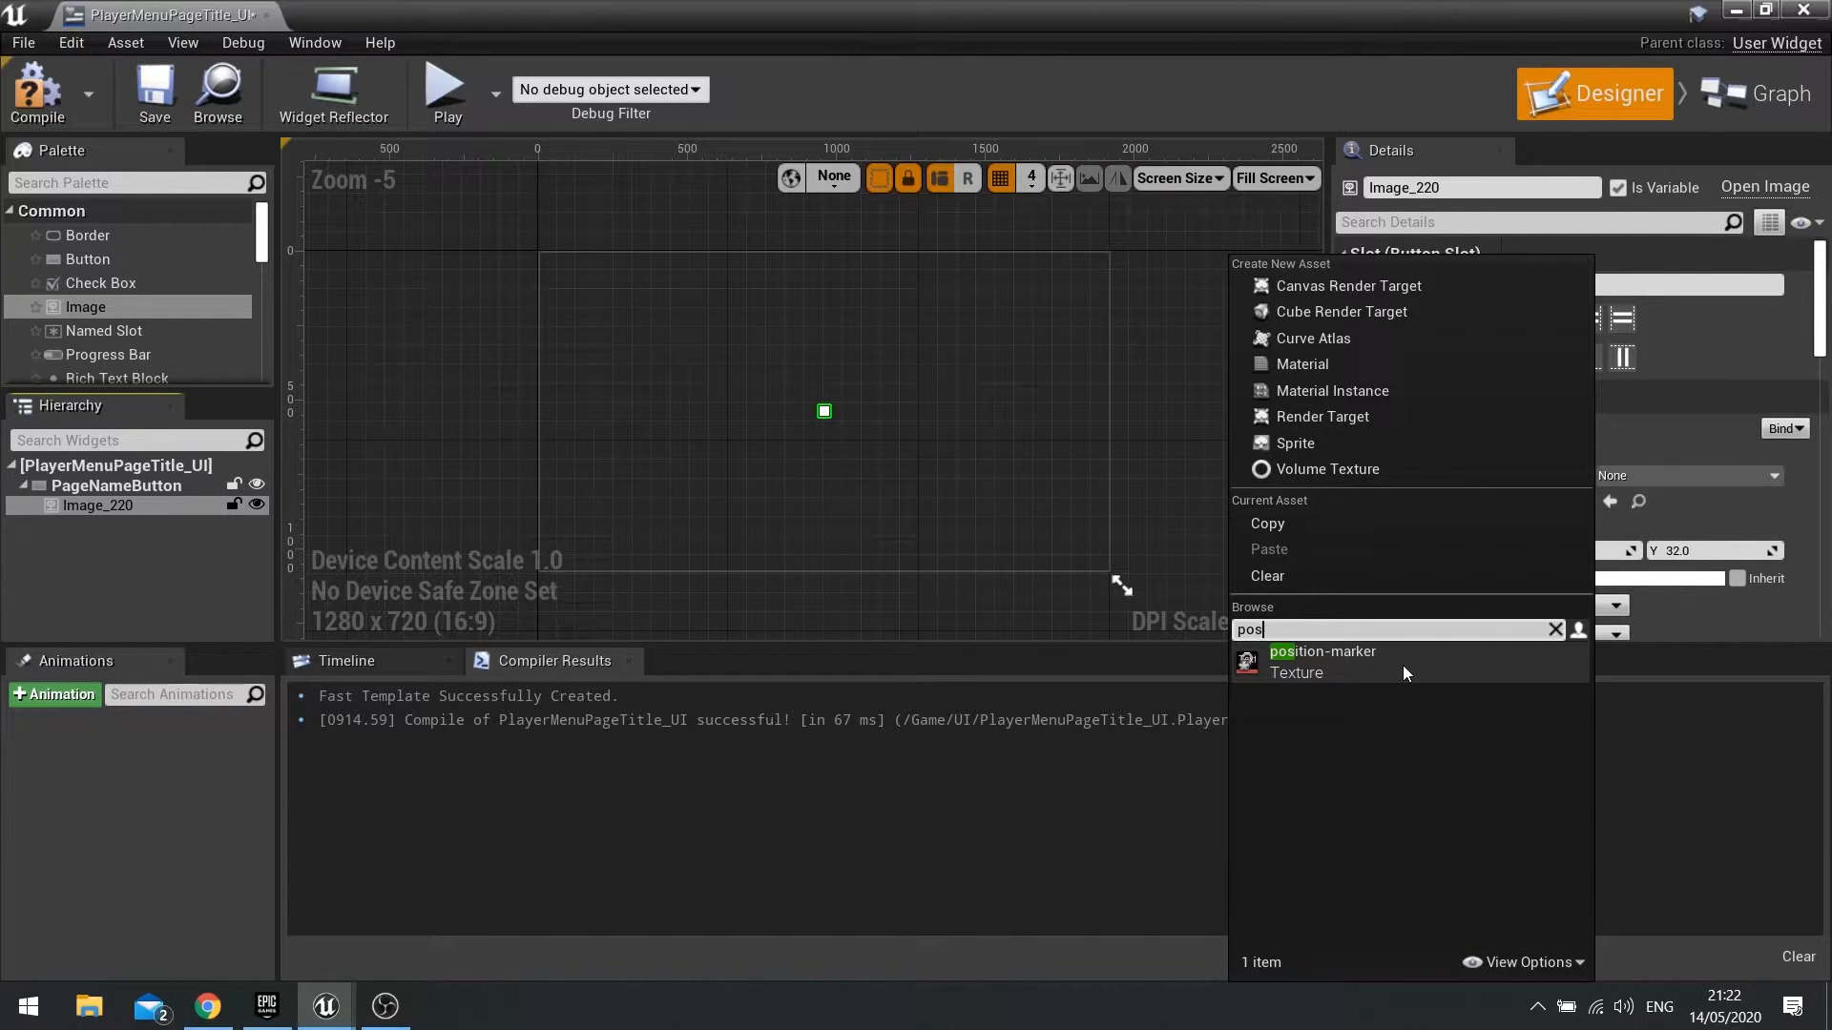
pyautogui.click(1320, 652)
pyautogui.write('12')
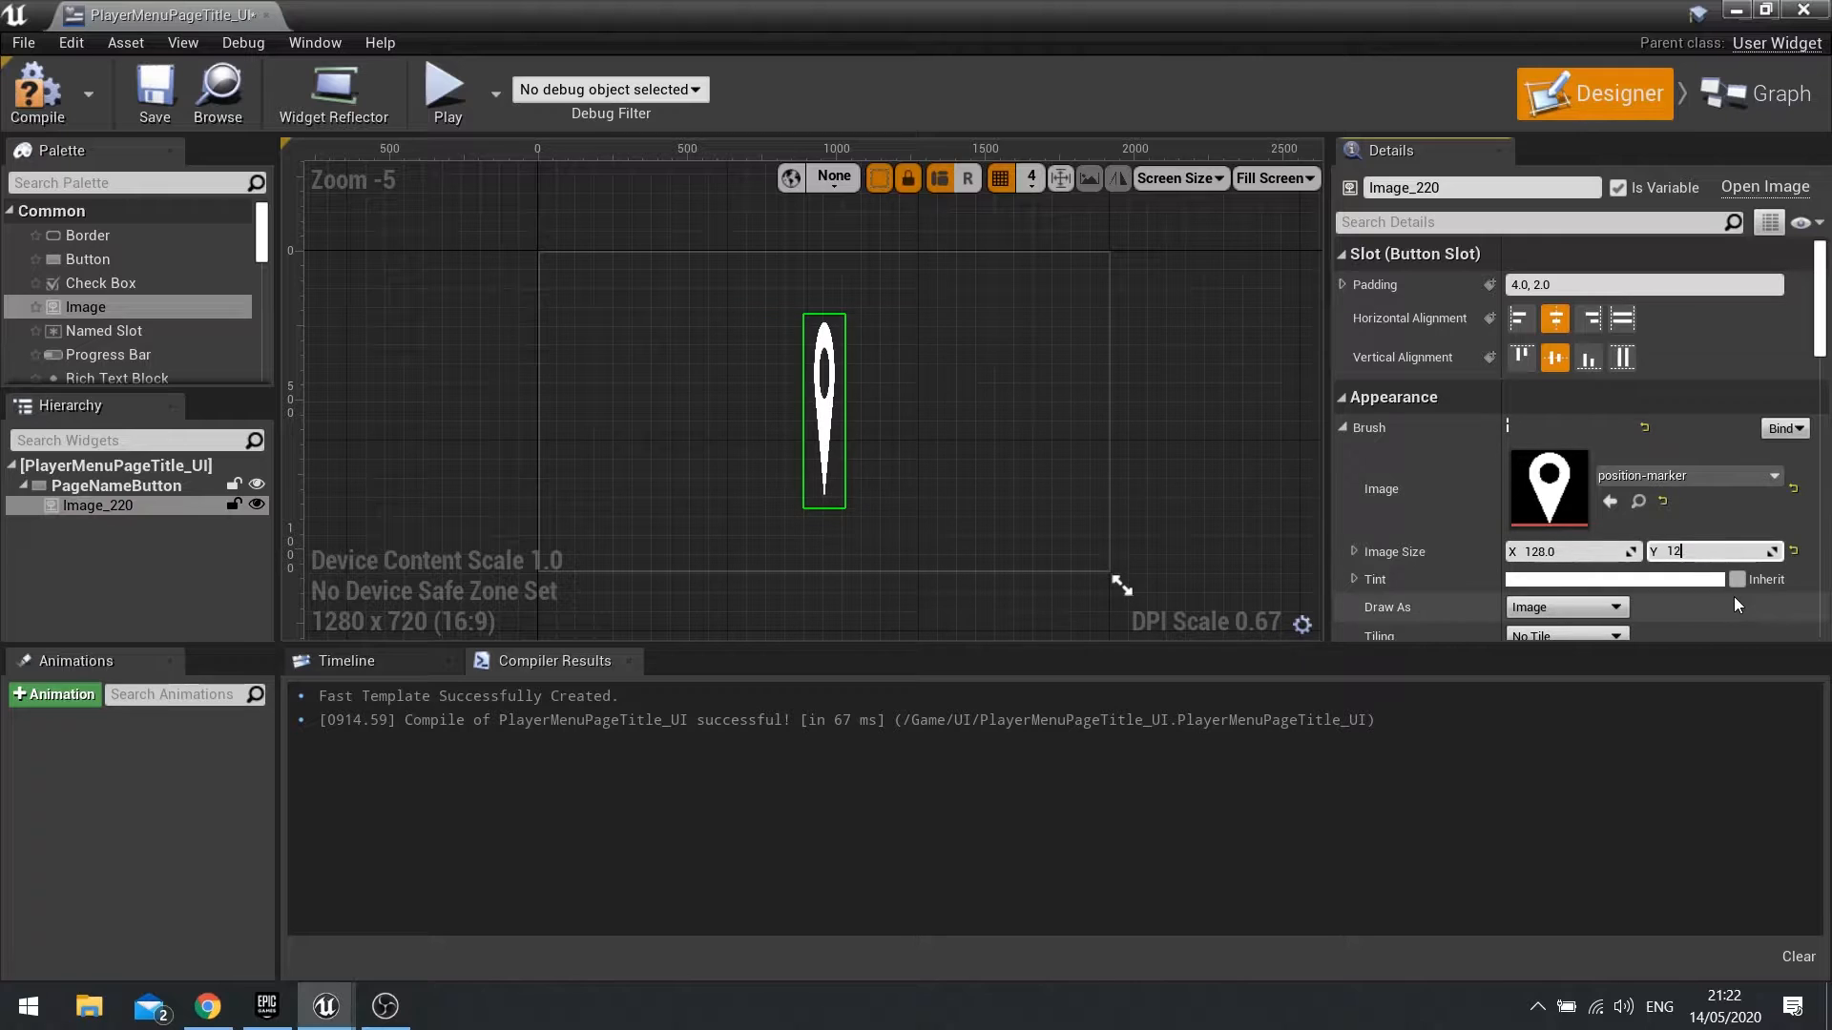
pyautogui.press('Return')
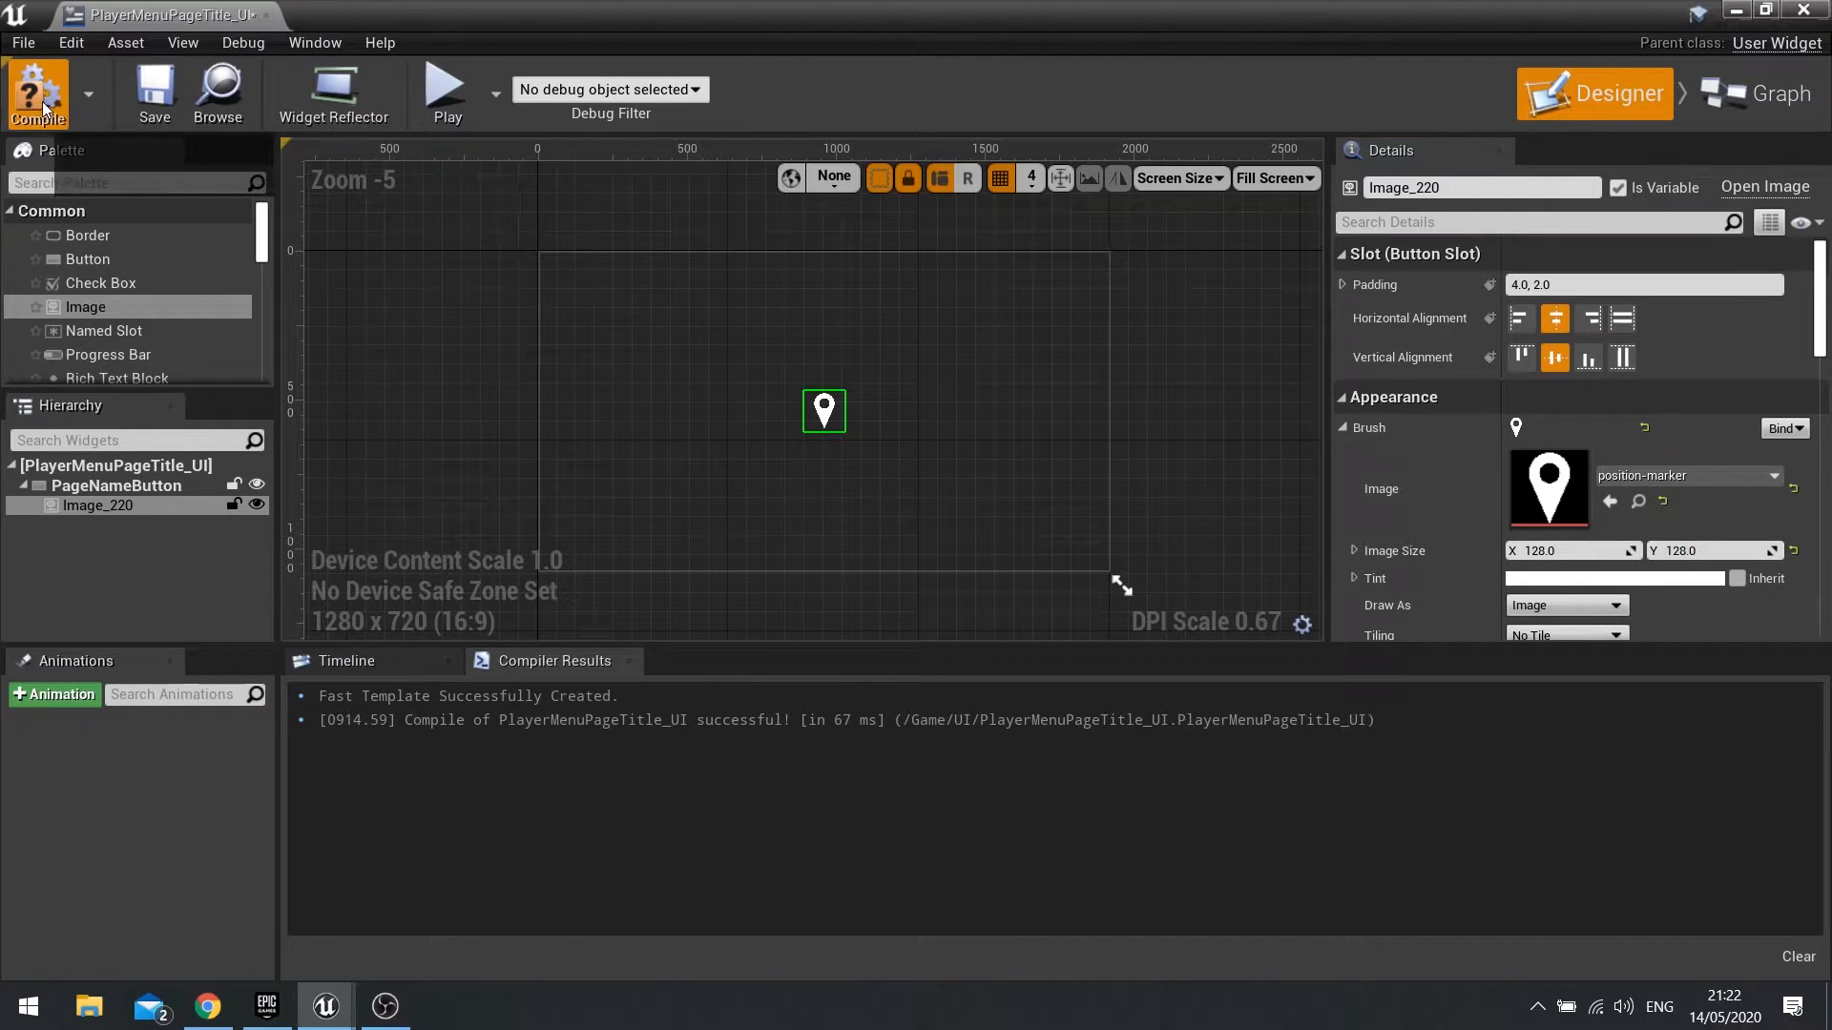
pyautogui.click(38, 93)
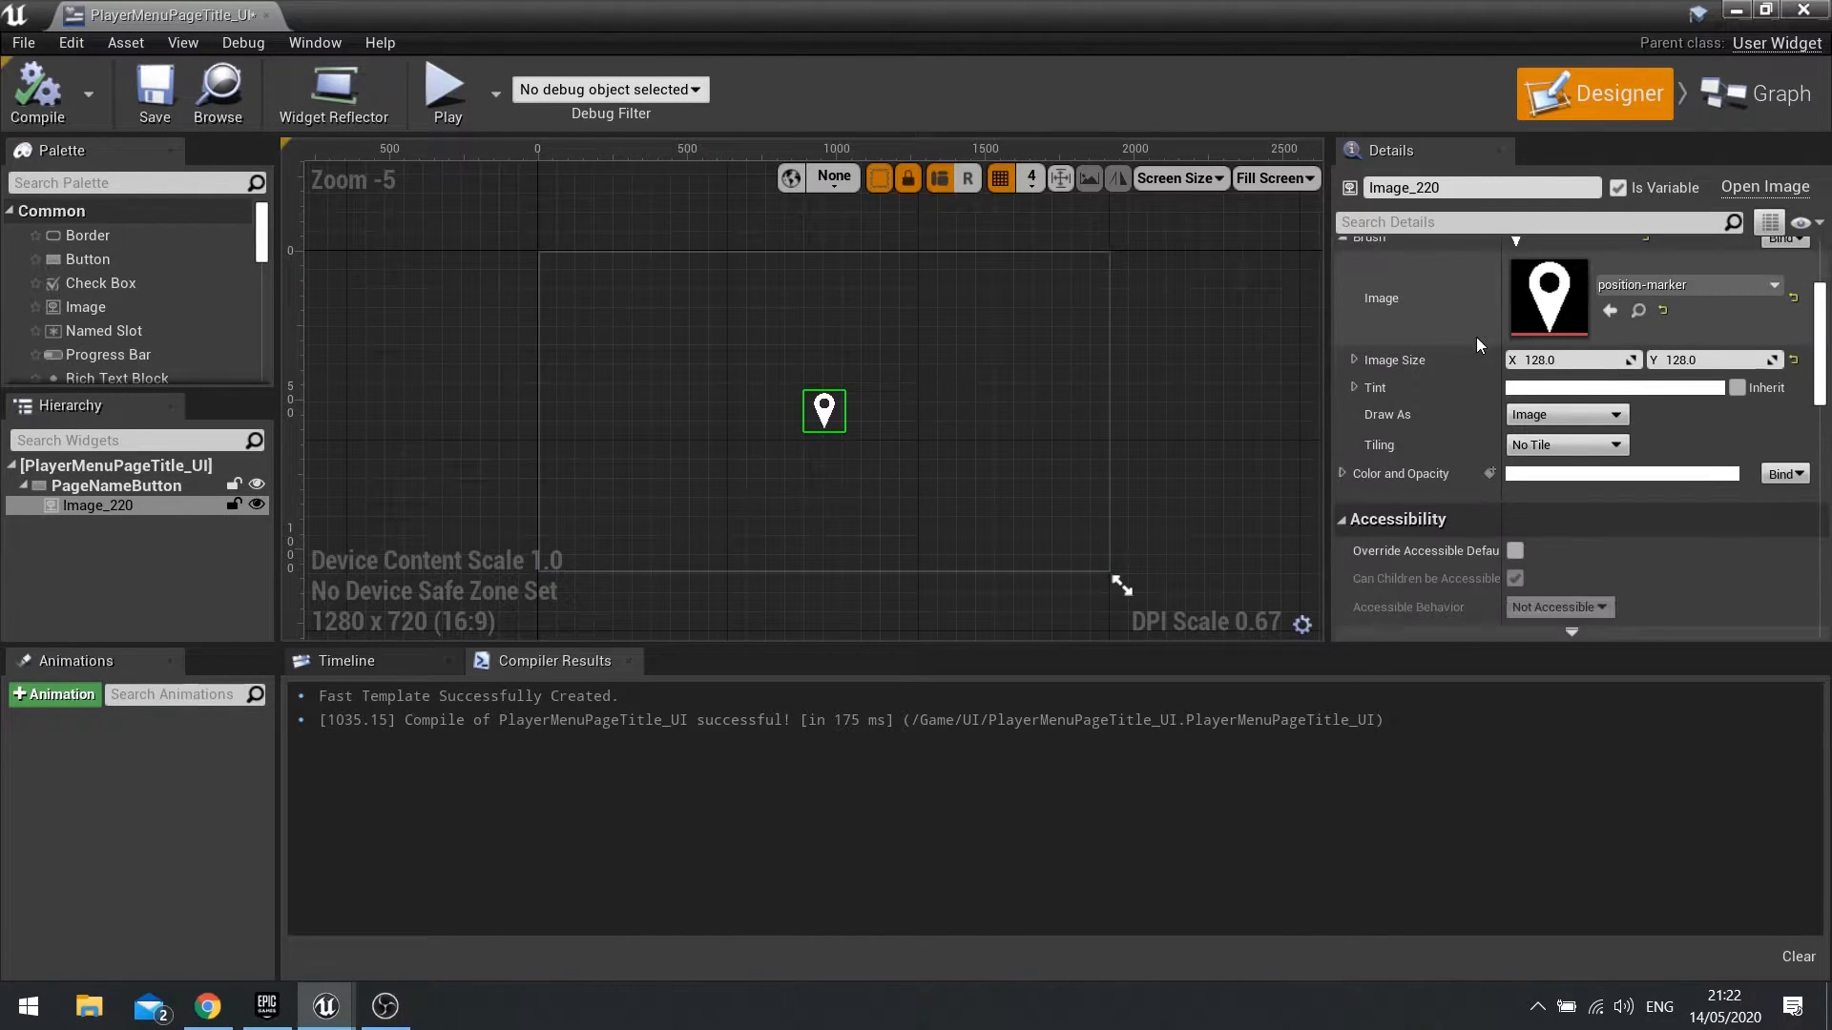
pyautogui.moveTo(1574, 466)
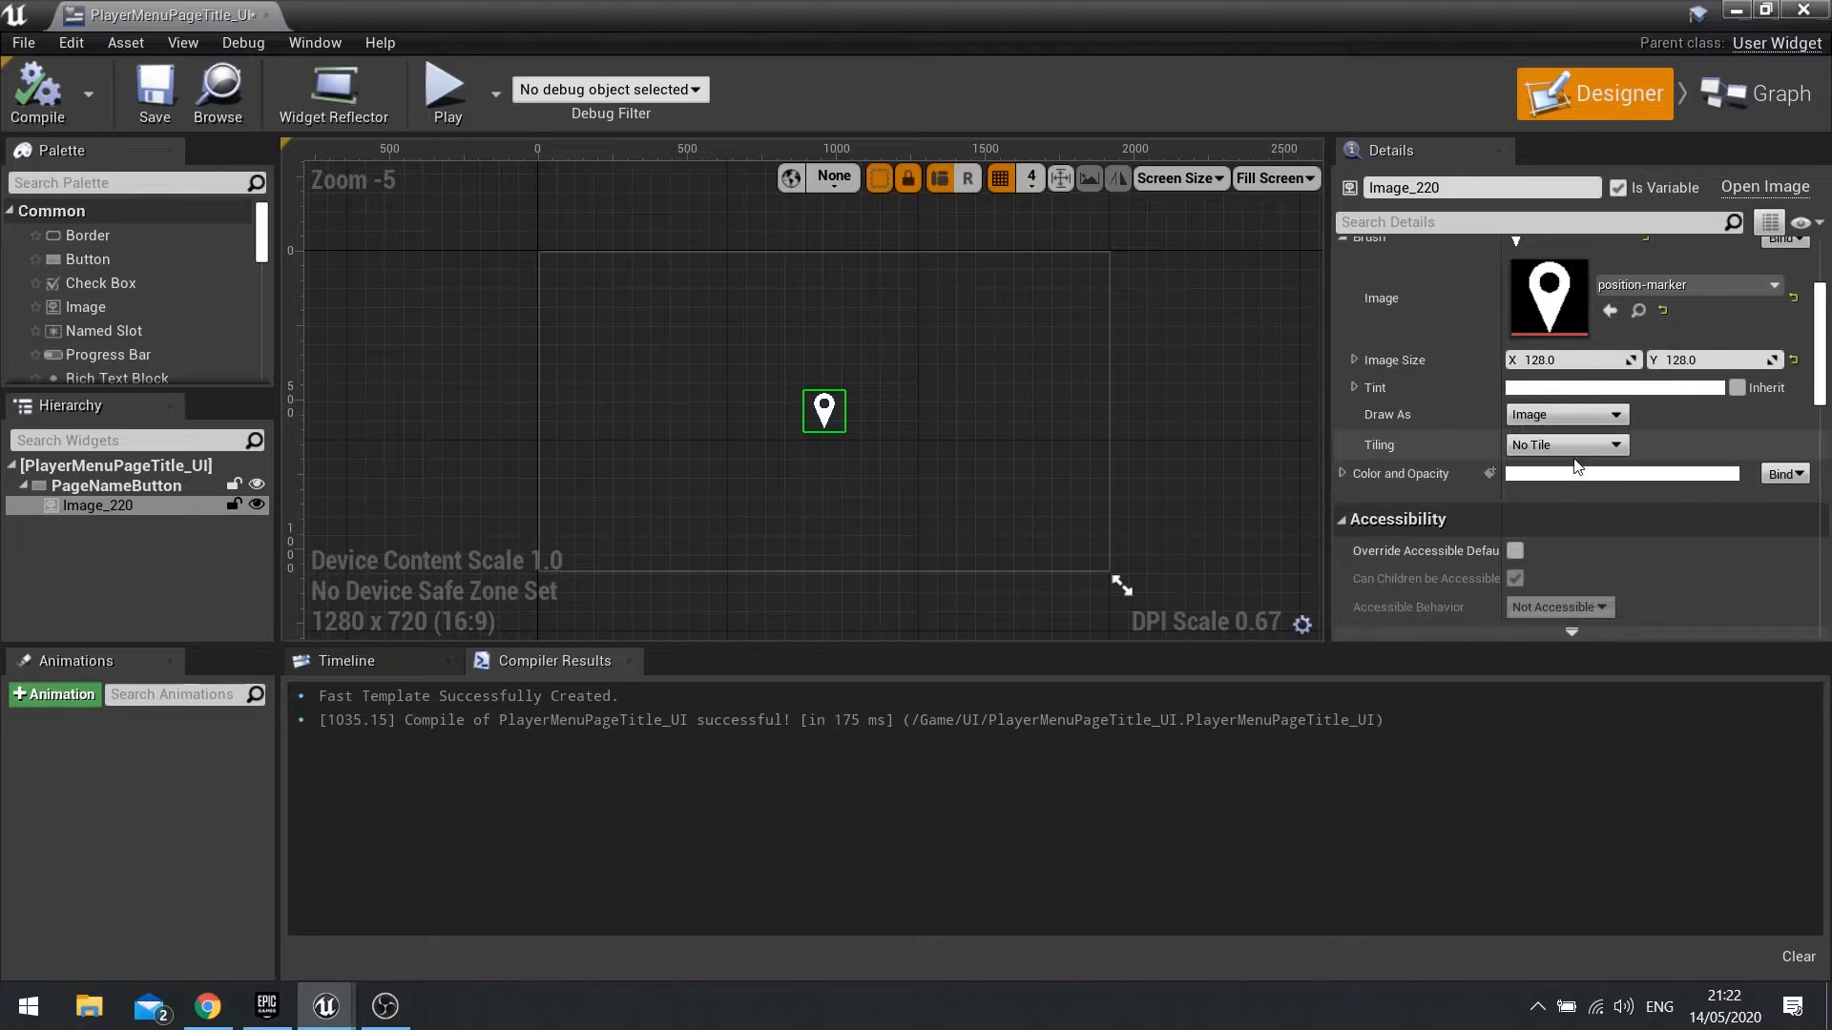
# Bind the image's Color and Opacity to the SetAsActivePage function
pyautogui.click(1784, 473)
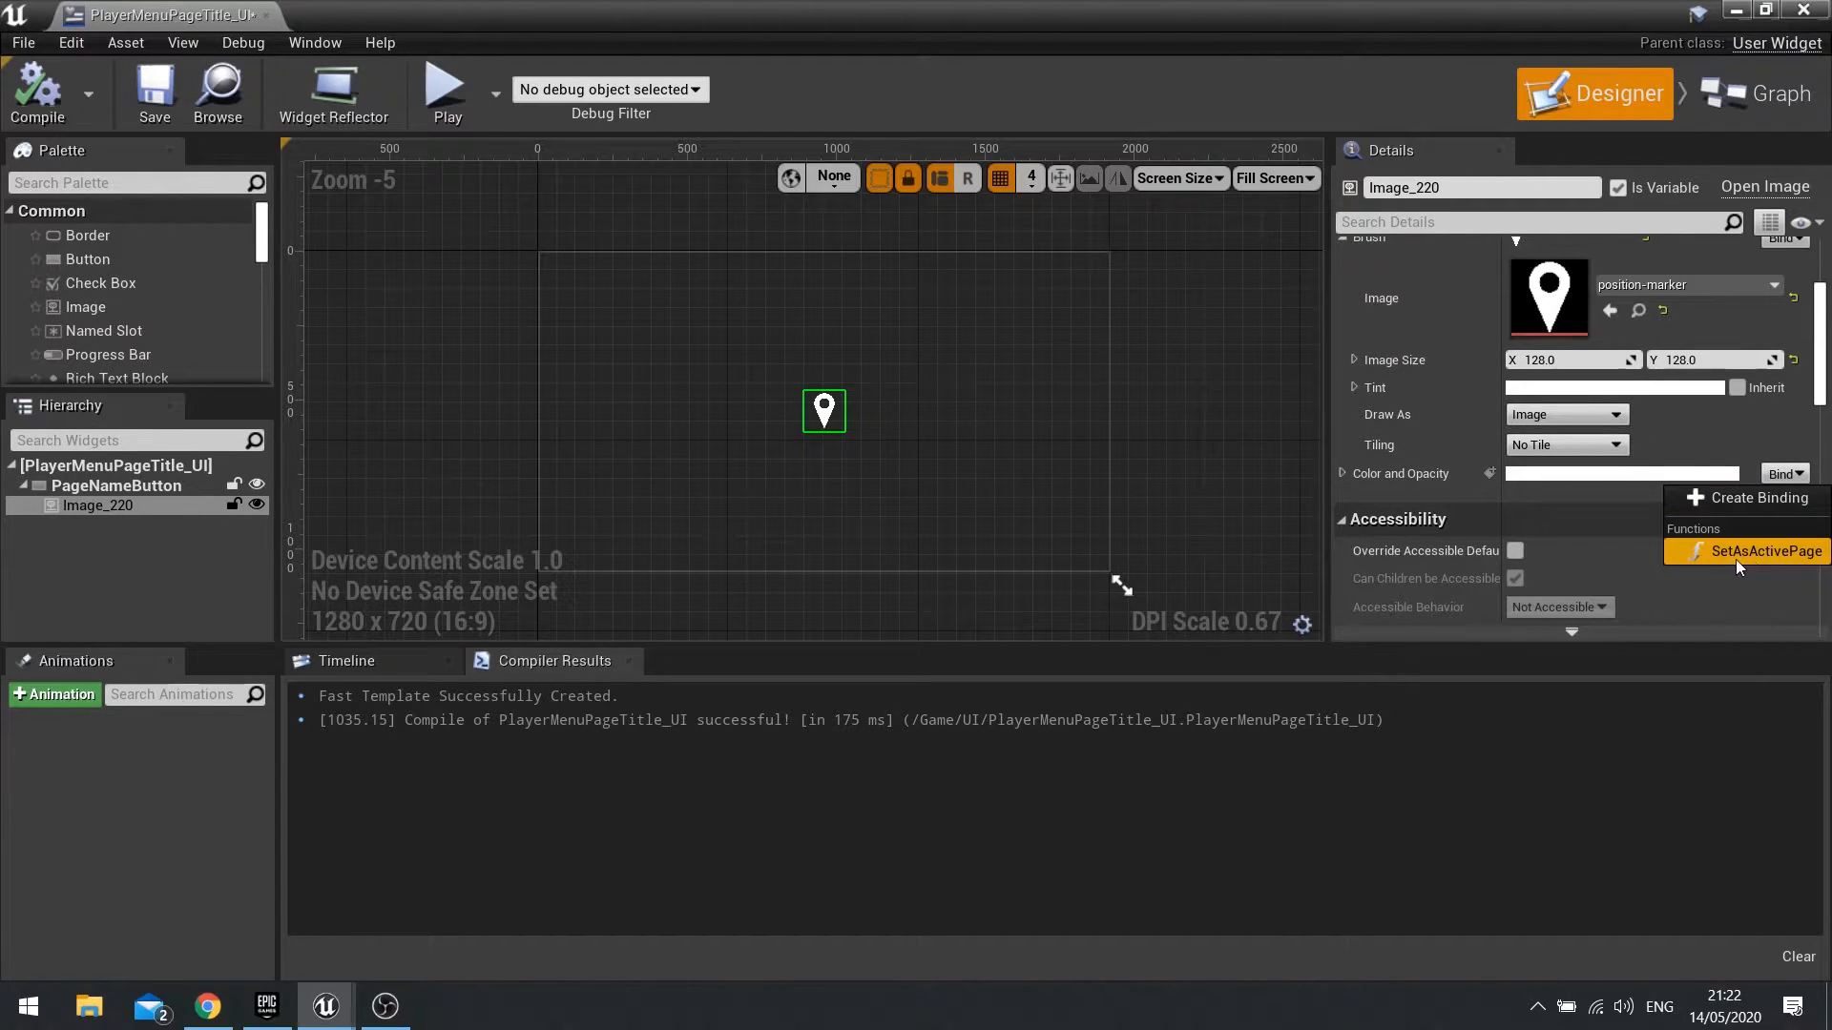
pyautogui.click(1784, 550)
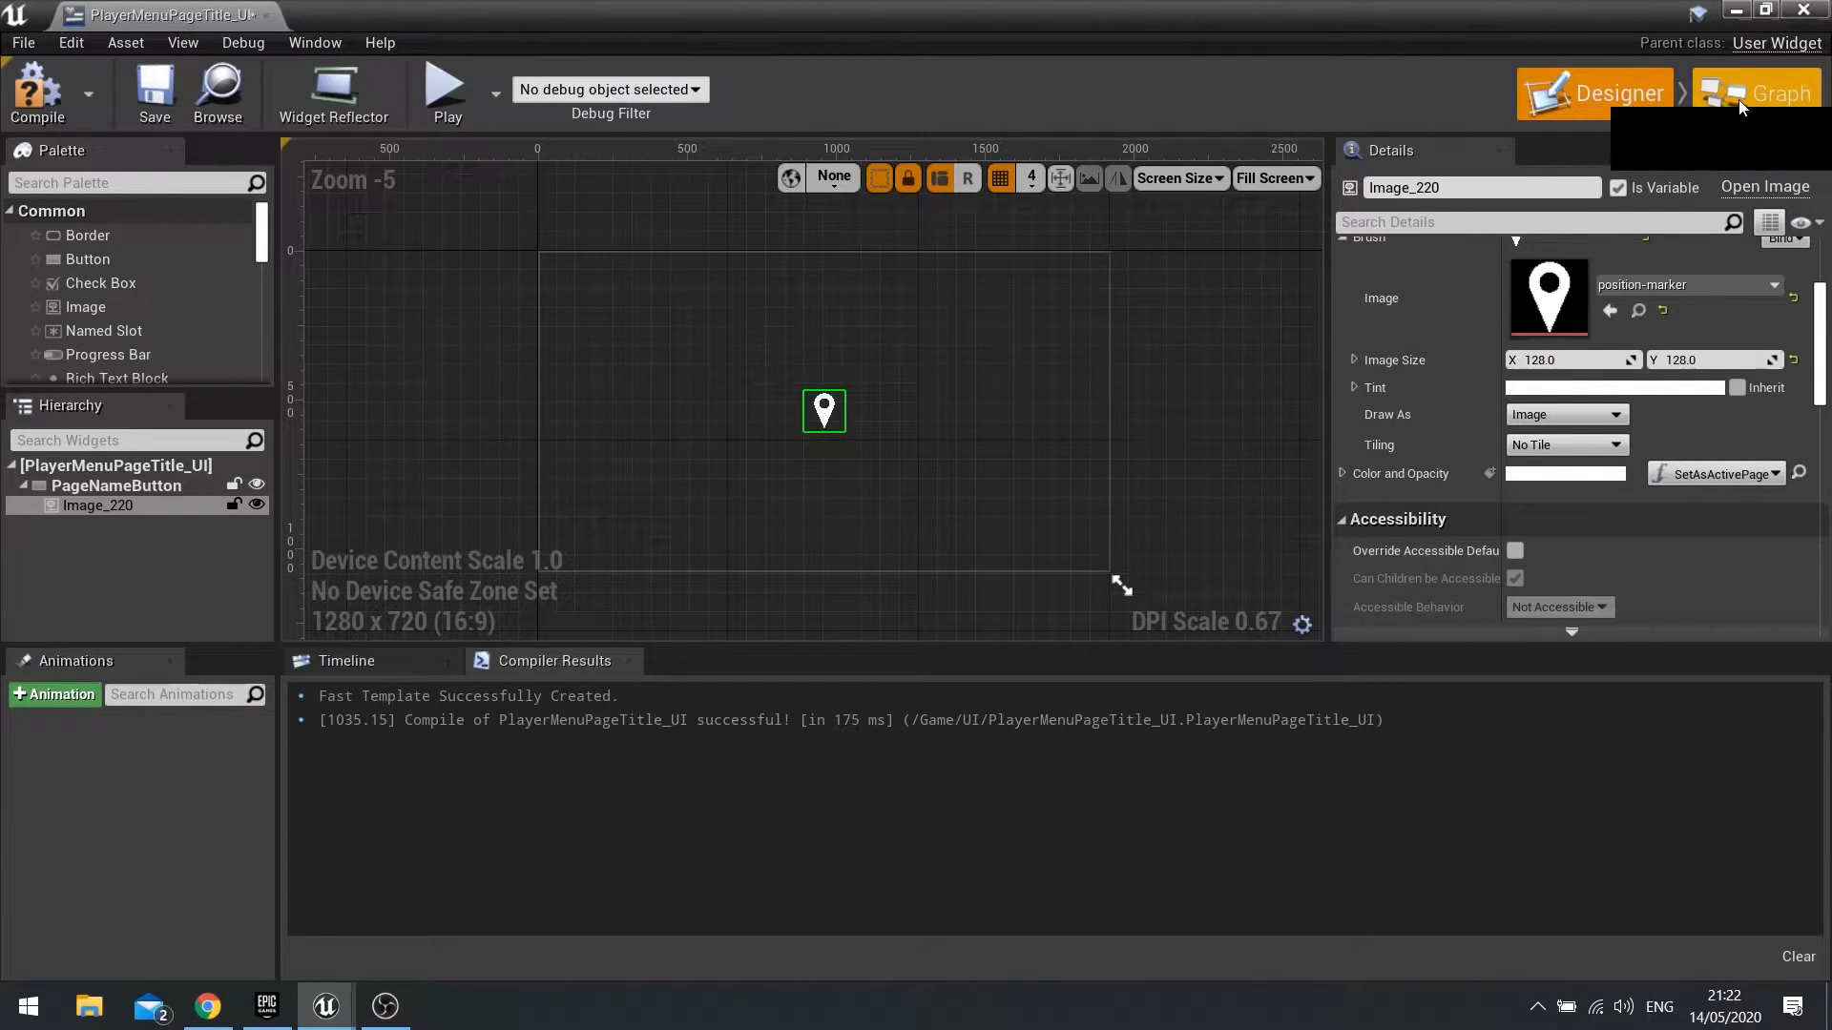
# Add an instance-editable PageIcon variable of type Texture 2D and bring Image_220 into the graph
pyautogui.click(1764, 93)
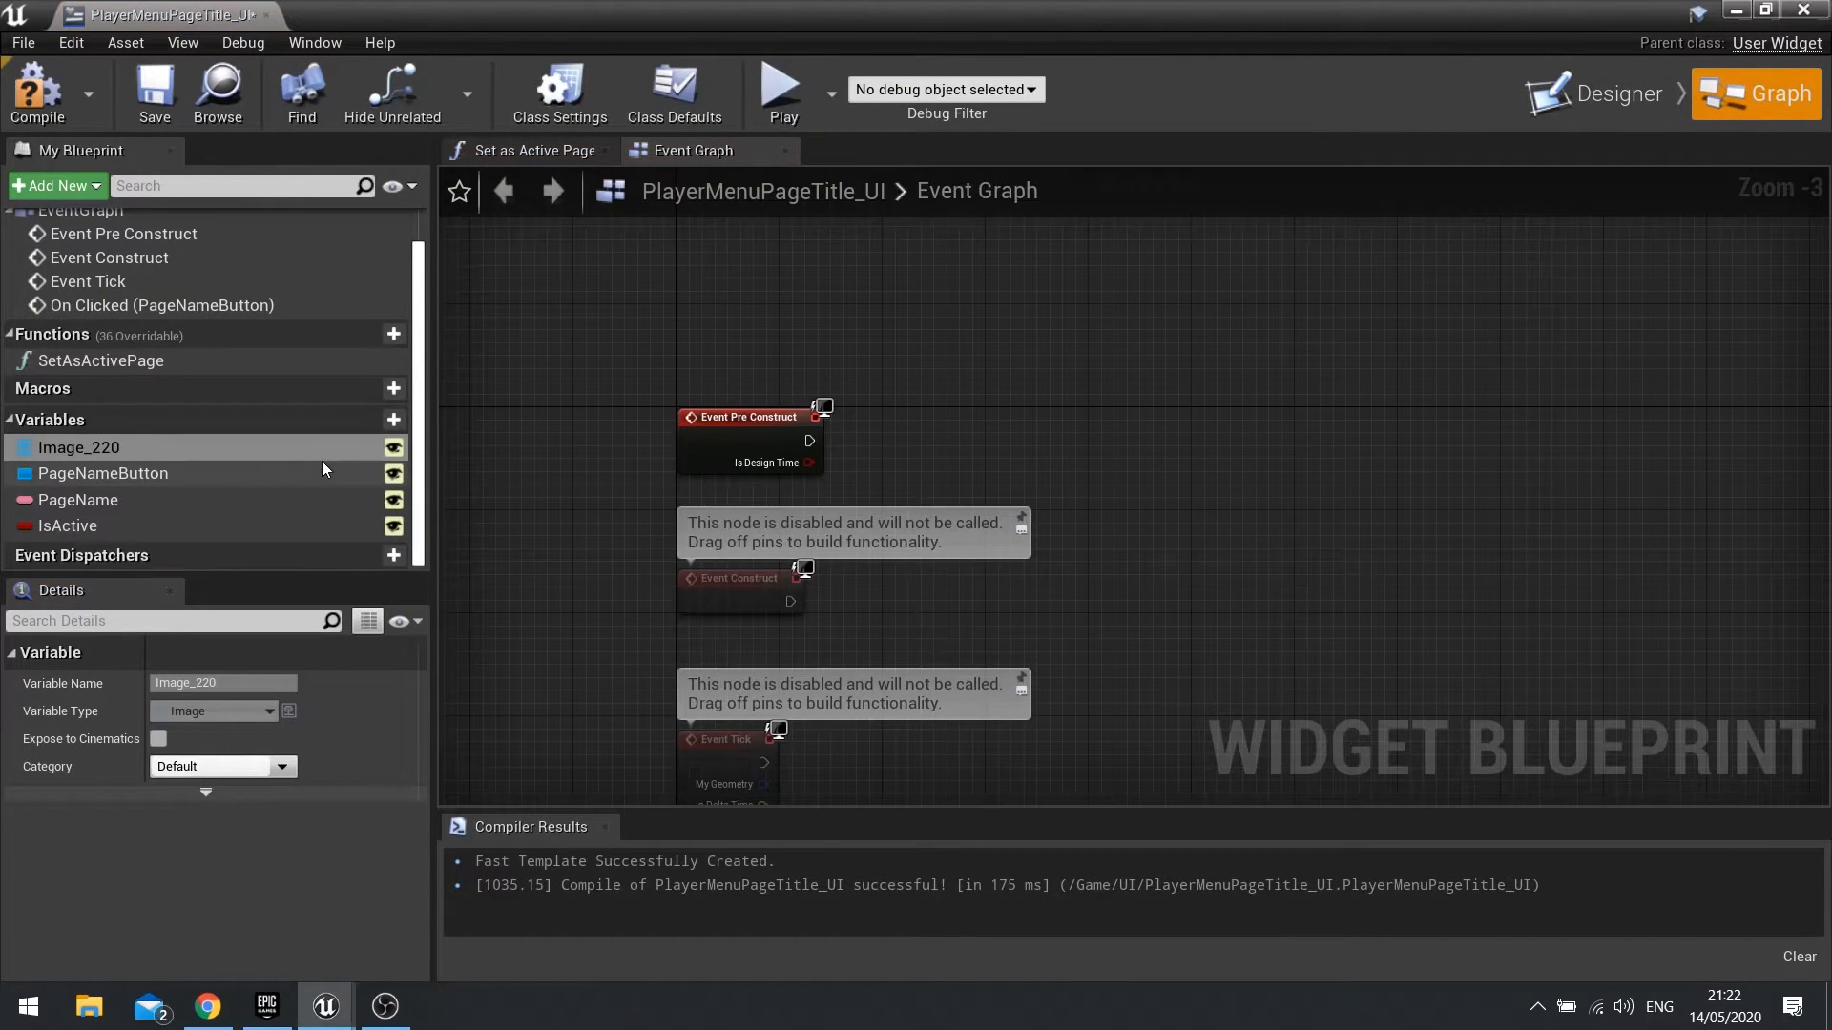
pyautogui.click(393, 420)
pyautogui.write('PageIcon')
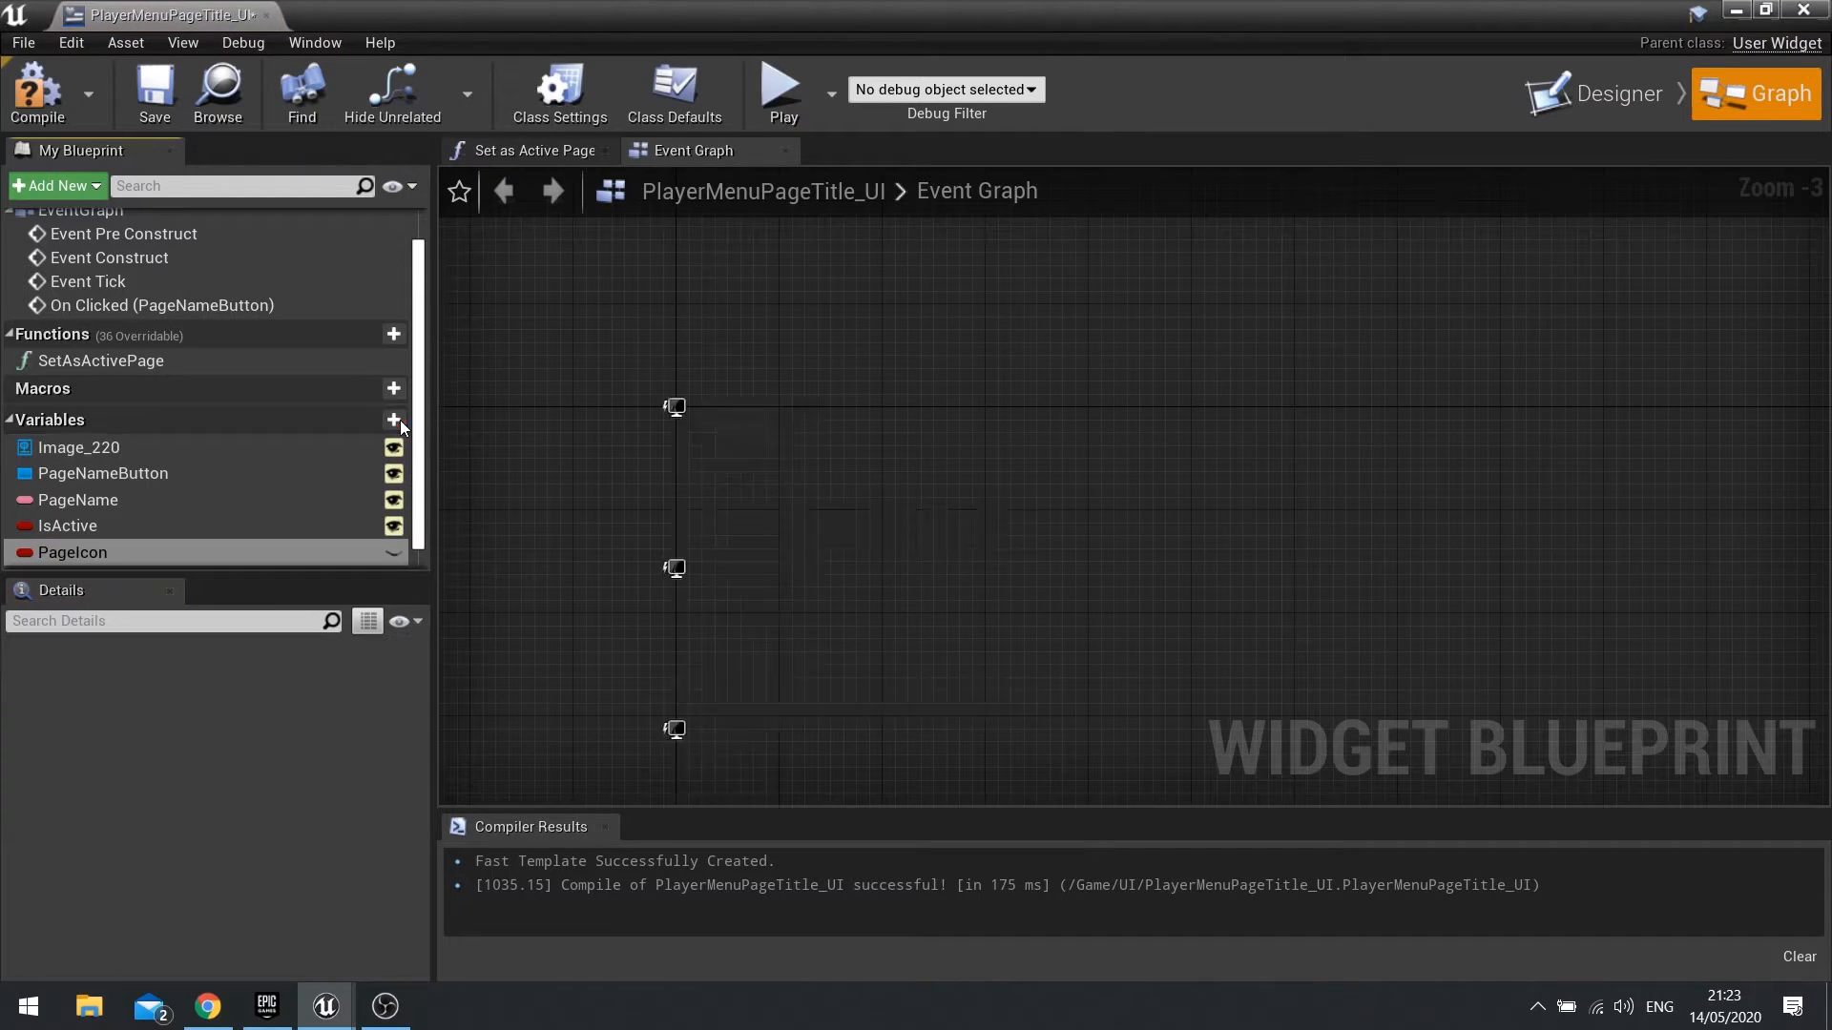
pyautogui.click(71, 552)
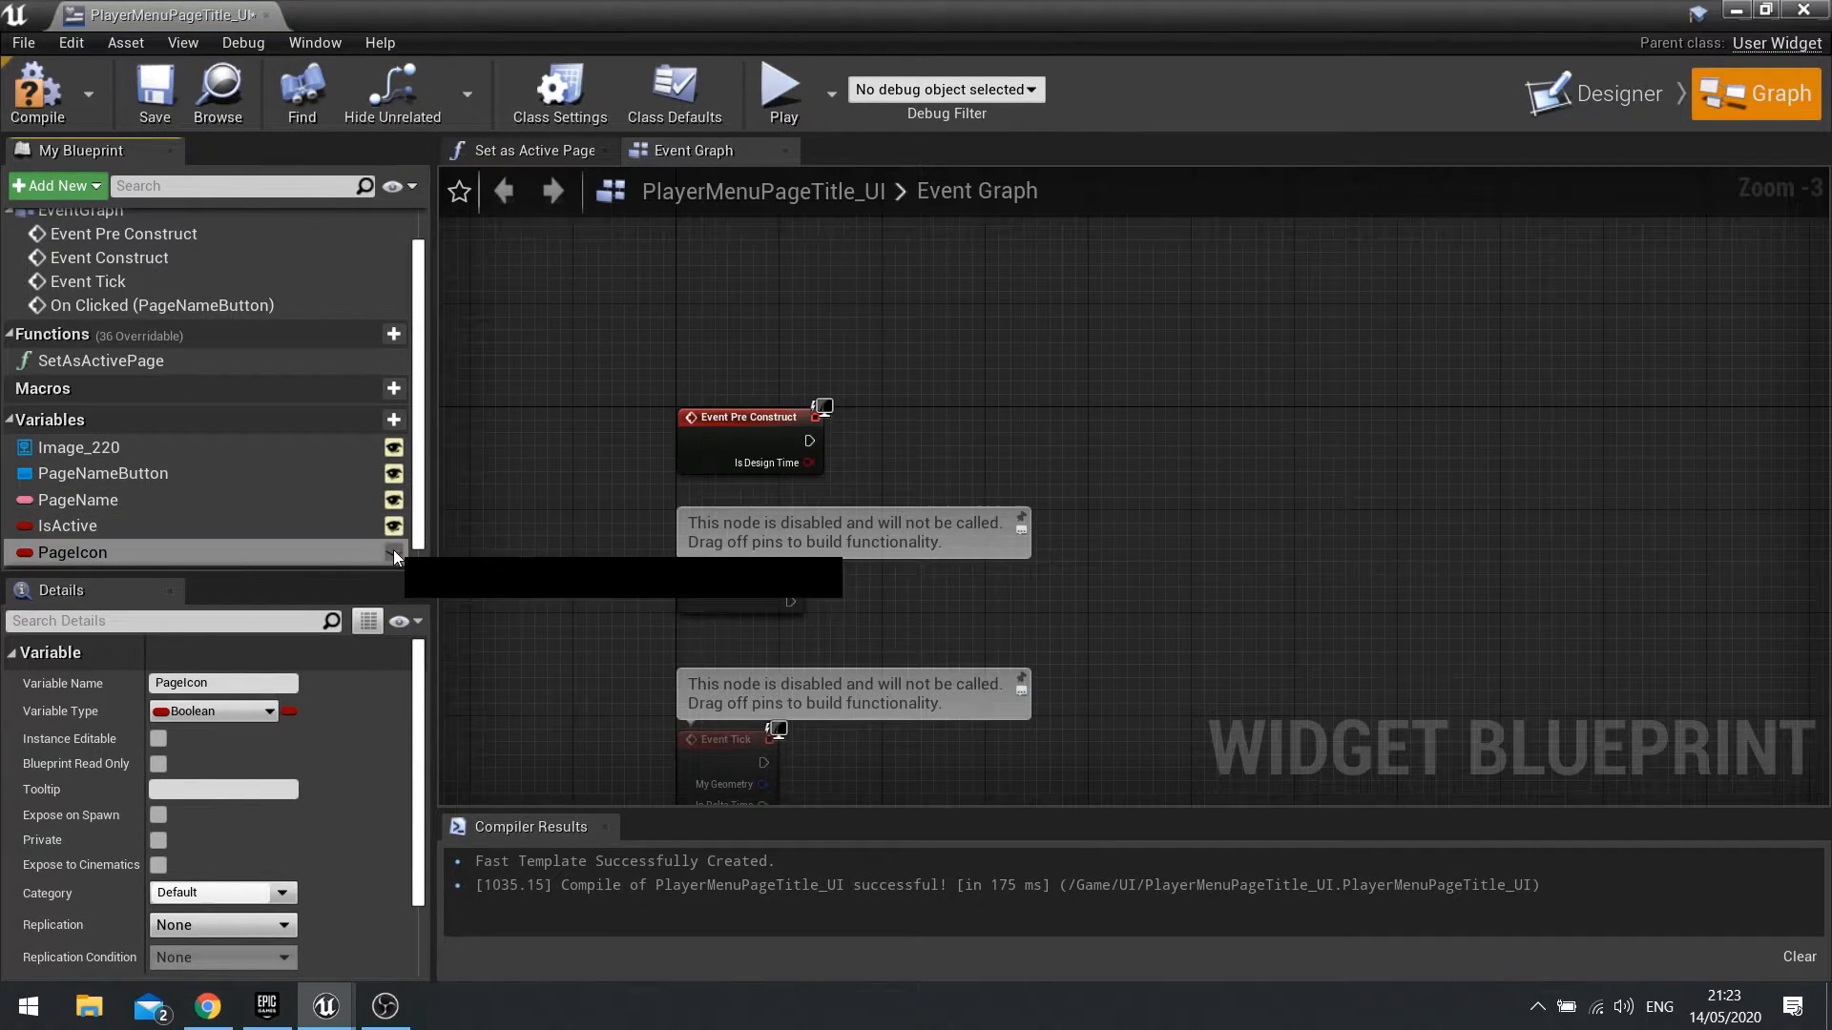
pyautogui.click(158, 739)
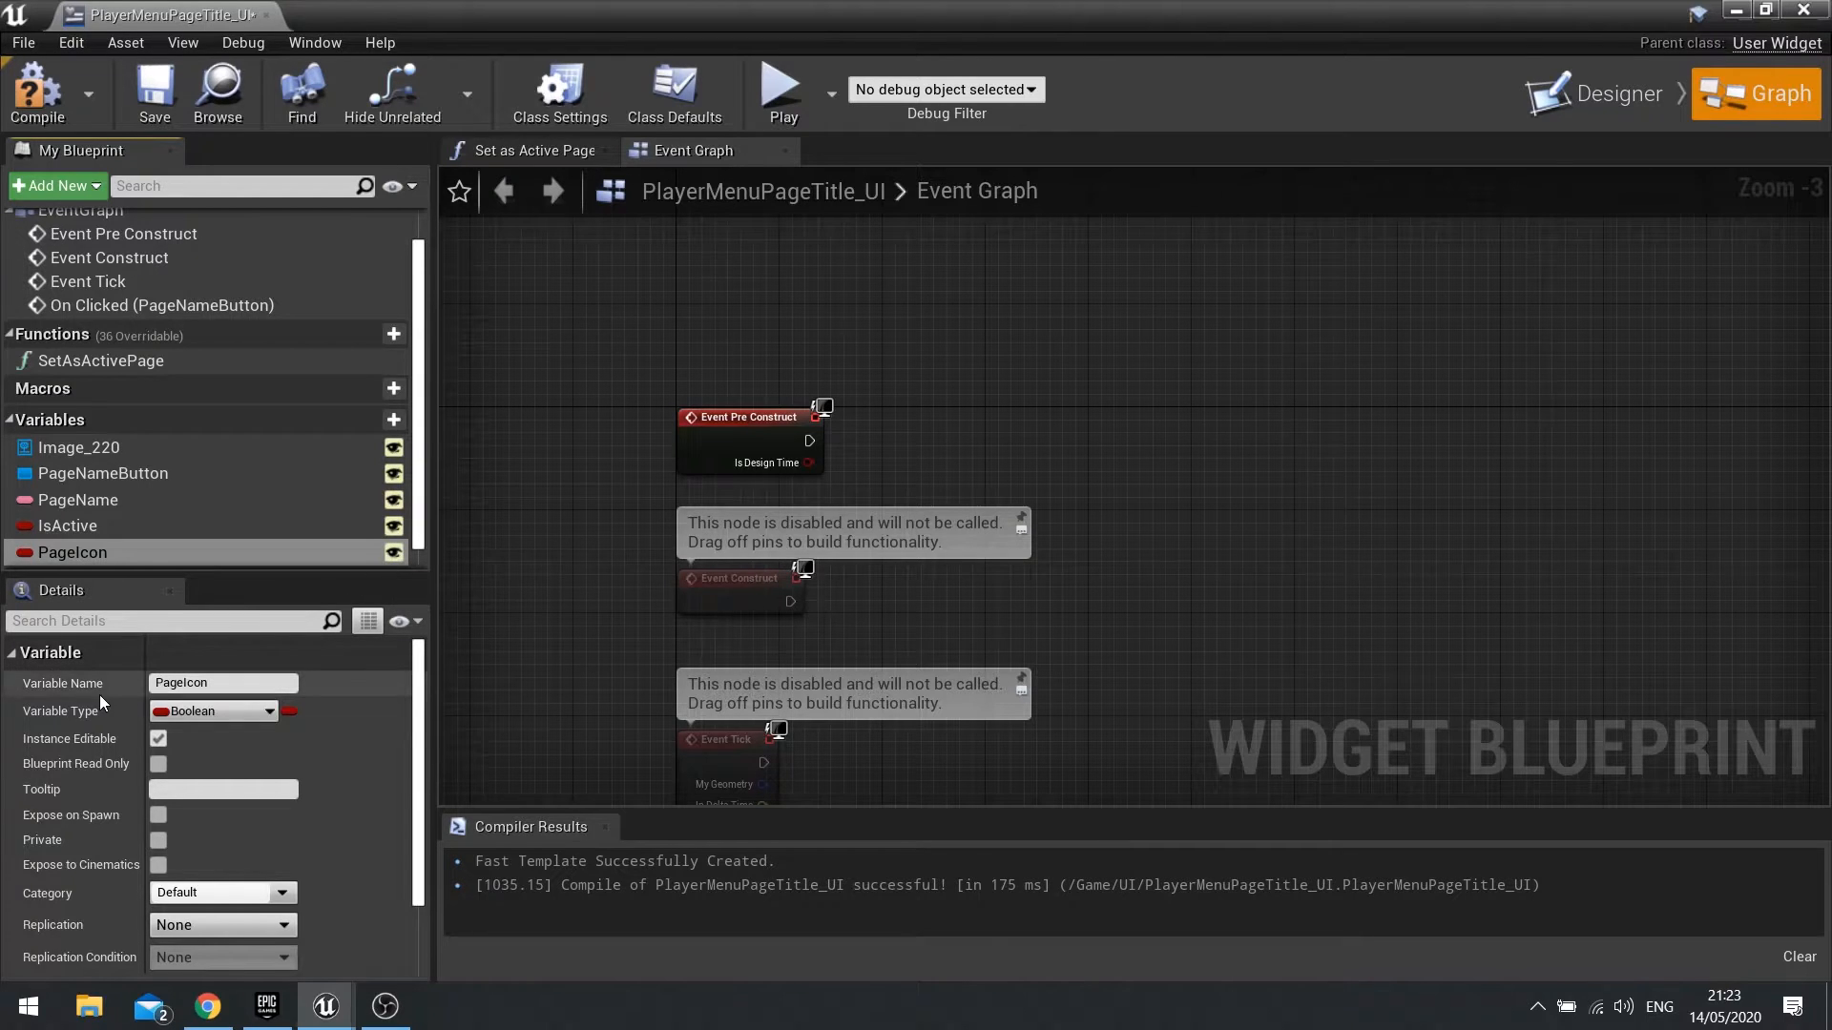
pyautogui.click(267, 711)
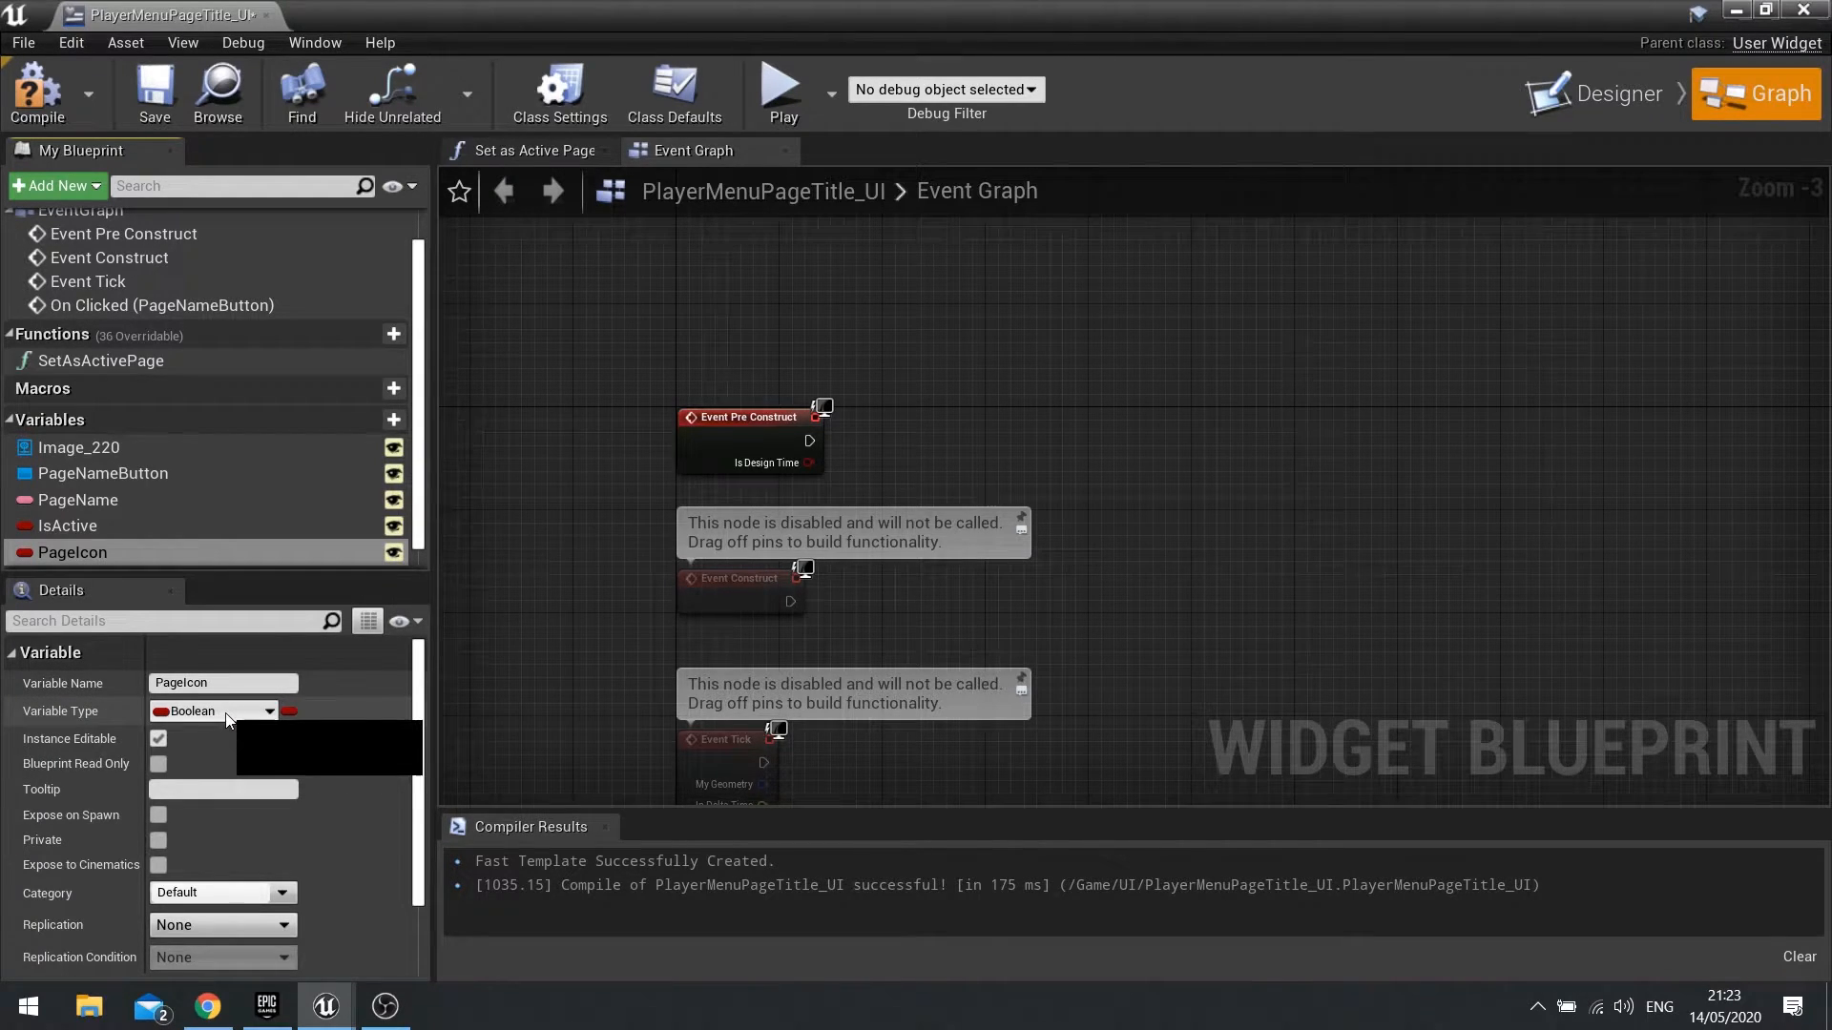
pyautogui.write('texture2d')
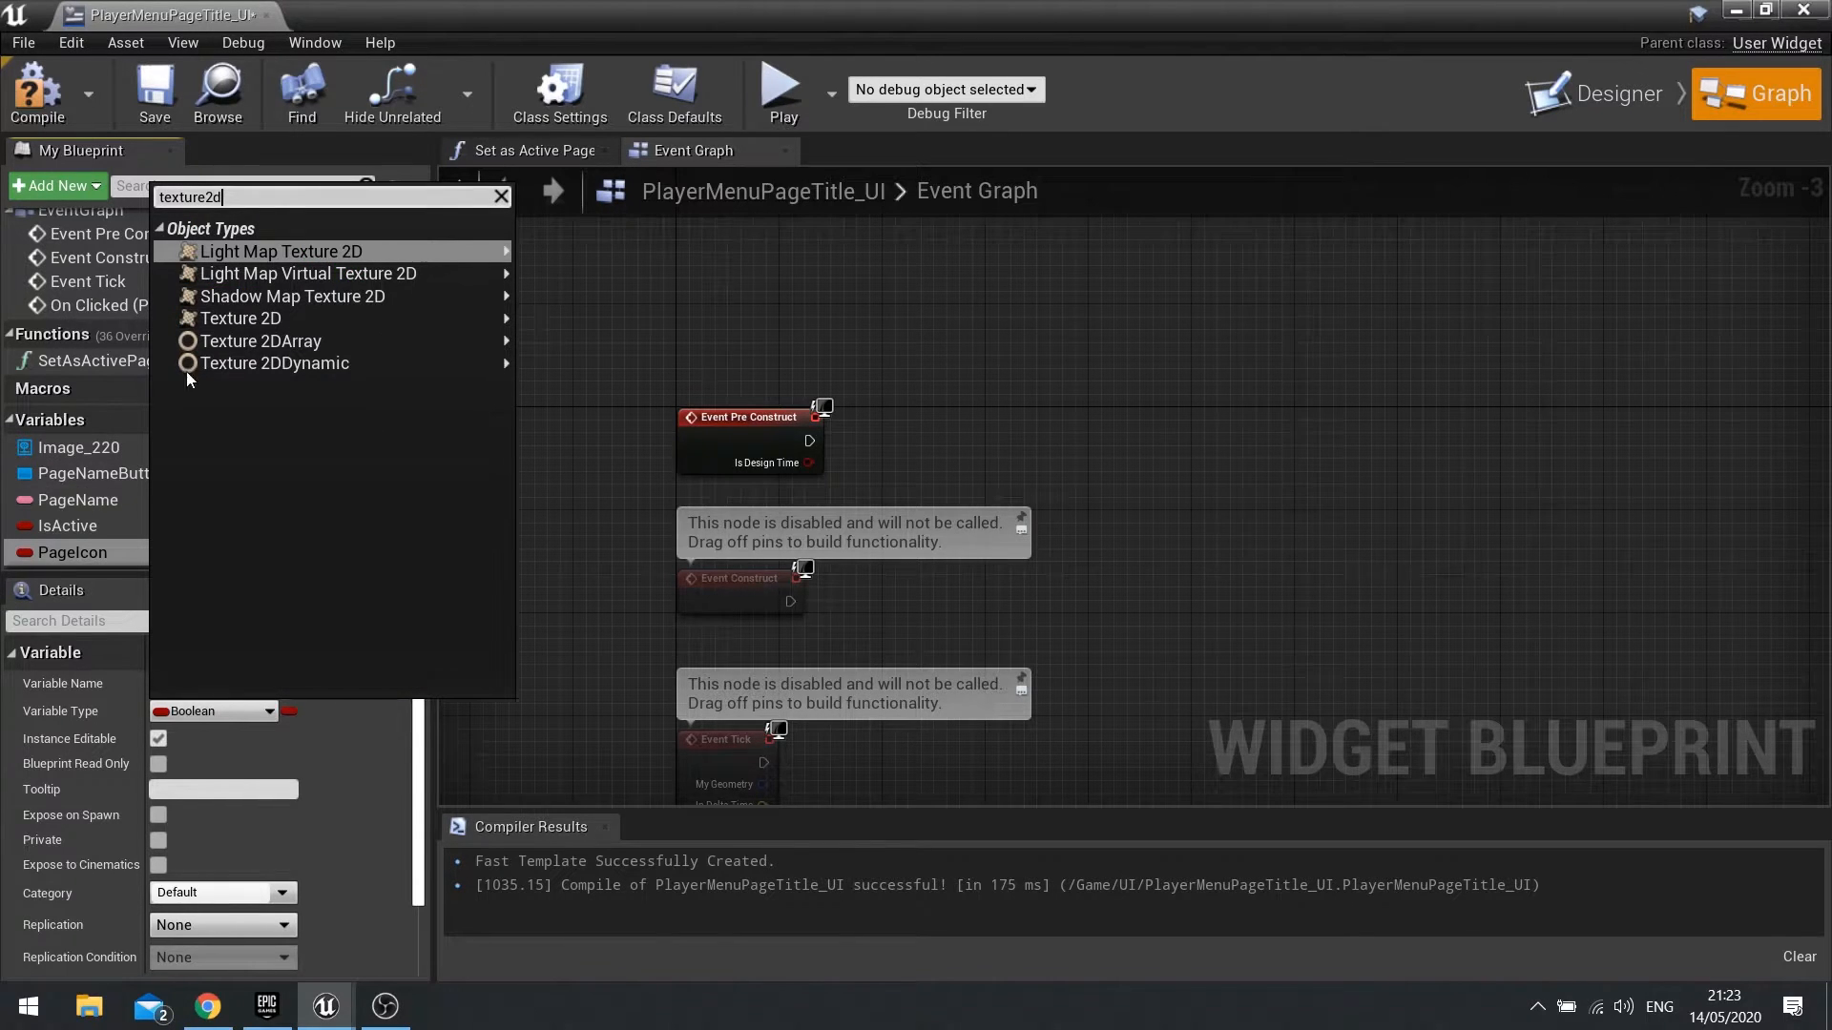
pyautogui.click(240, 319)
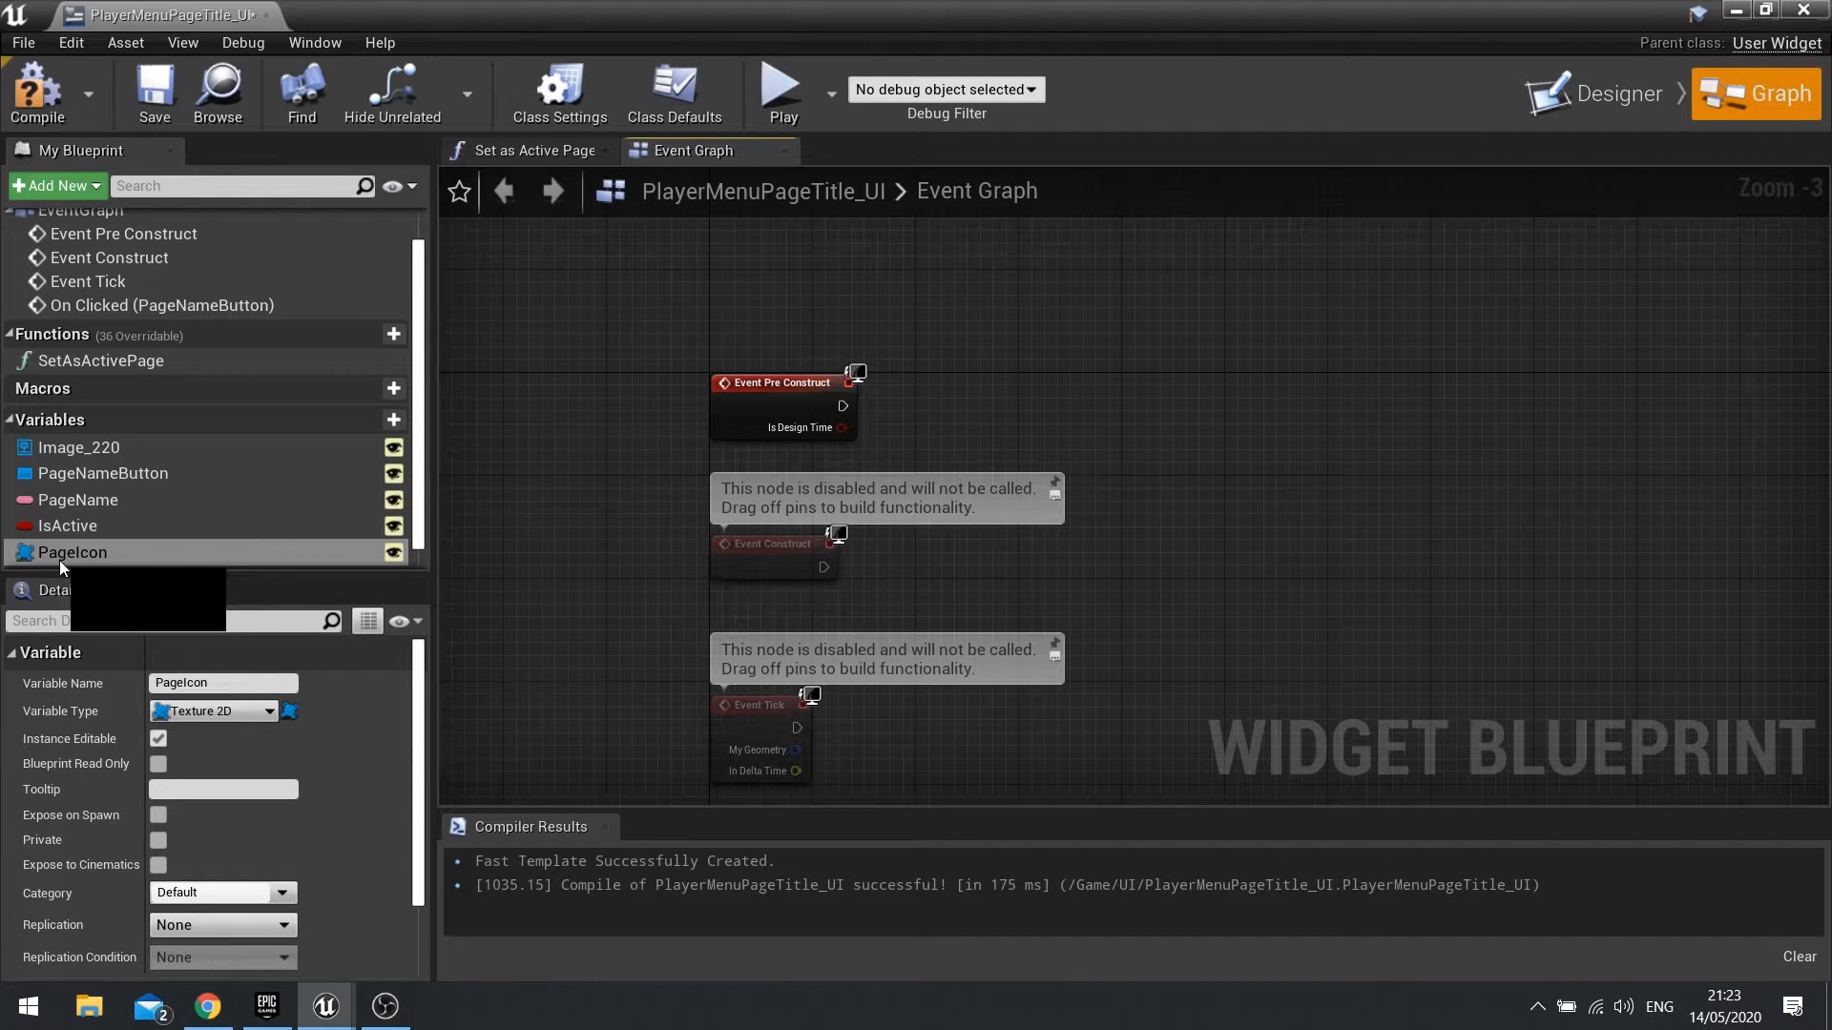
pyautogui.click(78, 446)
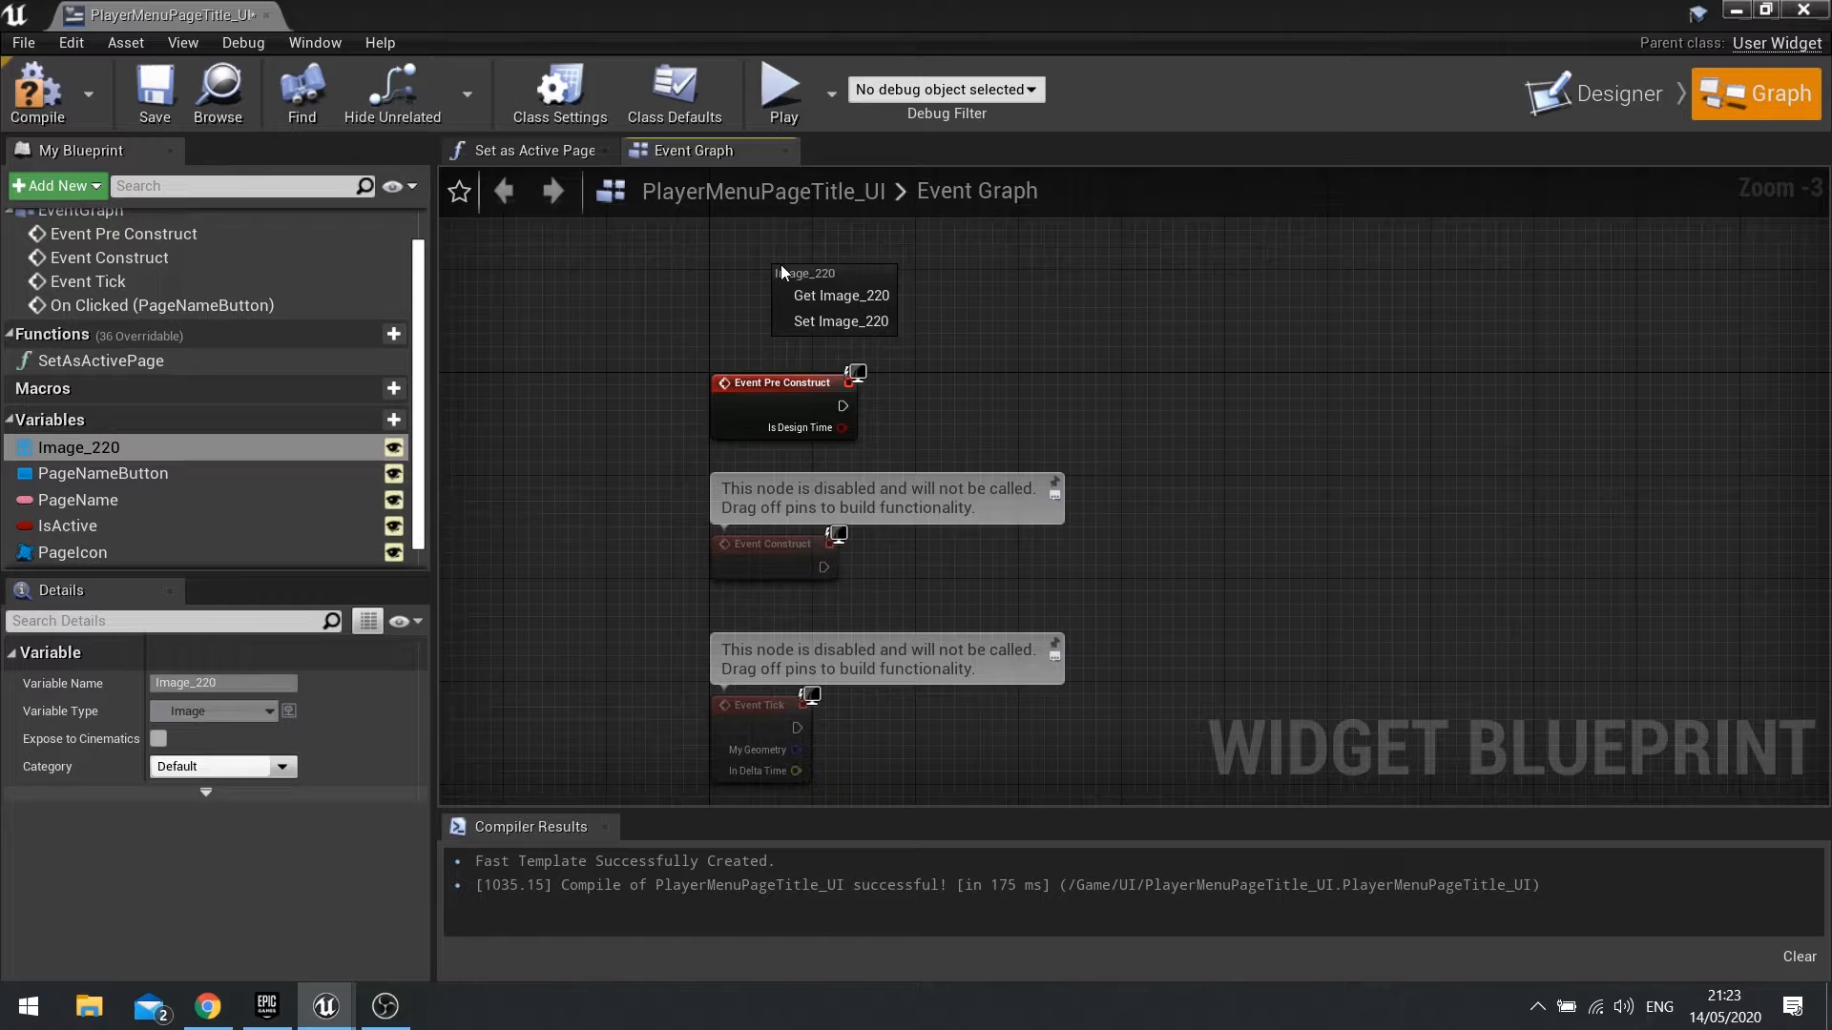
# Have Event Pre Construct set Image_220's brush from the PageIcon texture, then compile
pyautogui.click(839, 294)
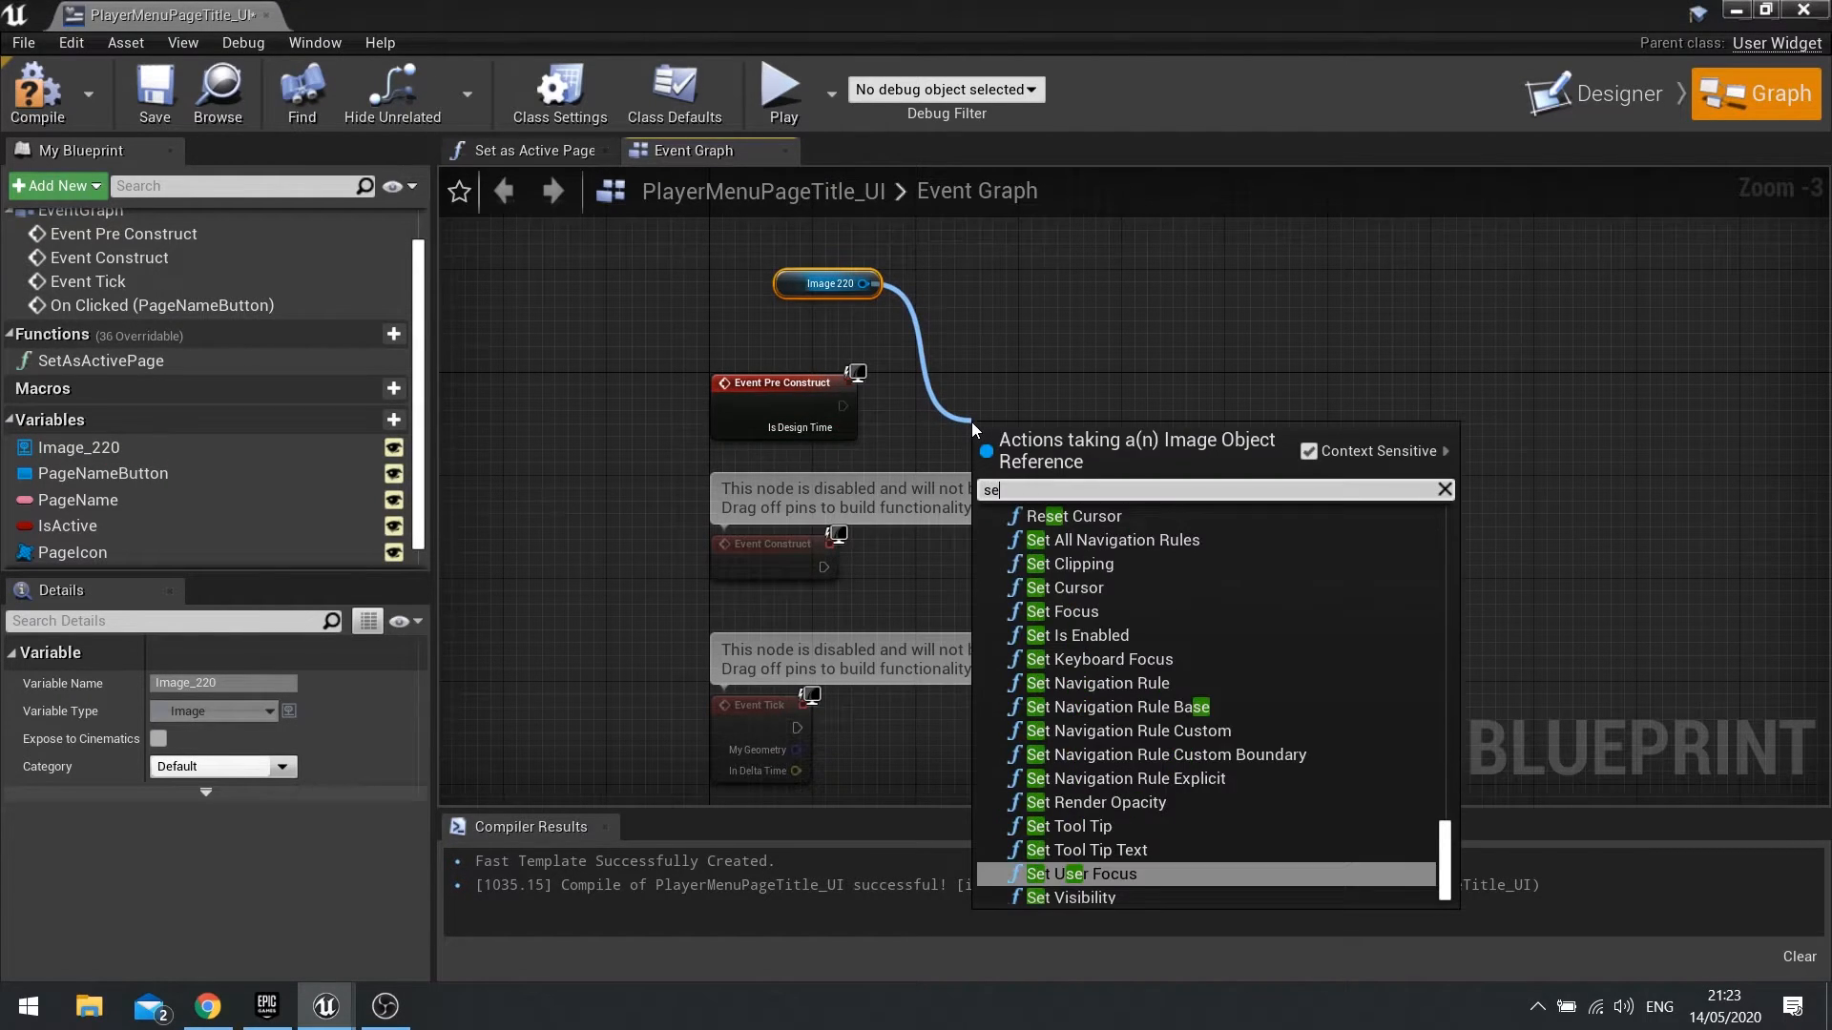
pyautogui.write('set brush')
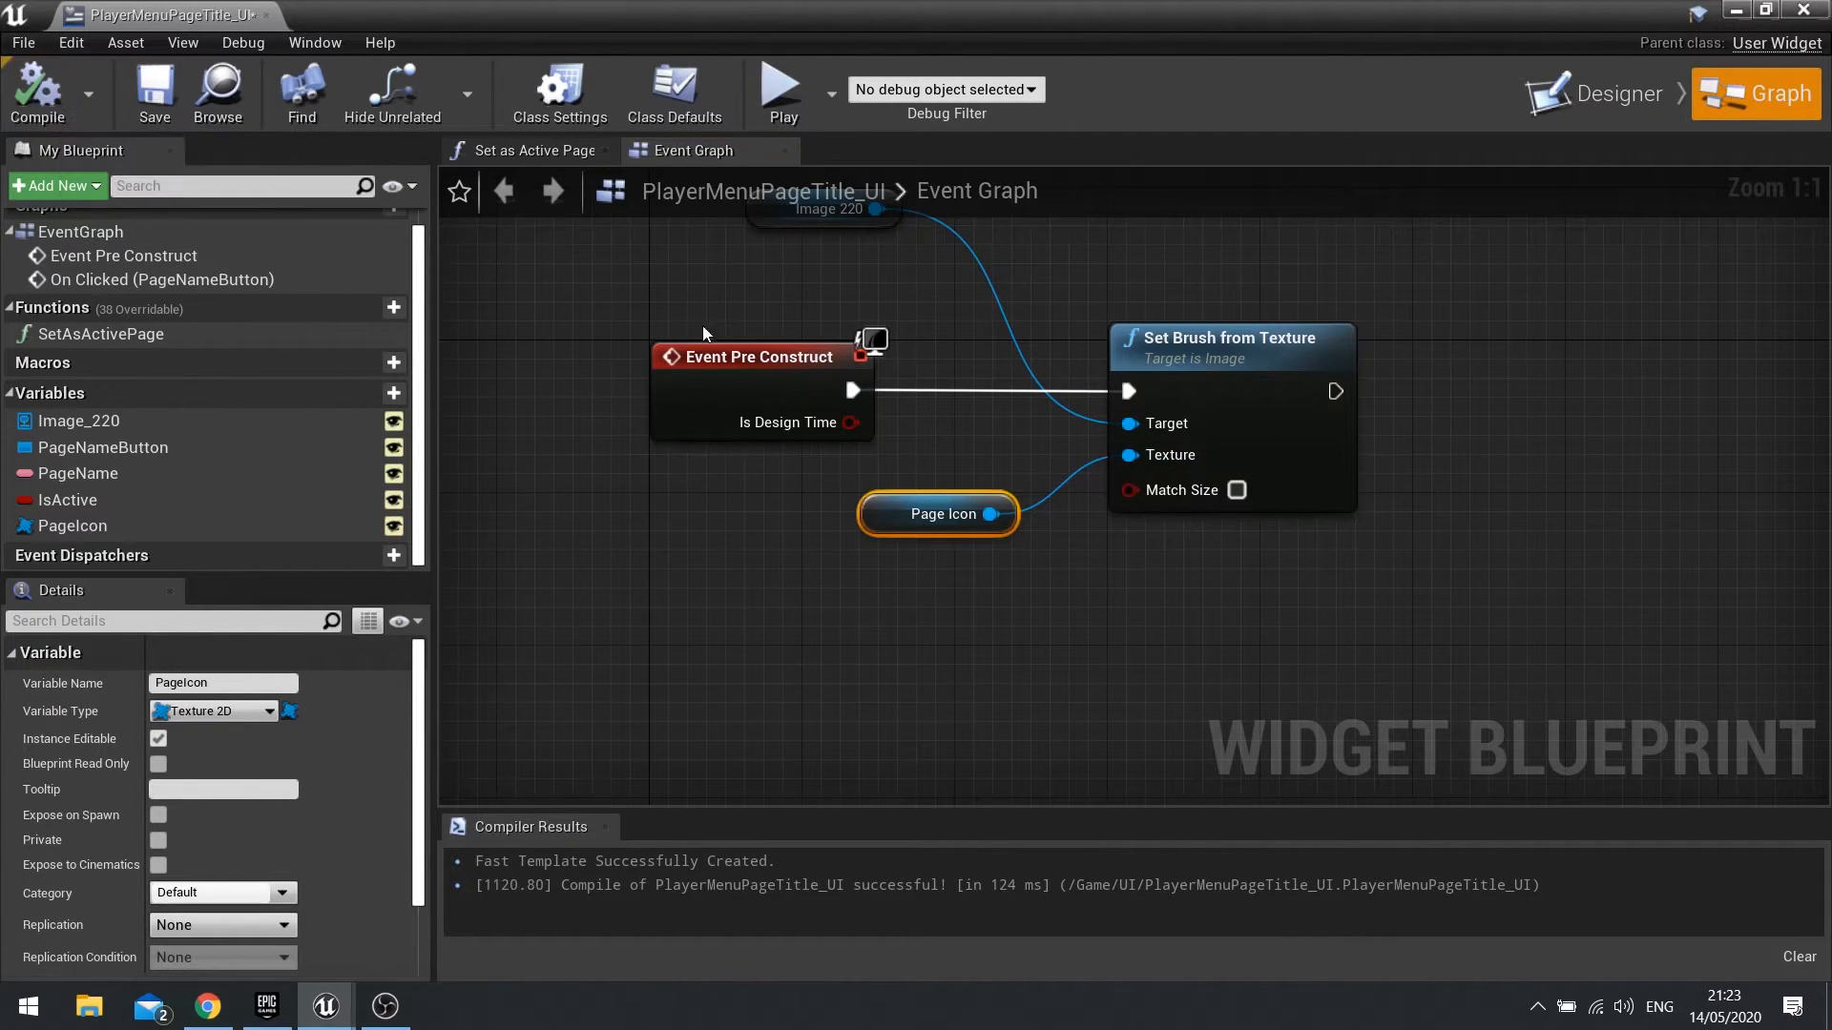
pyautogui.moveTo(1050, 412)
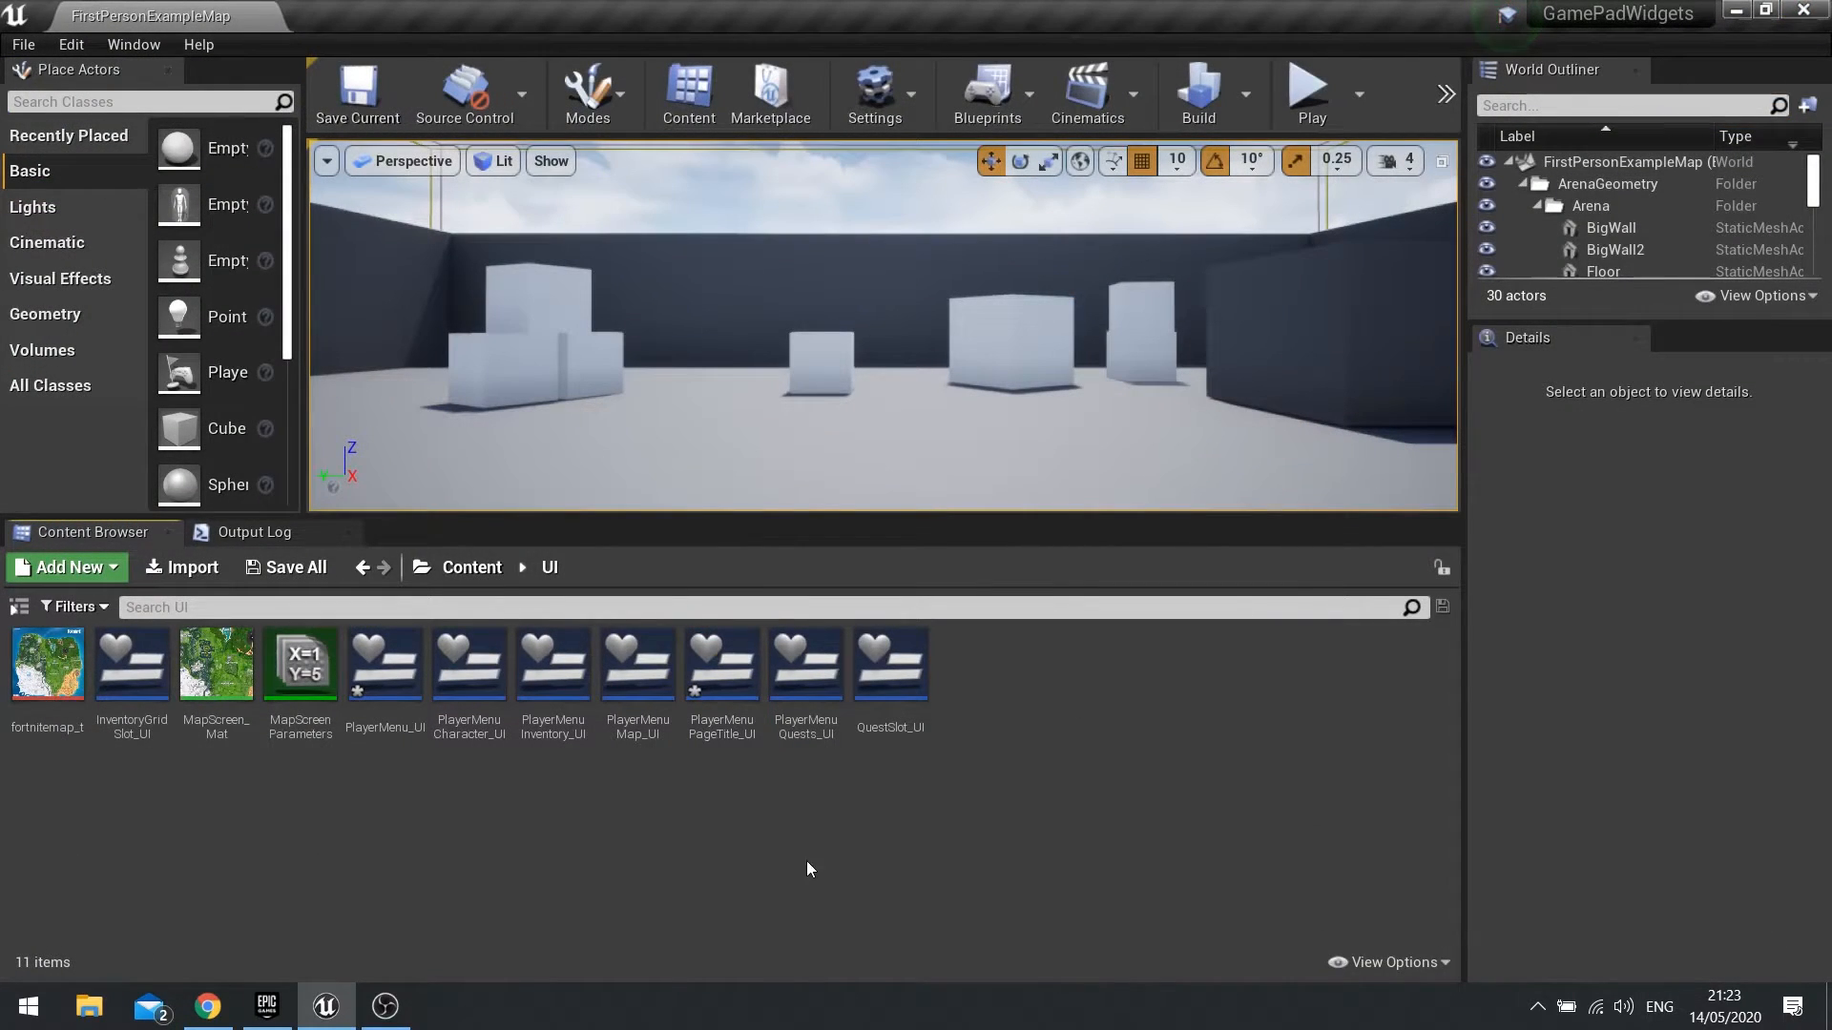
# Open the PlayerMenu_UI widget in the designer
pyautogui.doubleClick(384, 664)
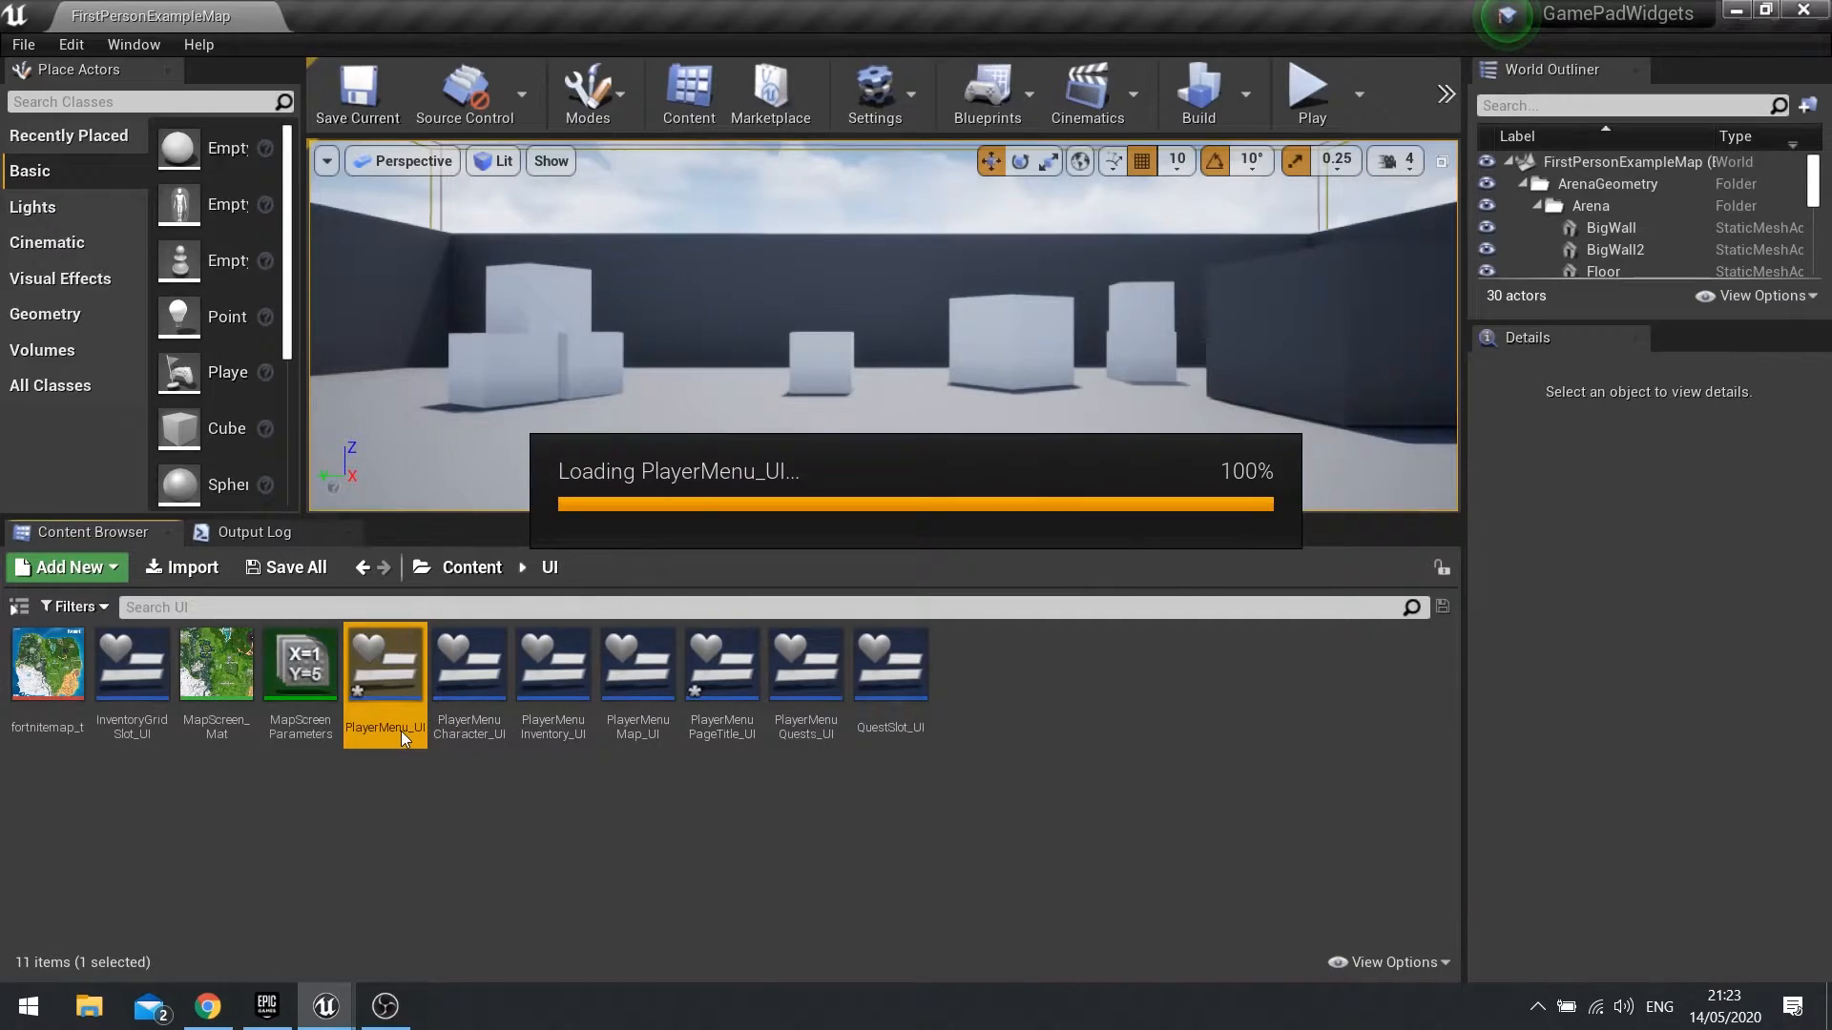
pyautogui.doubleClick(385, 664)
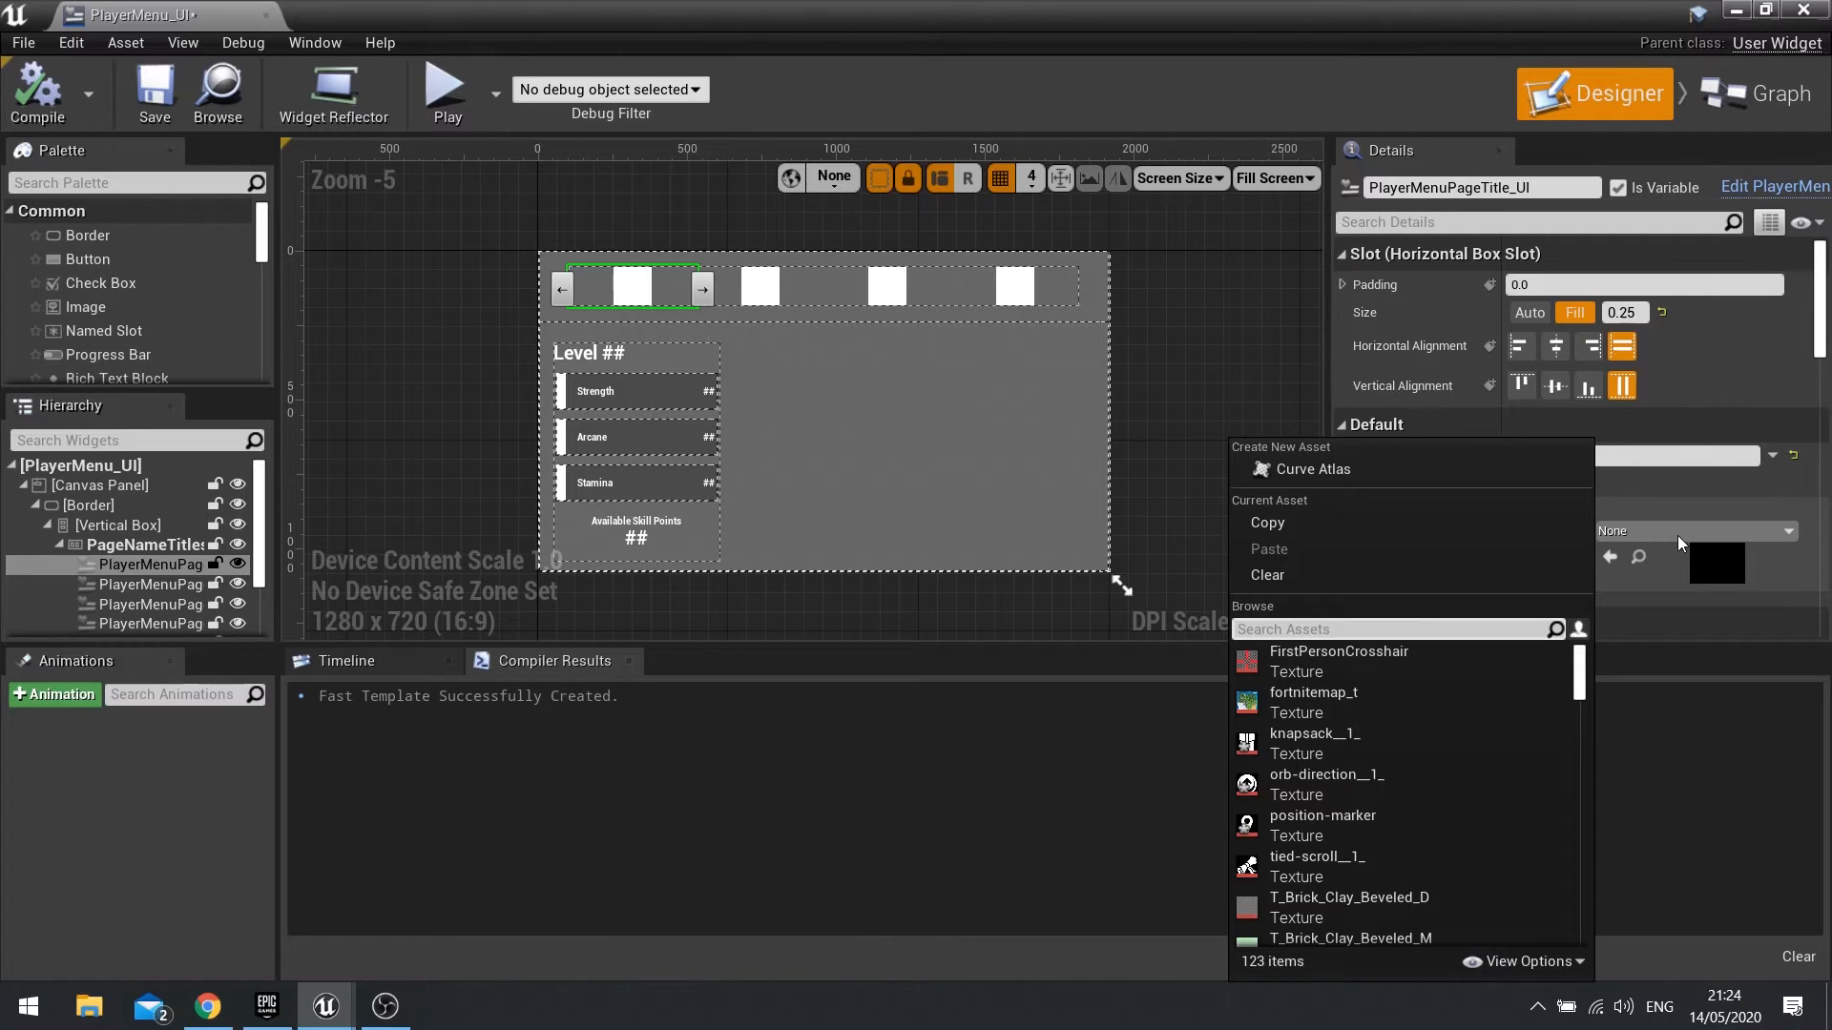
# Set the page title tabs' Page Icons to orb-direction, knapsack, tied-scroll and position-marker
pyautogui.click(1326, 782)
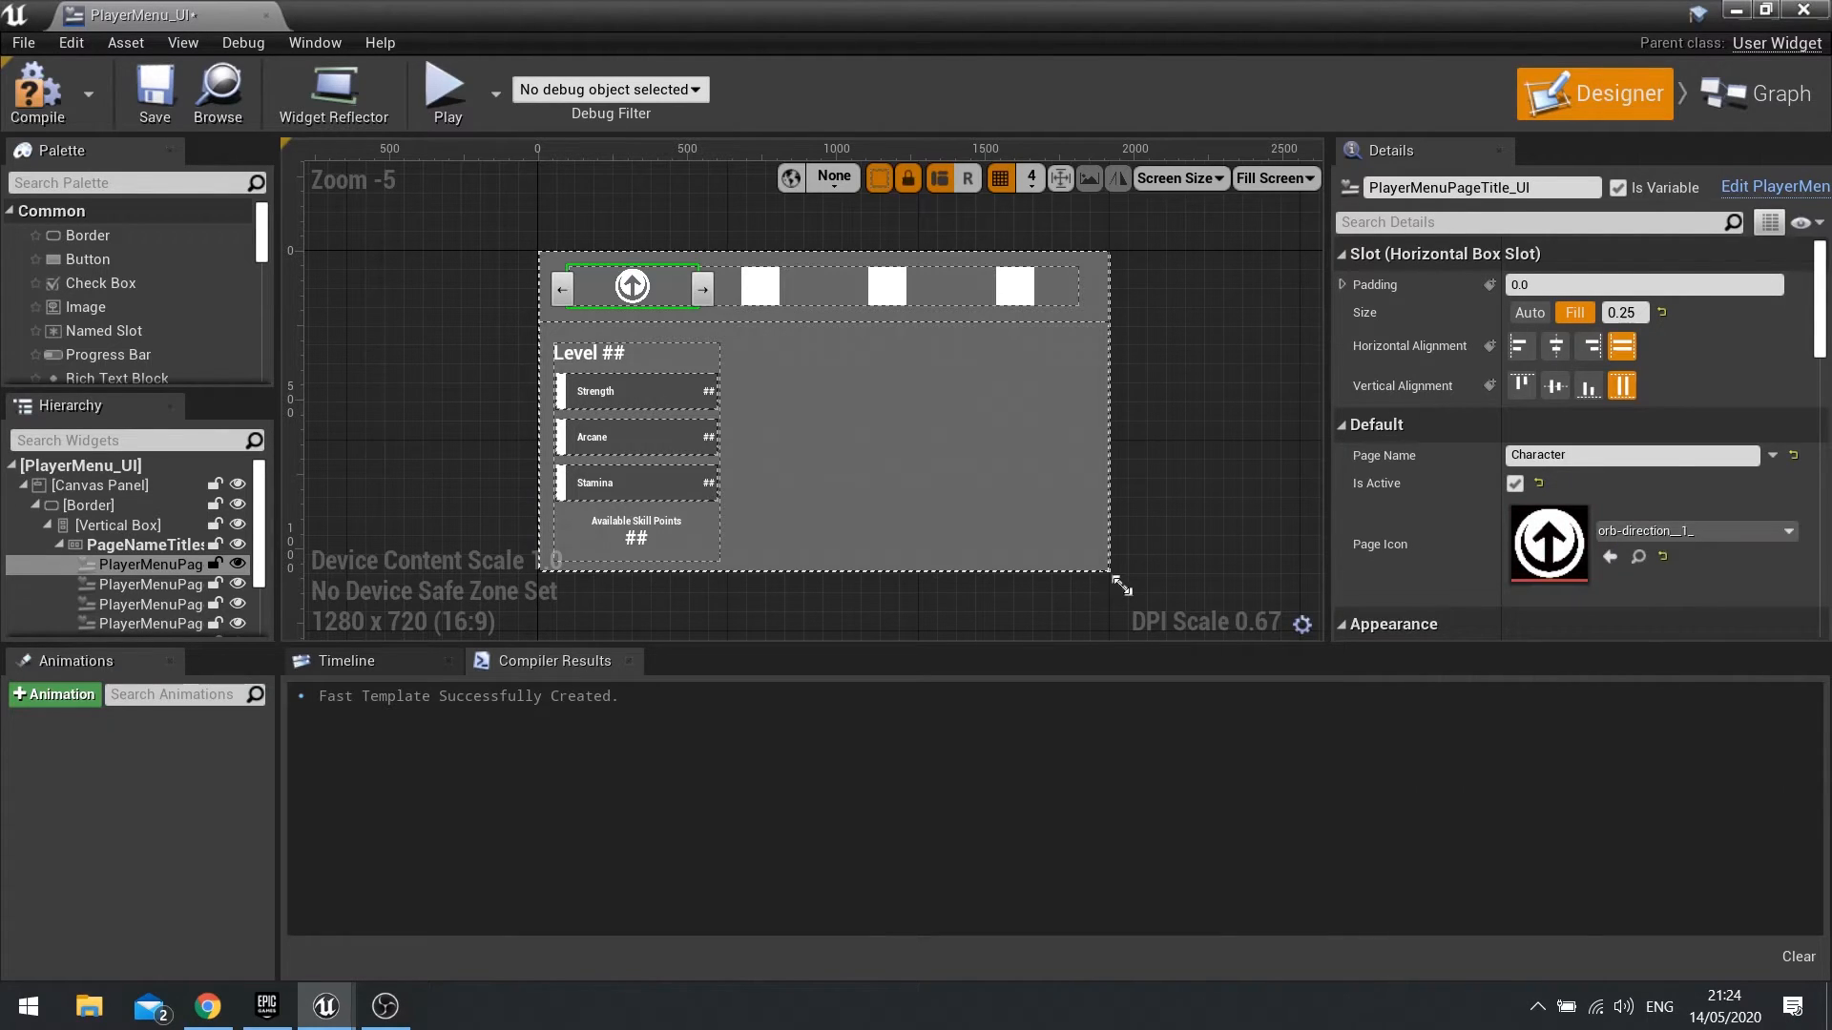
pyautogui.click(1786, 530)
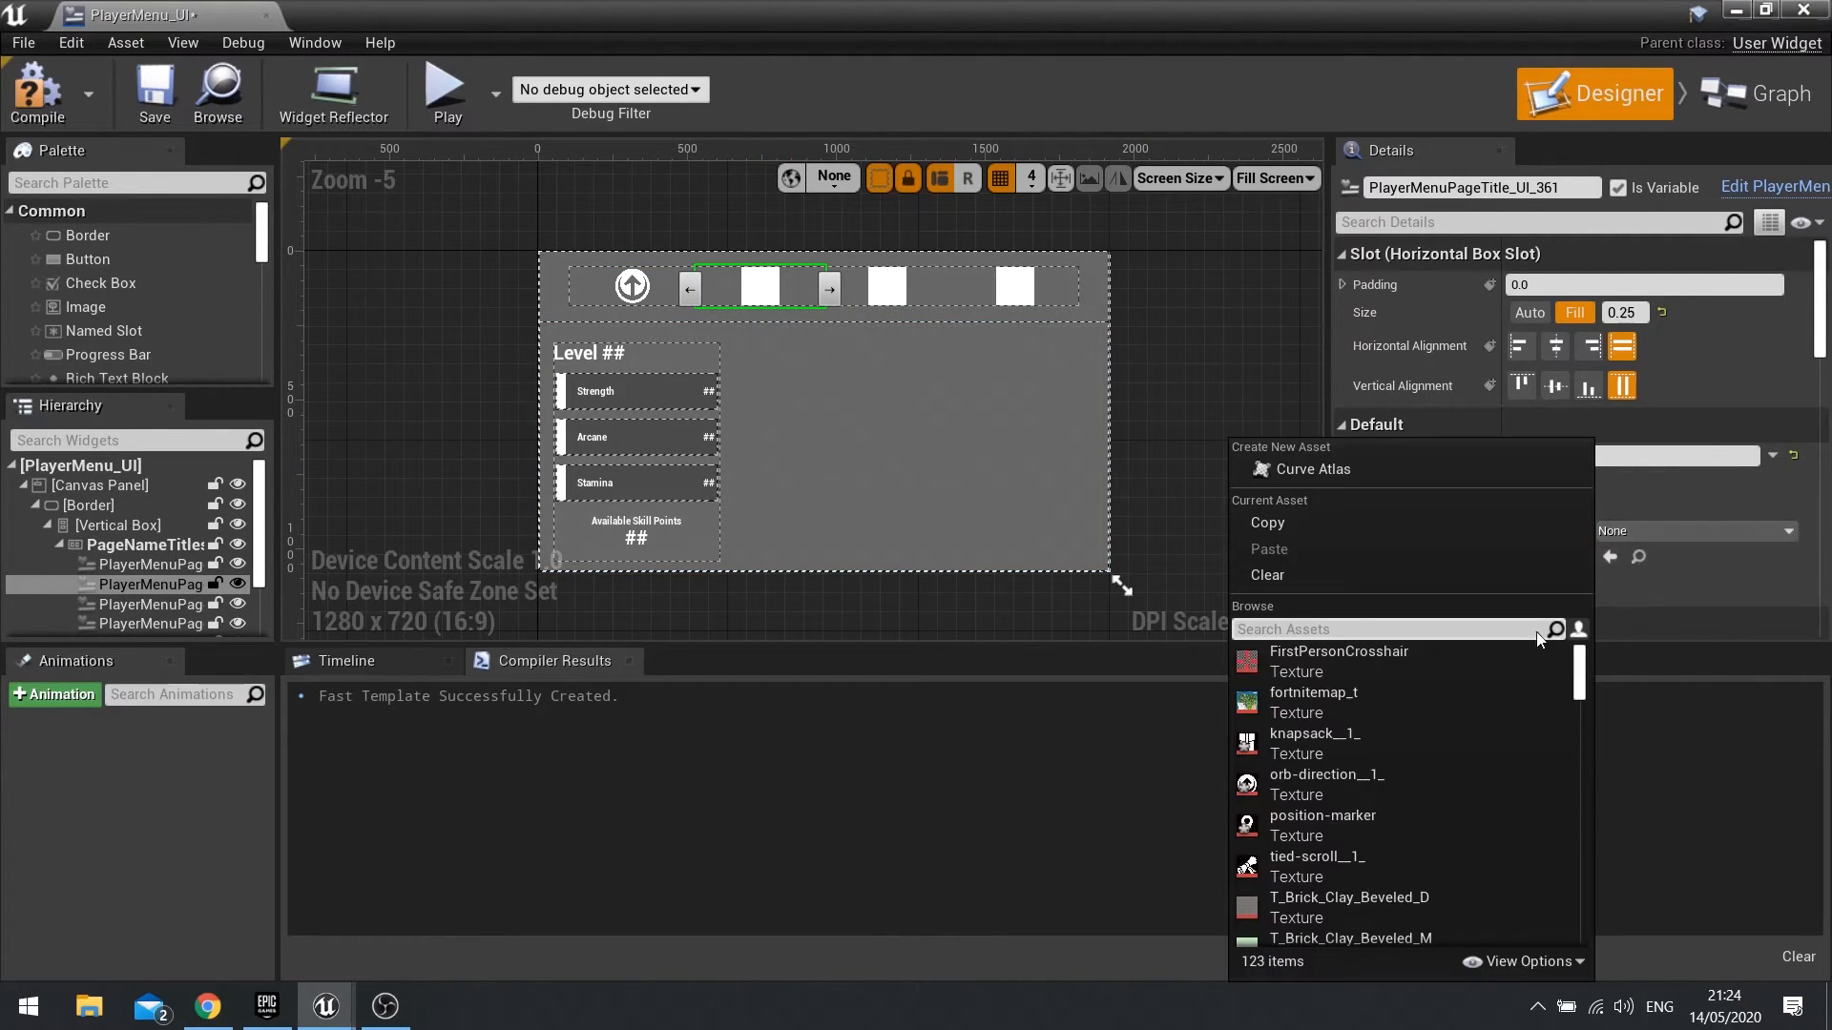
pyautogui.moveTo(1326, 864)
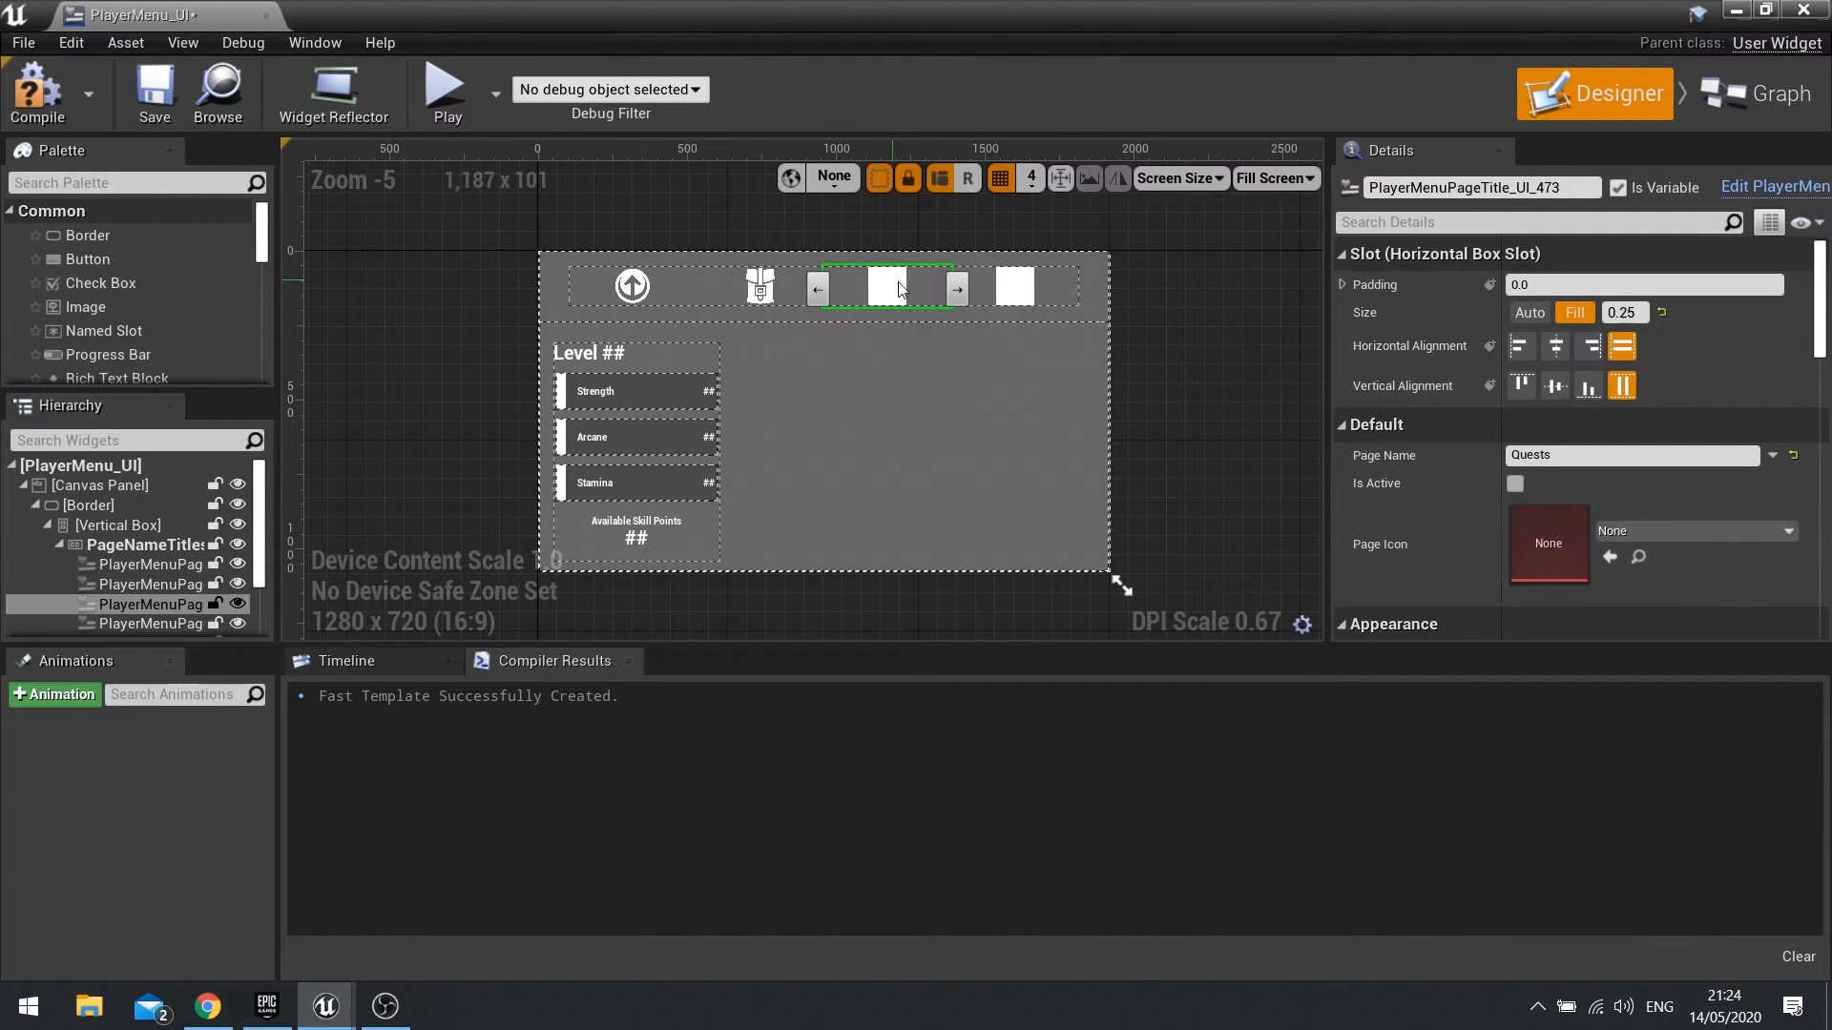
pyautogui.click(1692, 531)
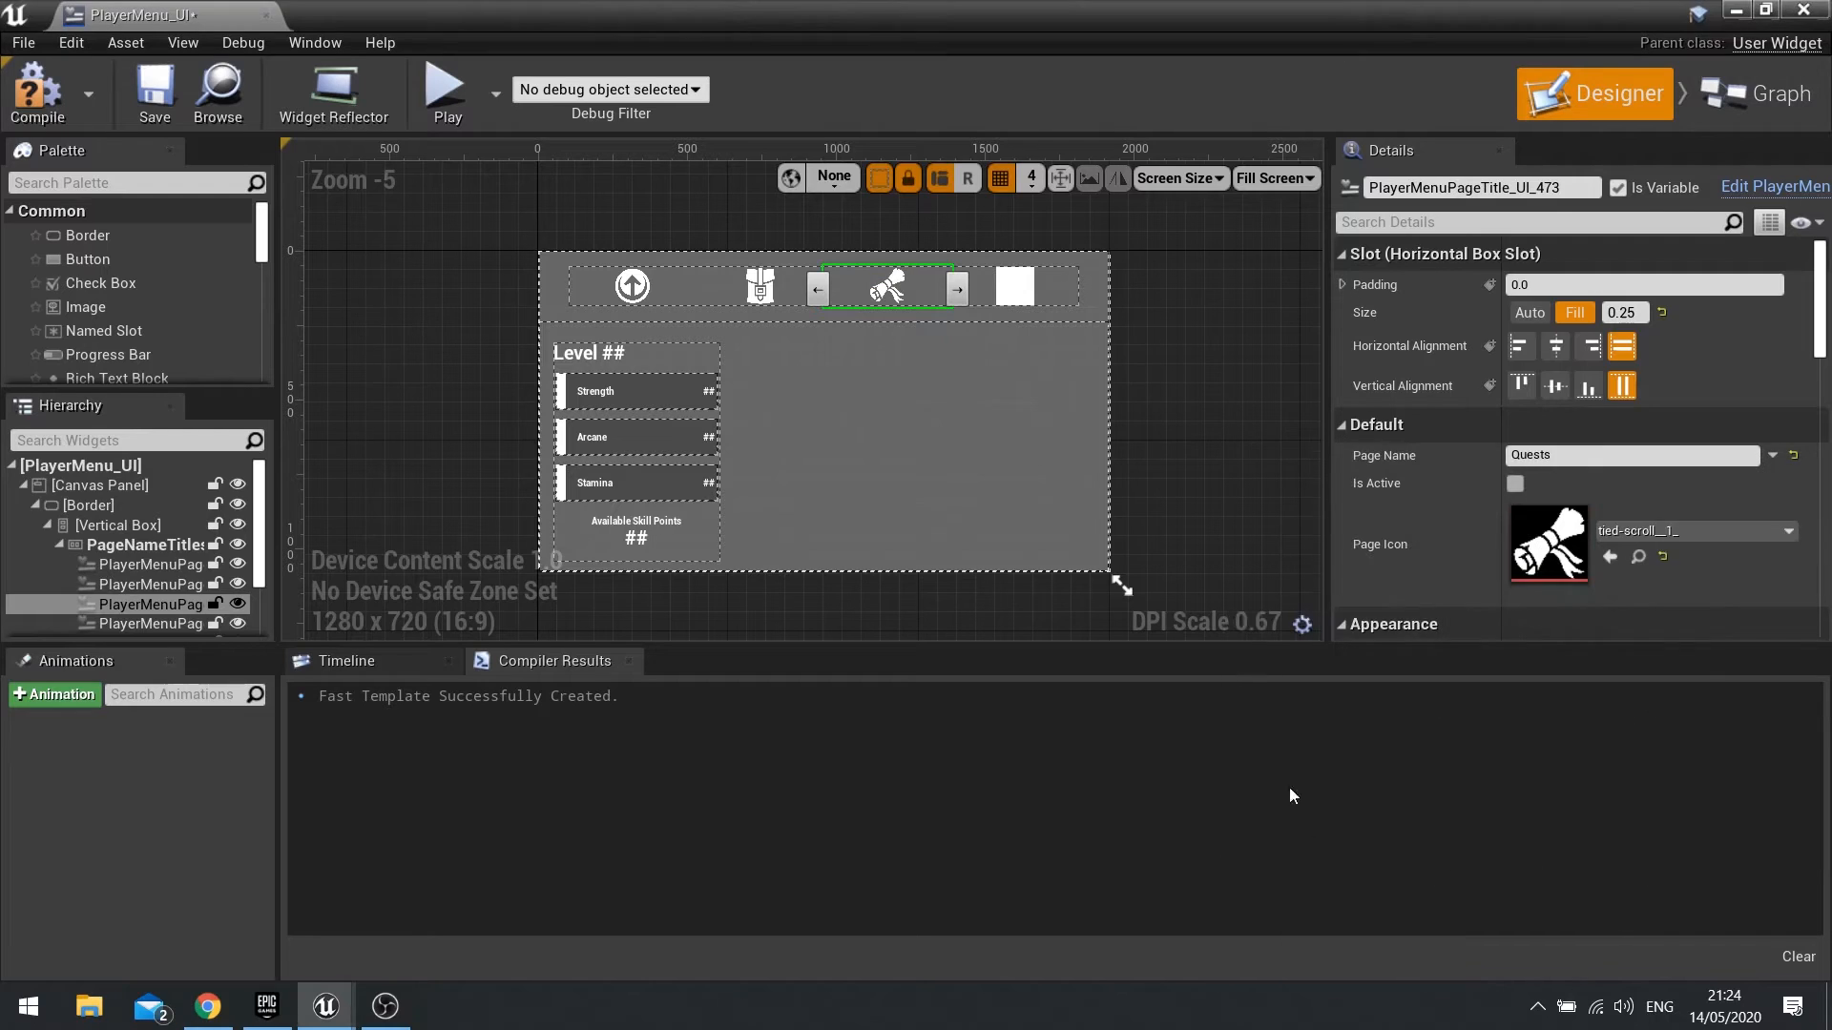
pyautogui.click(1787, 530)
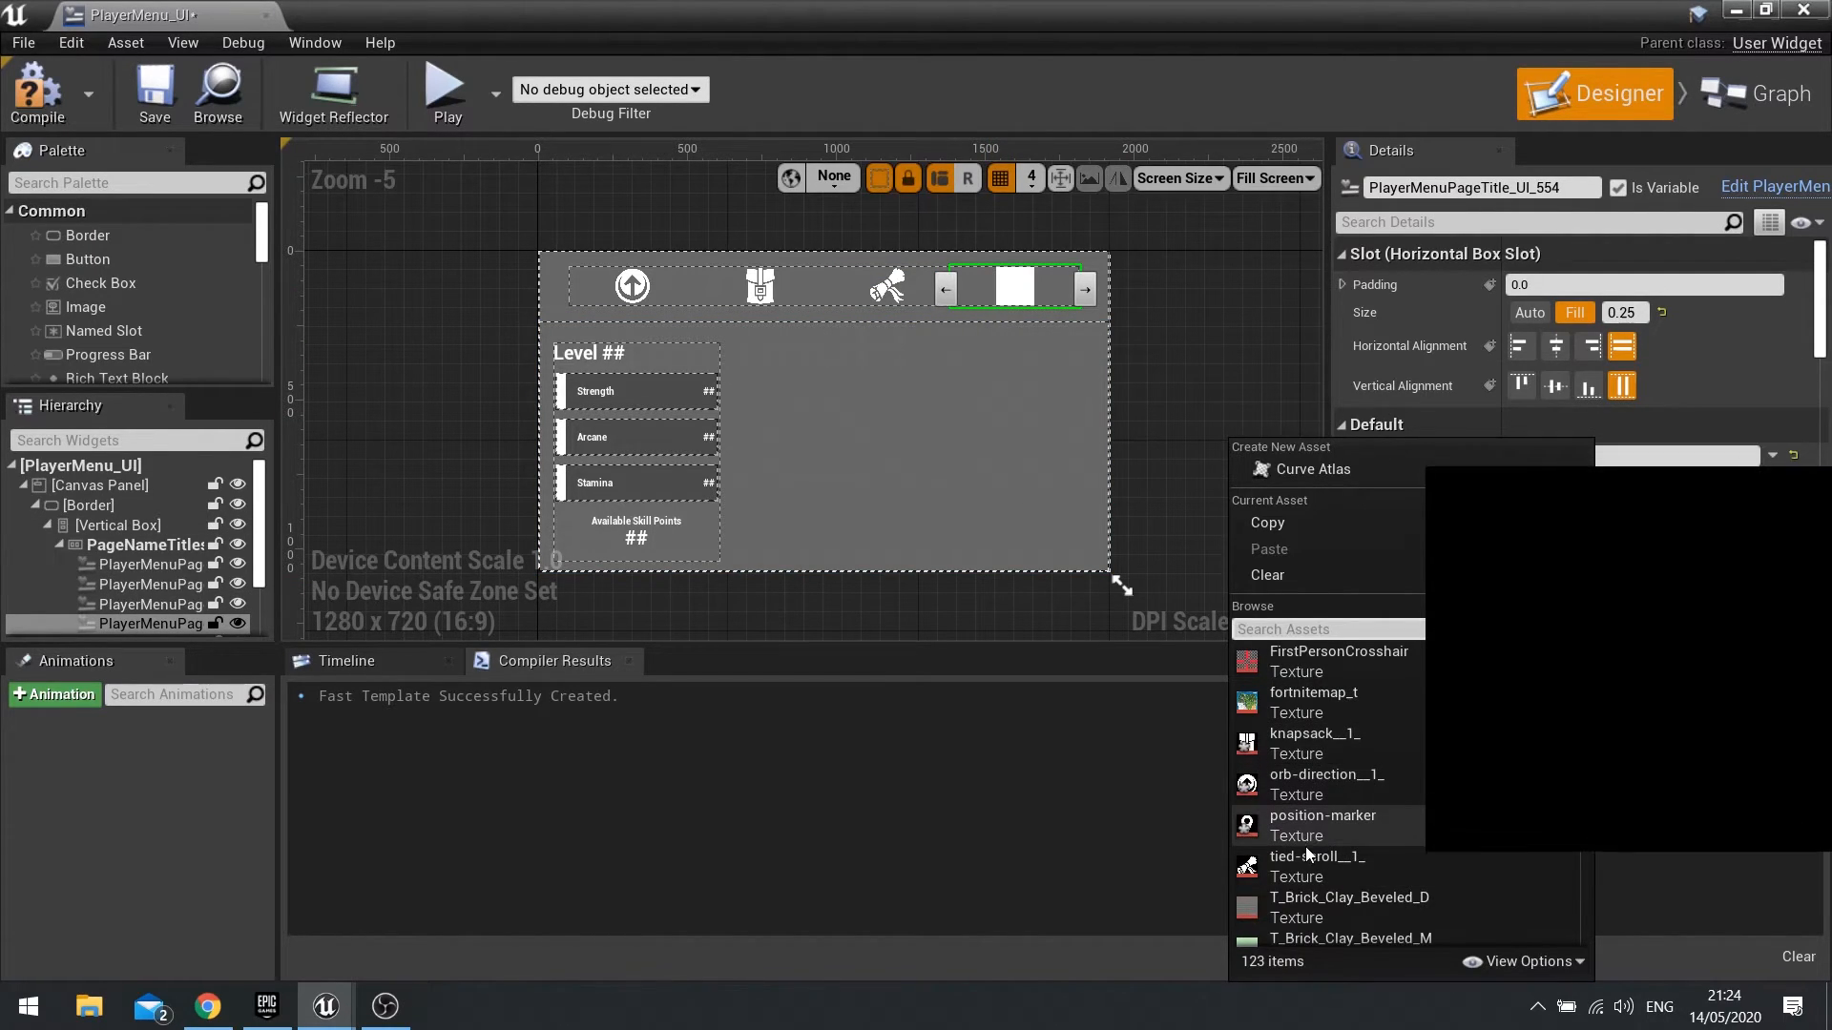
pyautogui.click(1320, 815)
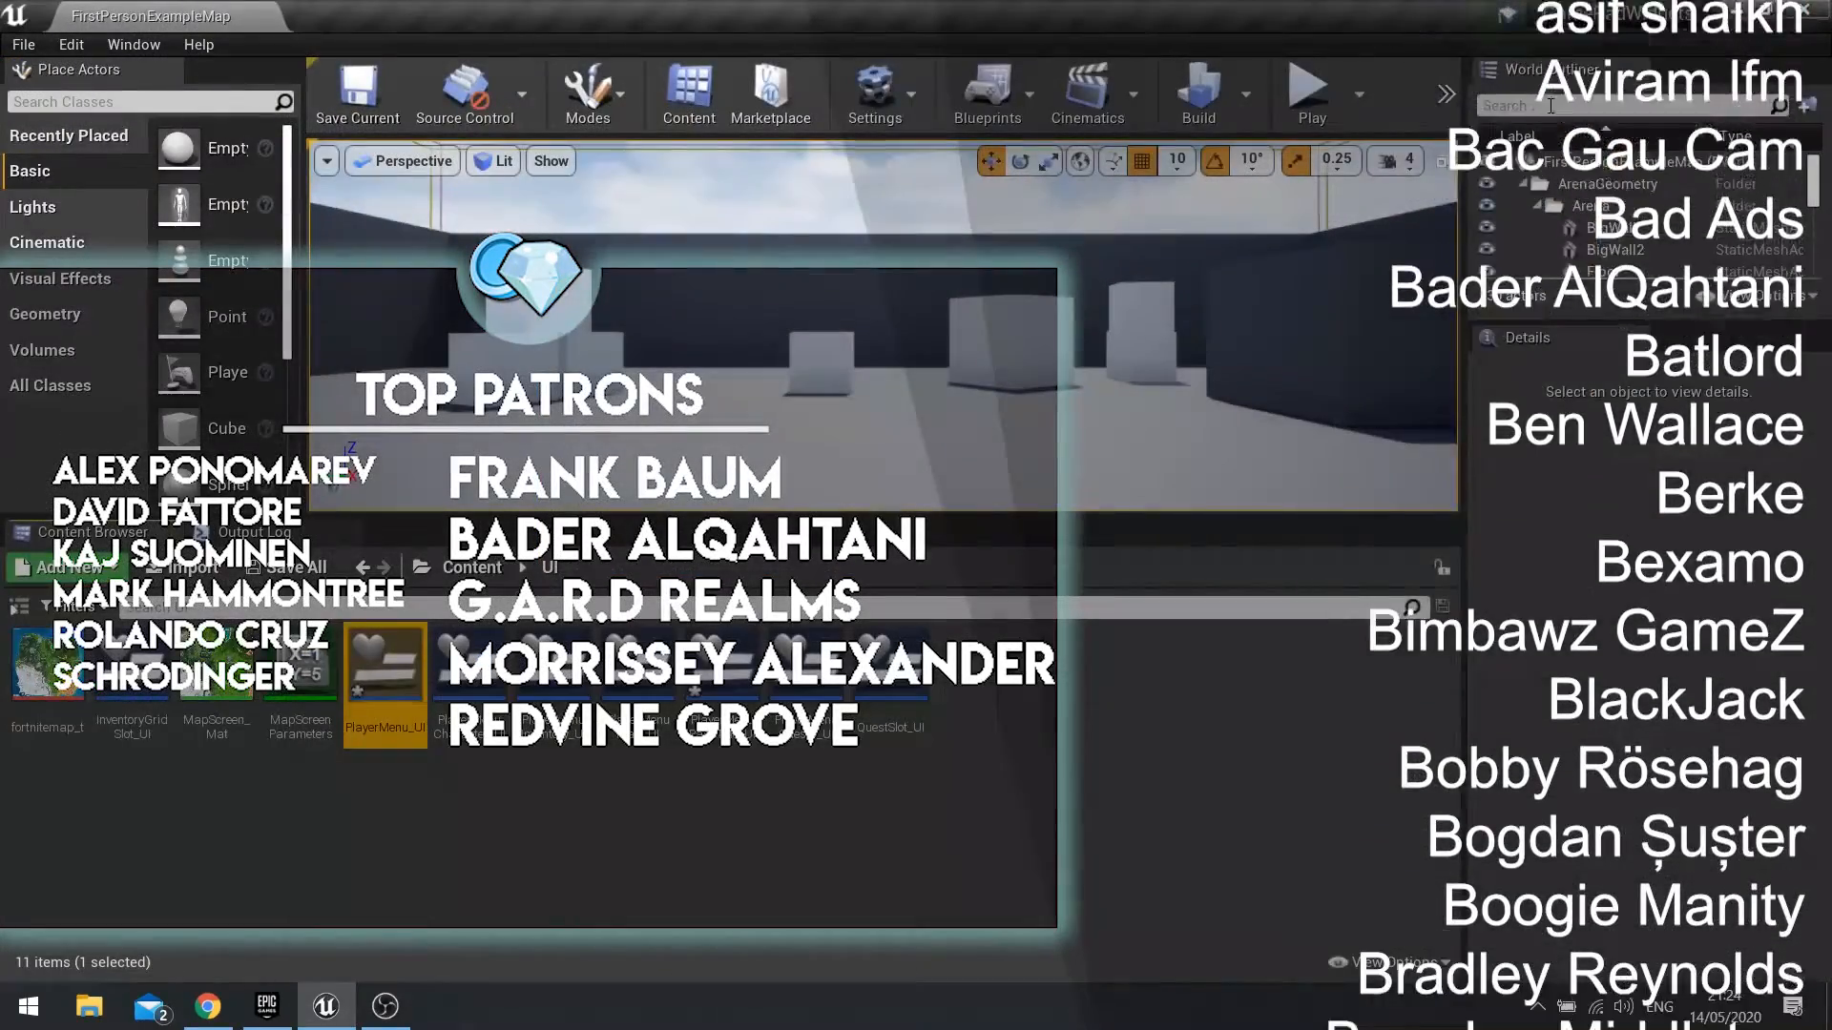
# Play the level to confirm the menu tabs show the white icons instead of text
pyautogui.click(1311, 88)
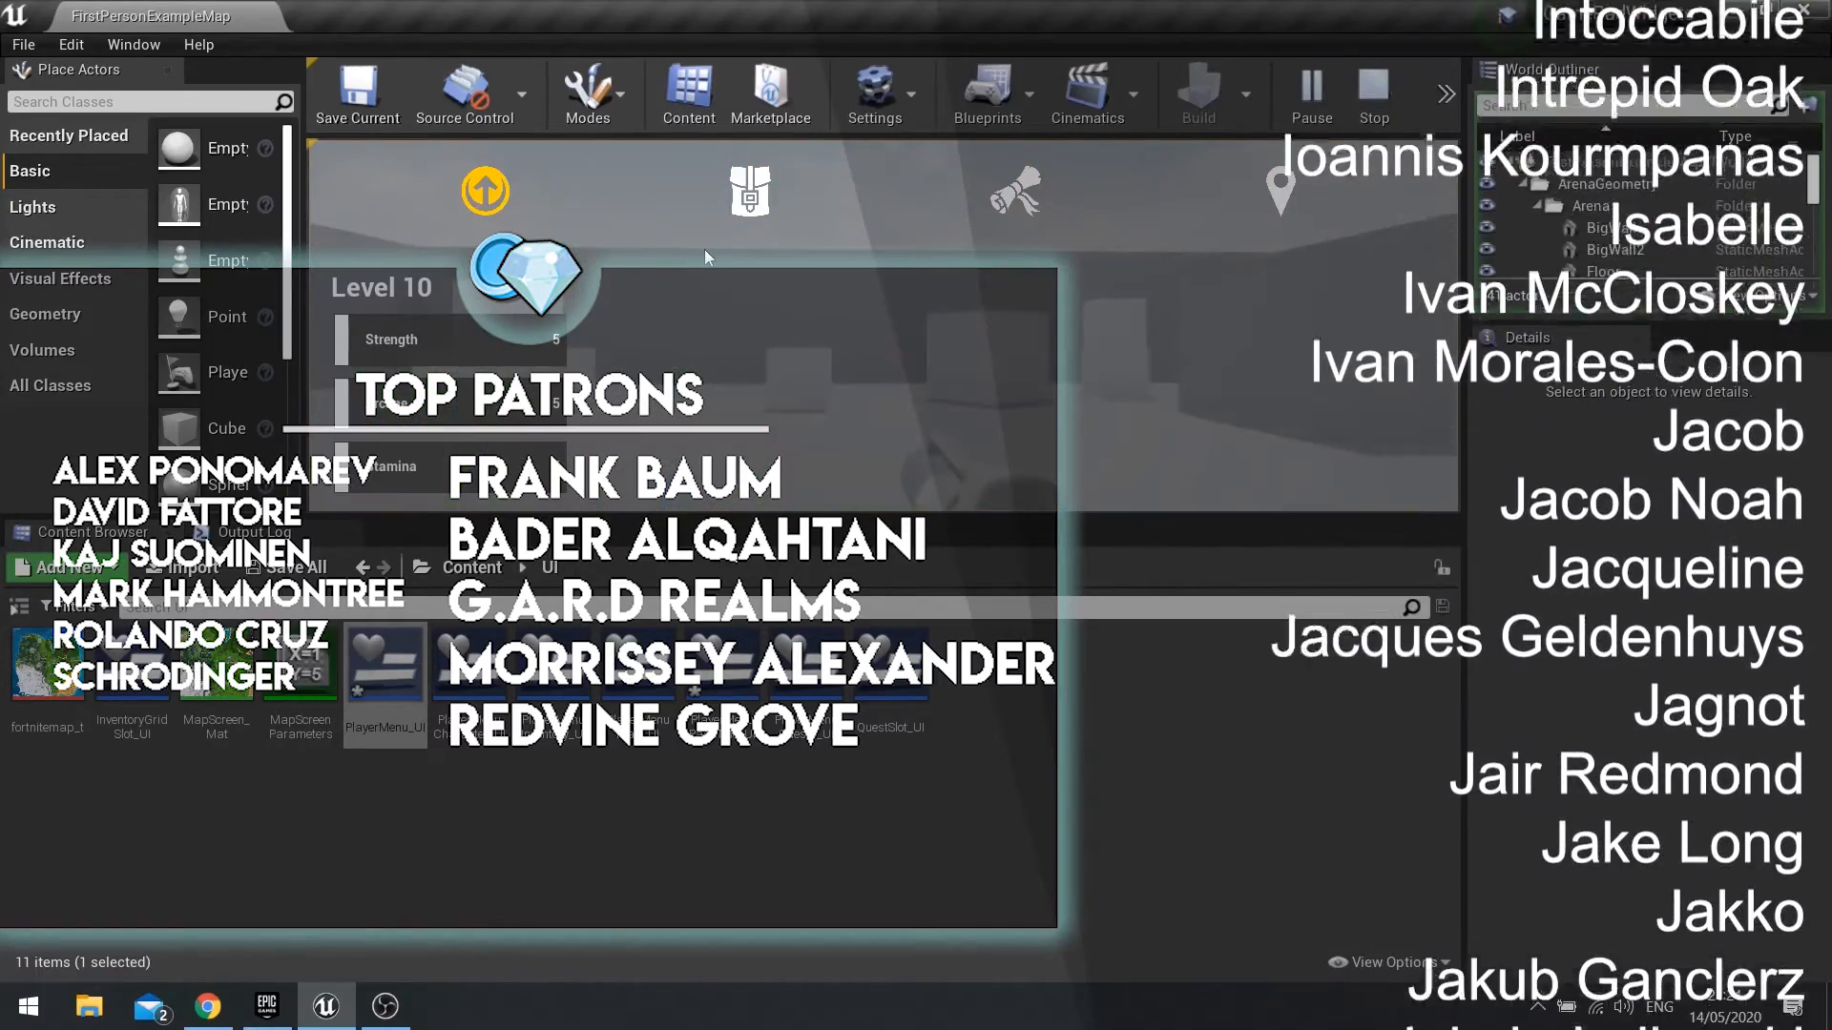
pyautogui.scroll(-3)
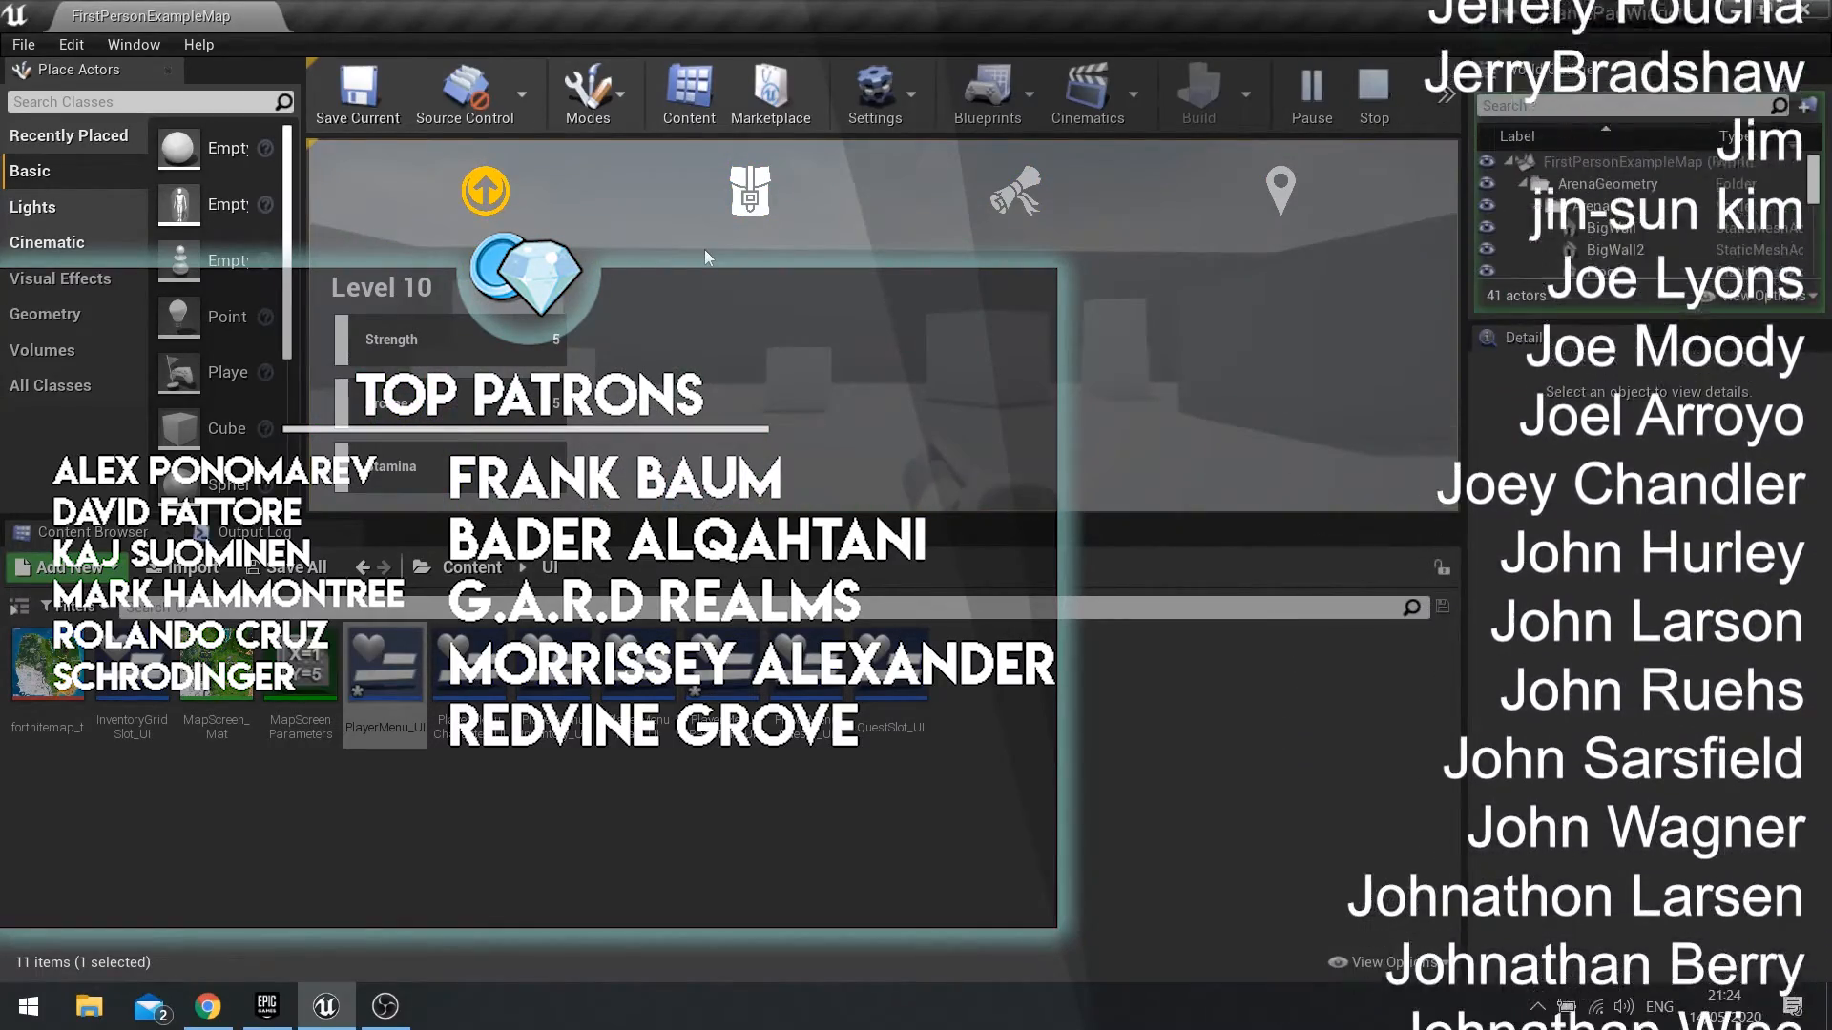